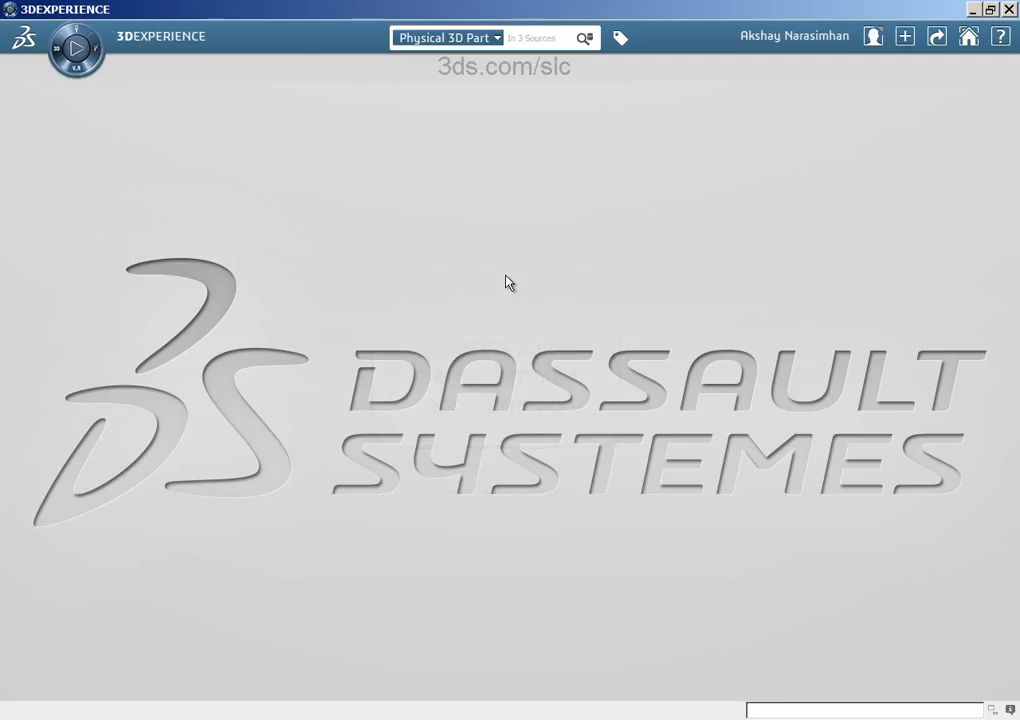
pyautogui.moveTo(906, 85)
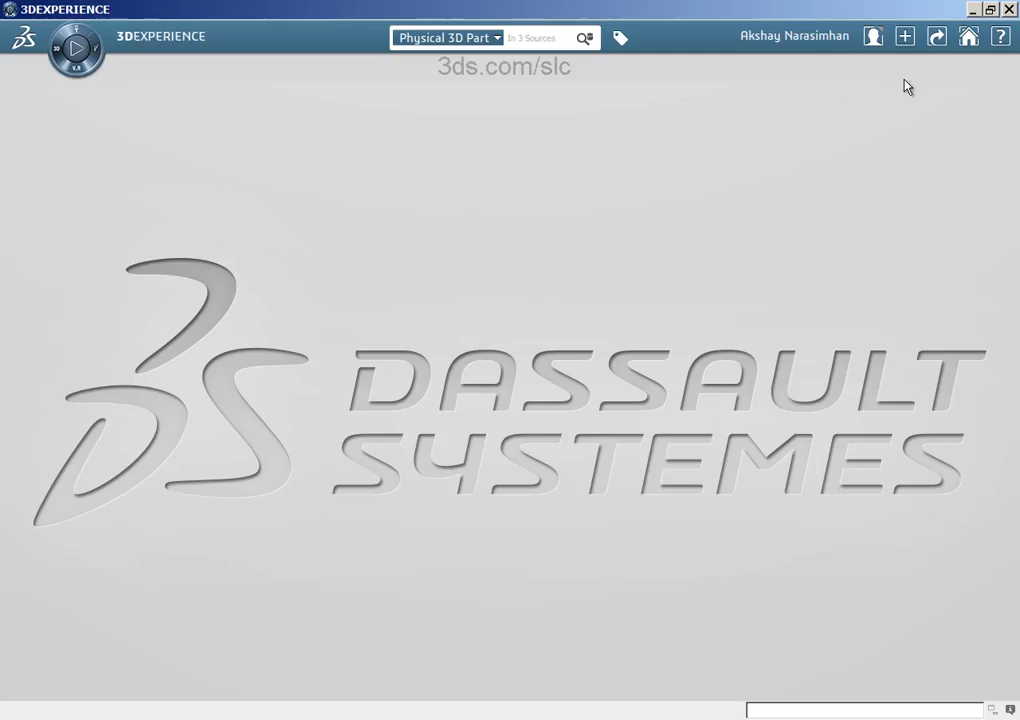
# - Create a new 3D Part titled 'Cradle_part'
pyautogui.click(904, 36)
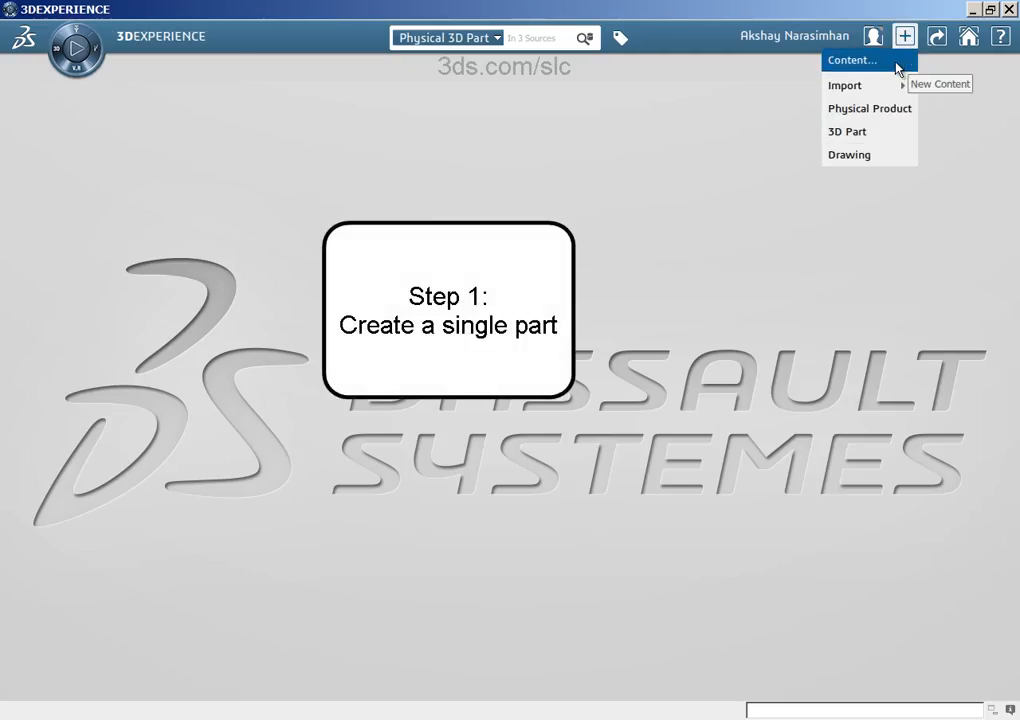
pyautogui.moveTo(847, 131)
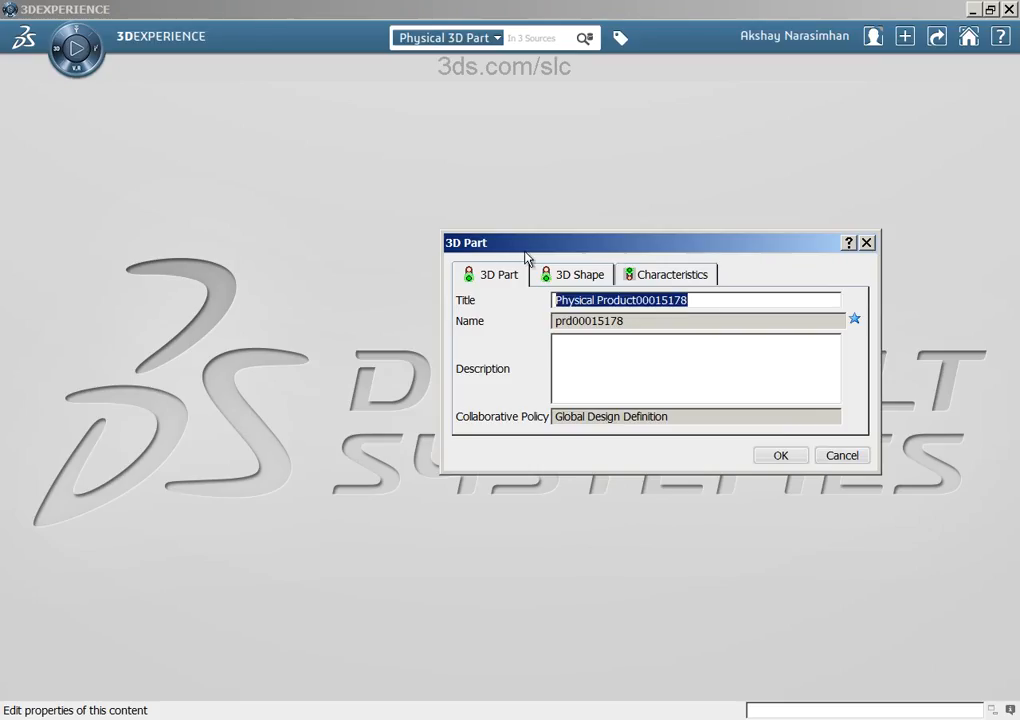
pyautogui.write('Cradle_')
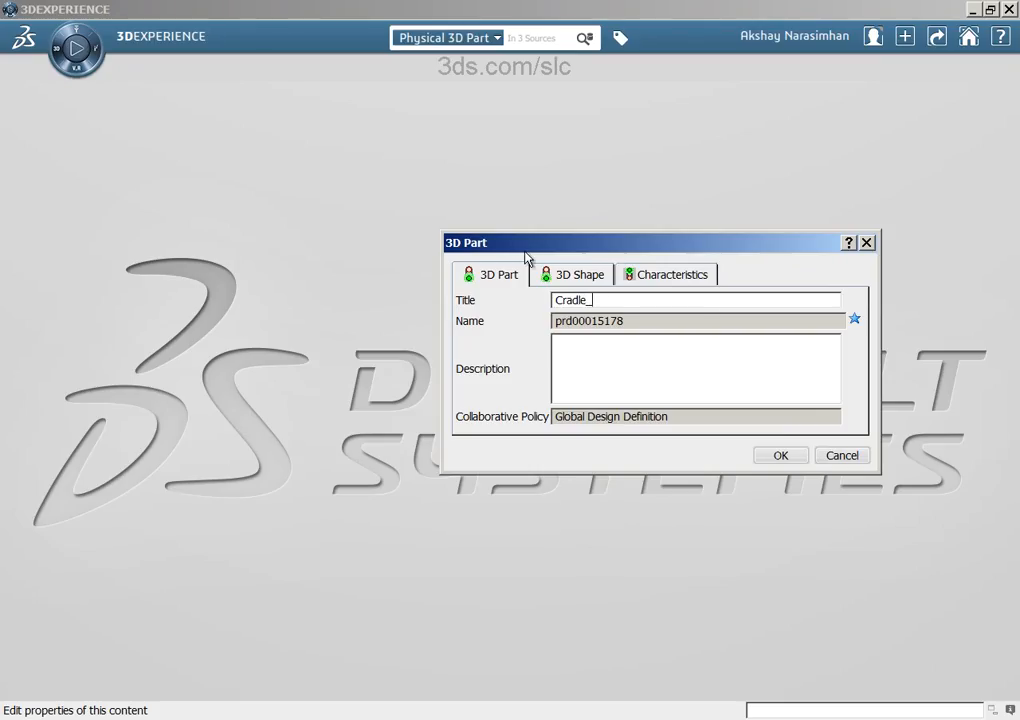
pyautogui.write('part')
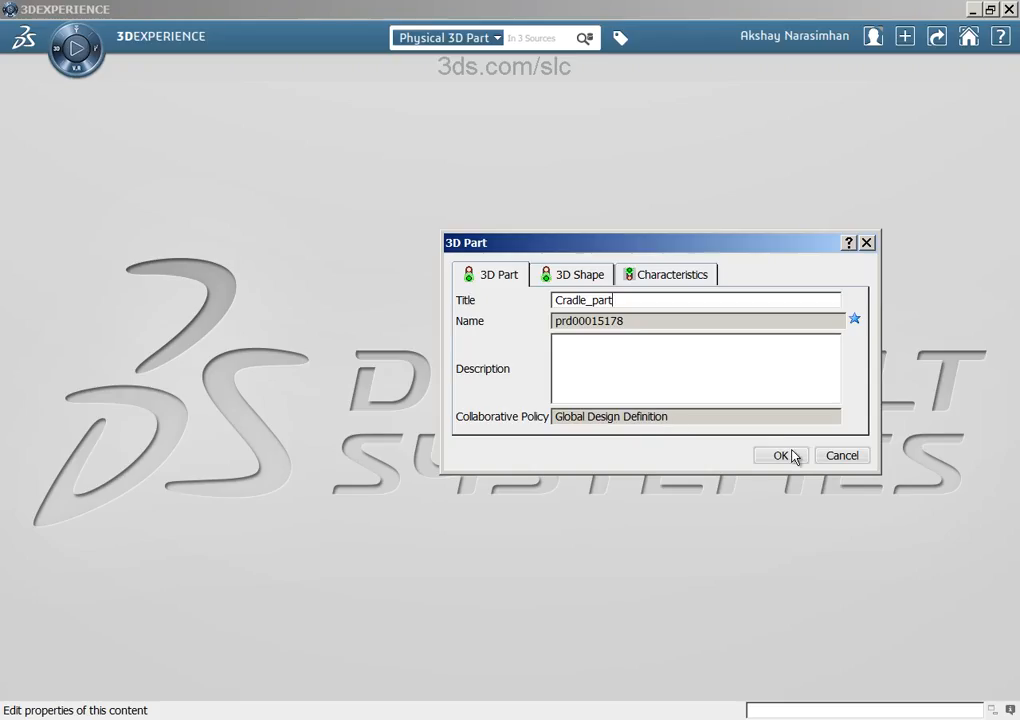
pyautogui.click(781, 455)
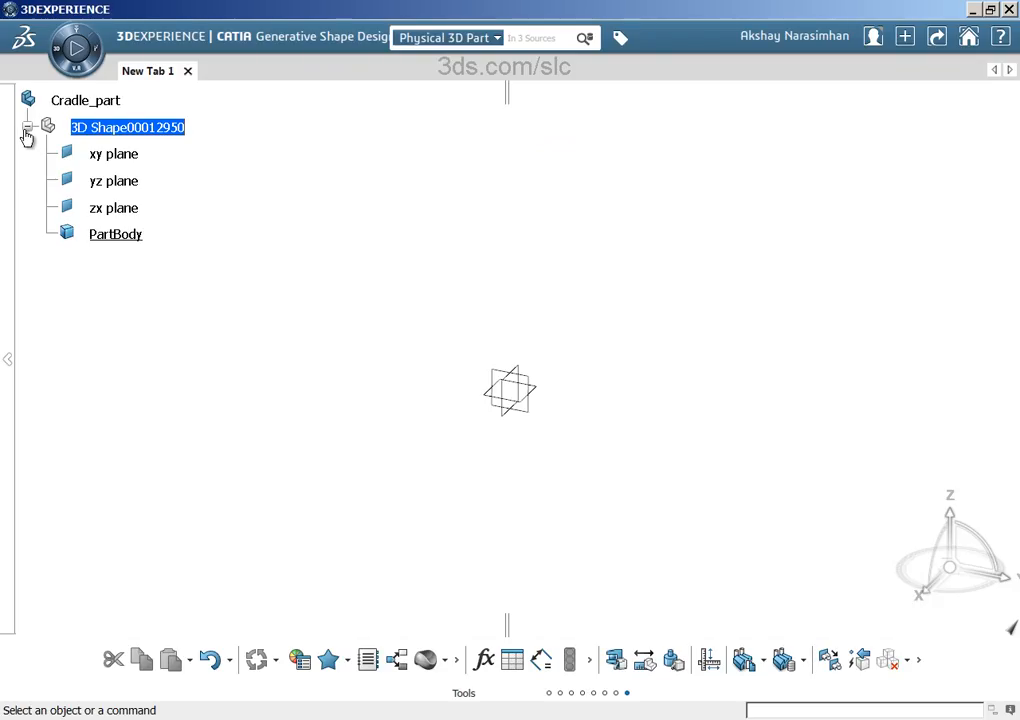
# - Launch Structural Model Creation and insert a finite element model with no initialization method
pyautogui.click(27, 127)
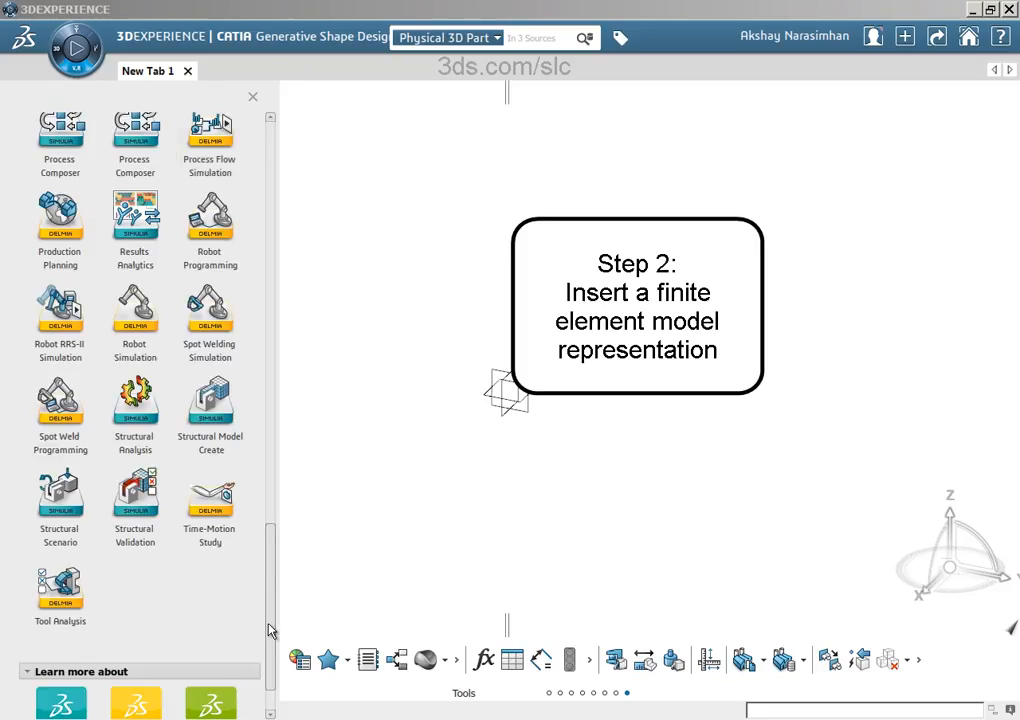
pyautogui.scroll(-3)
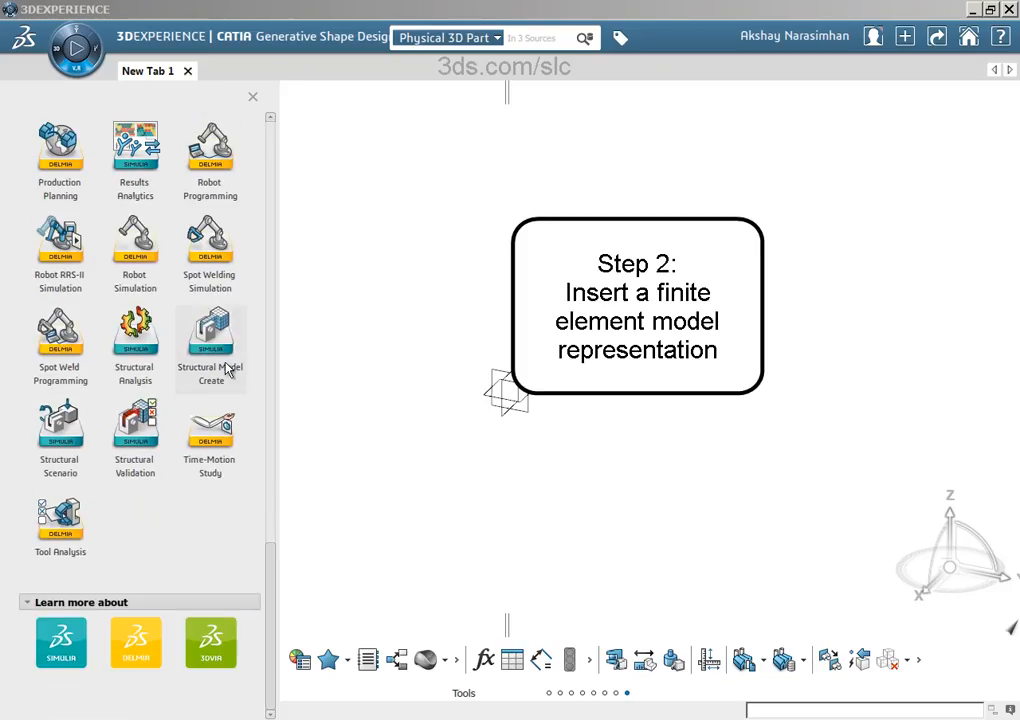
pyautogui.moveTo(230, 375)
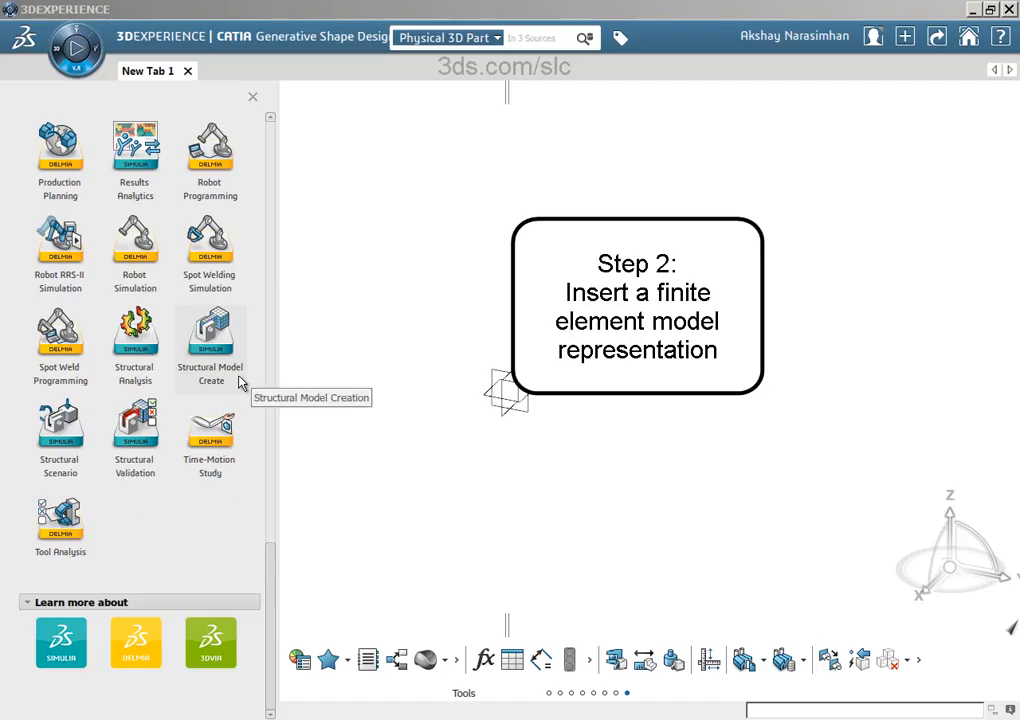
pyautogui.click(210, 340)
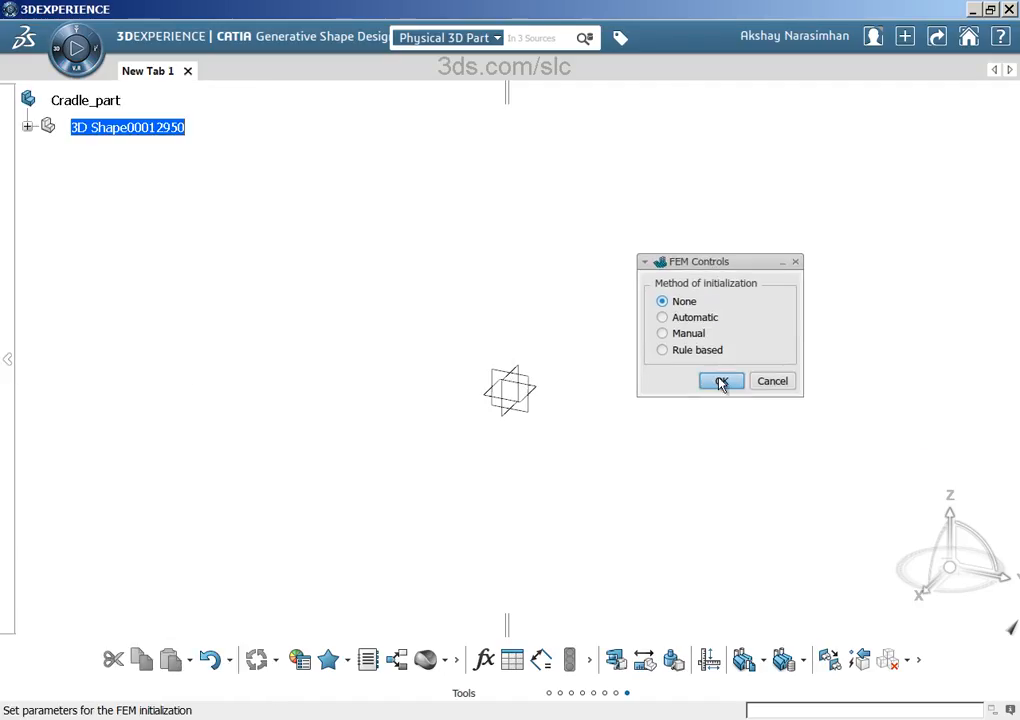
pyautogui.click(720, 381)
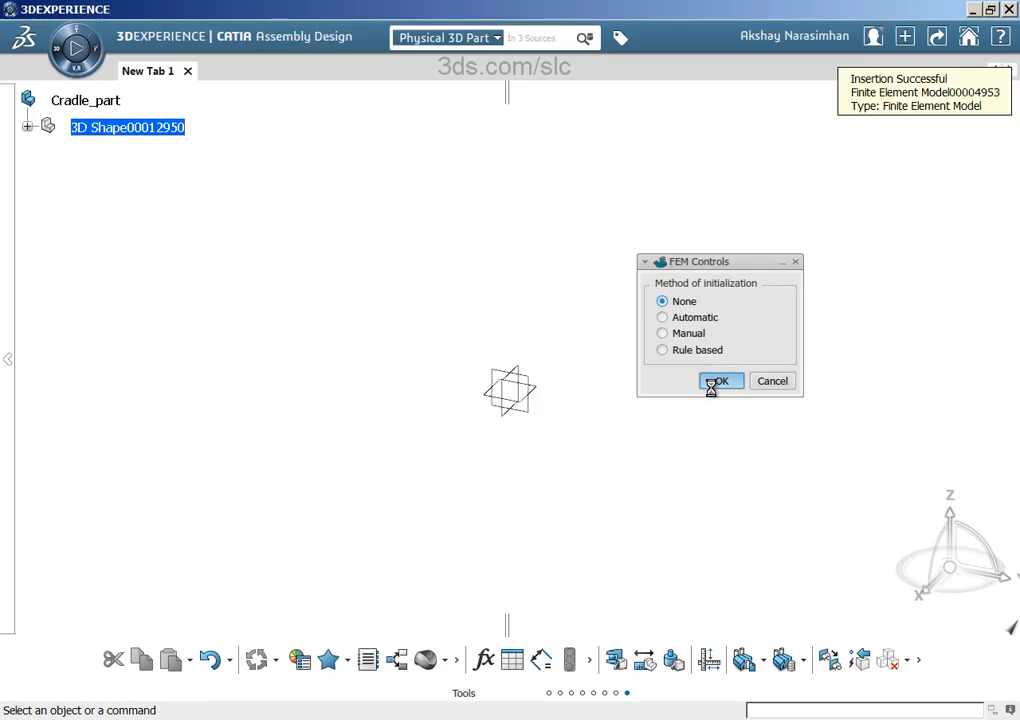
# - Expand and collapse the finite element model and 3D shape branches in the tree
pyautogui.click(720, 381)
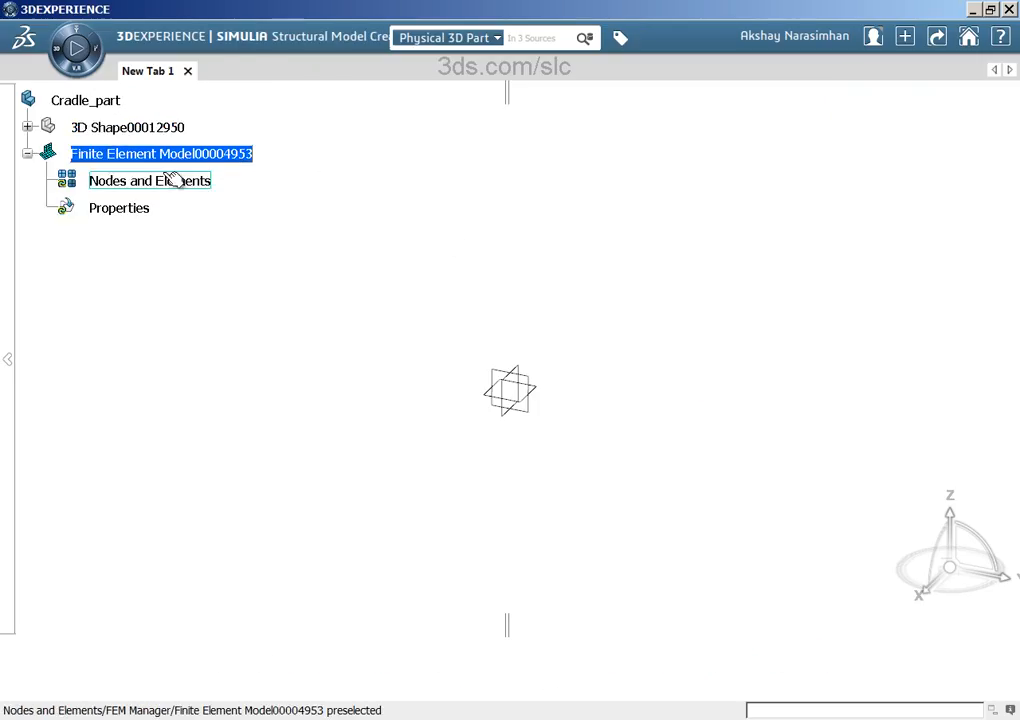
pyautogui.click(160, 154)
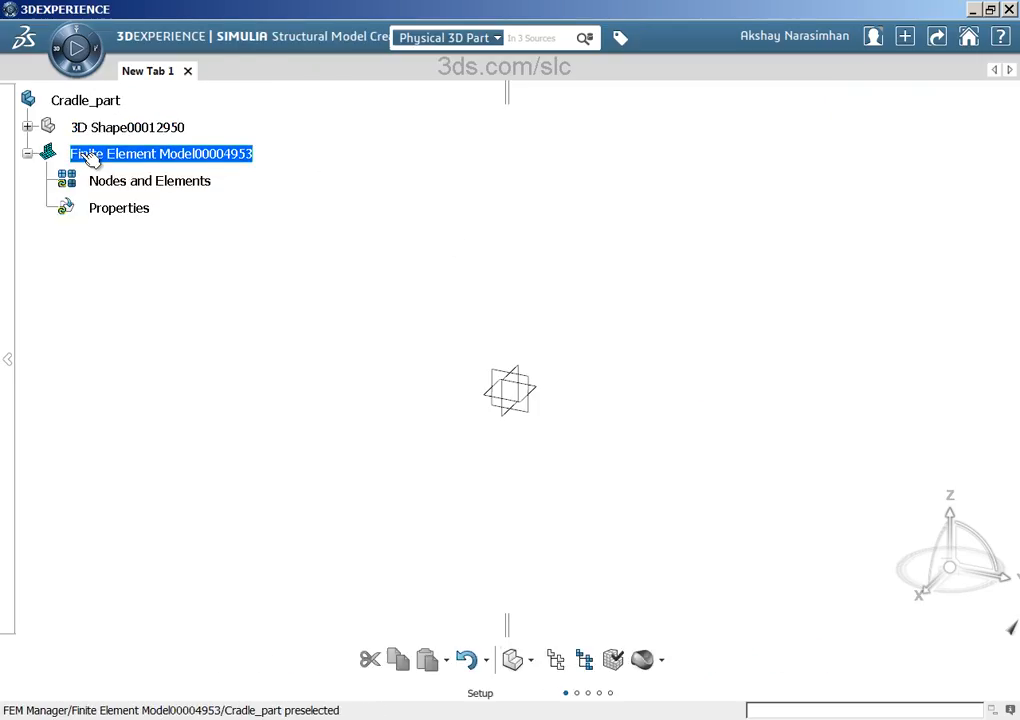
pyautogui.click(29, 153)
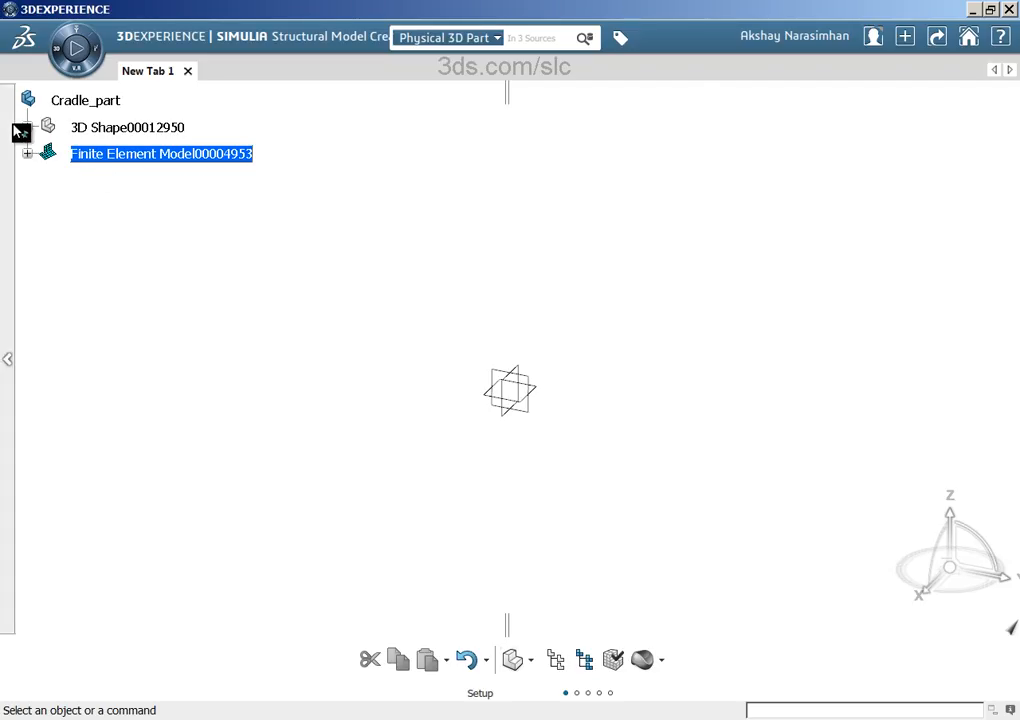
pyautogui.click(29, 127)
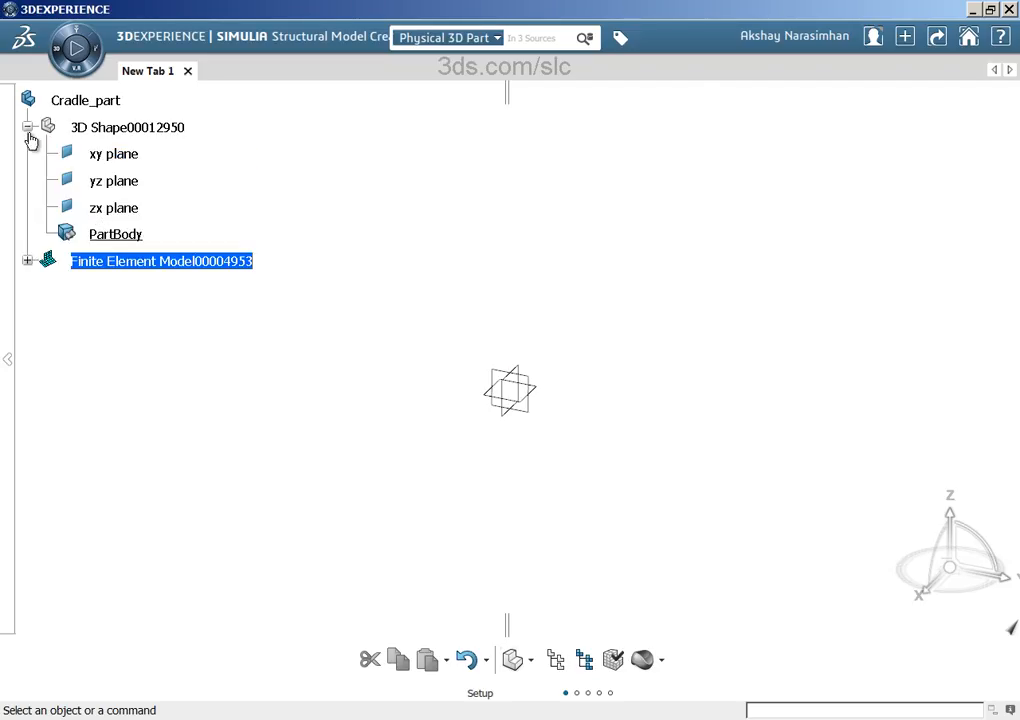
pyautogui.click(30, 127)
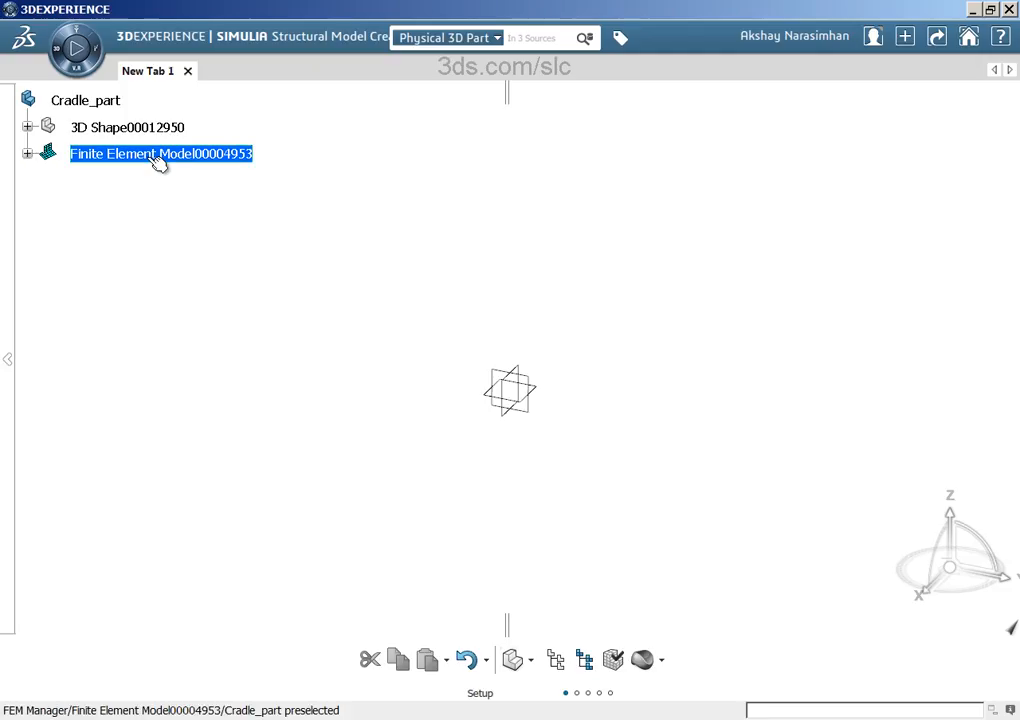
# - Import Cradle_Part_OrphanMesh.inp into the finite element model through Import Mesh
pyautogui.rightClick(160, 153)
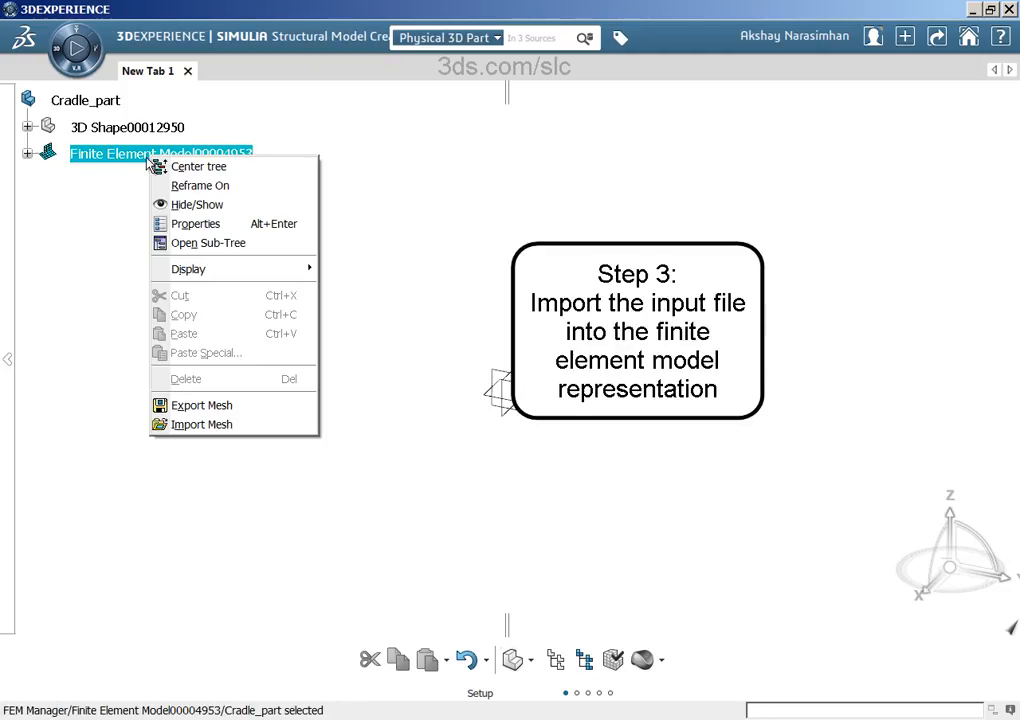
pyautogui.moveTo(201, 424)
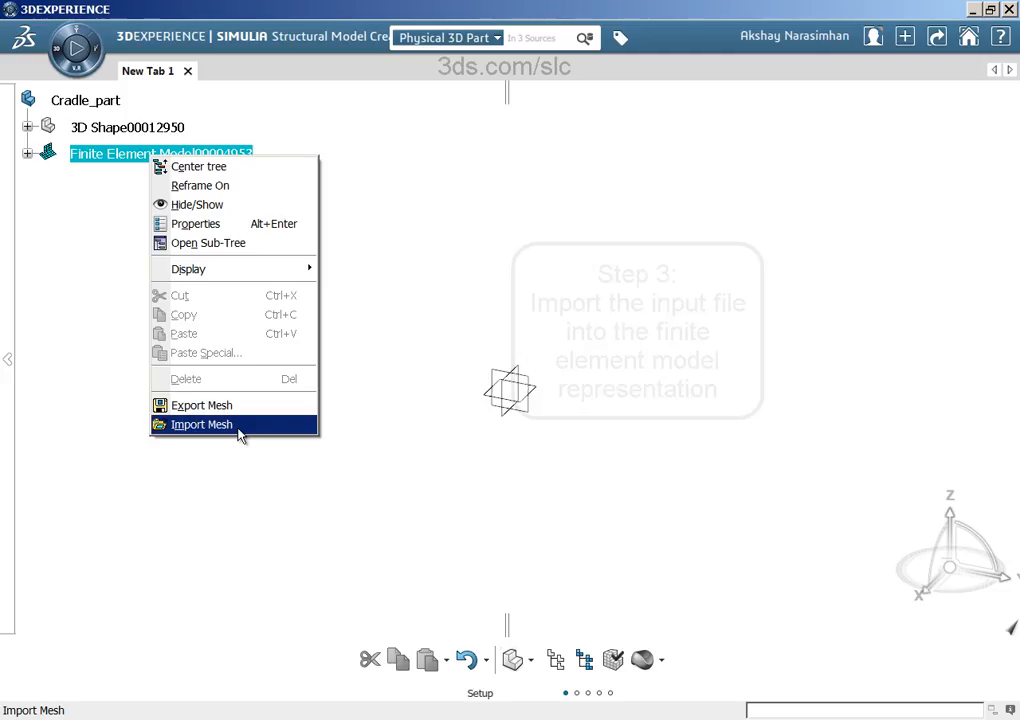
pyautogui.click(201, 424)
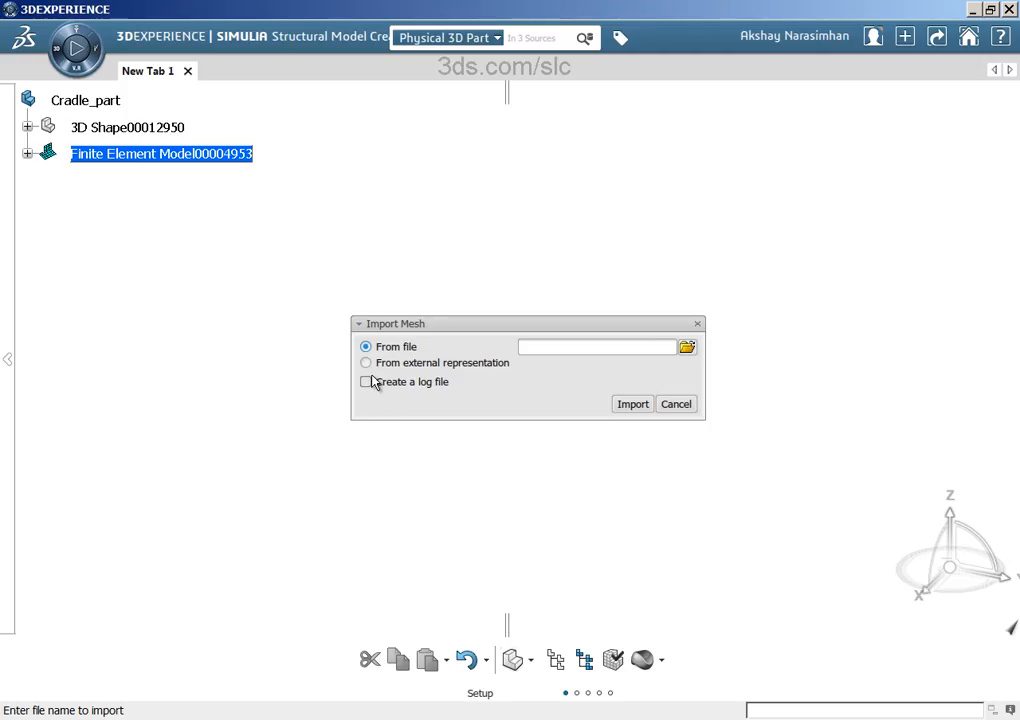
pyautogui.moveTo(380, 372)
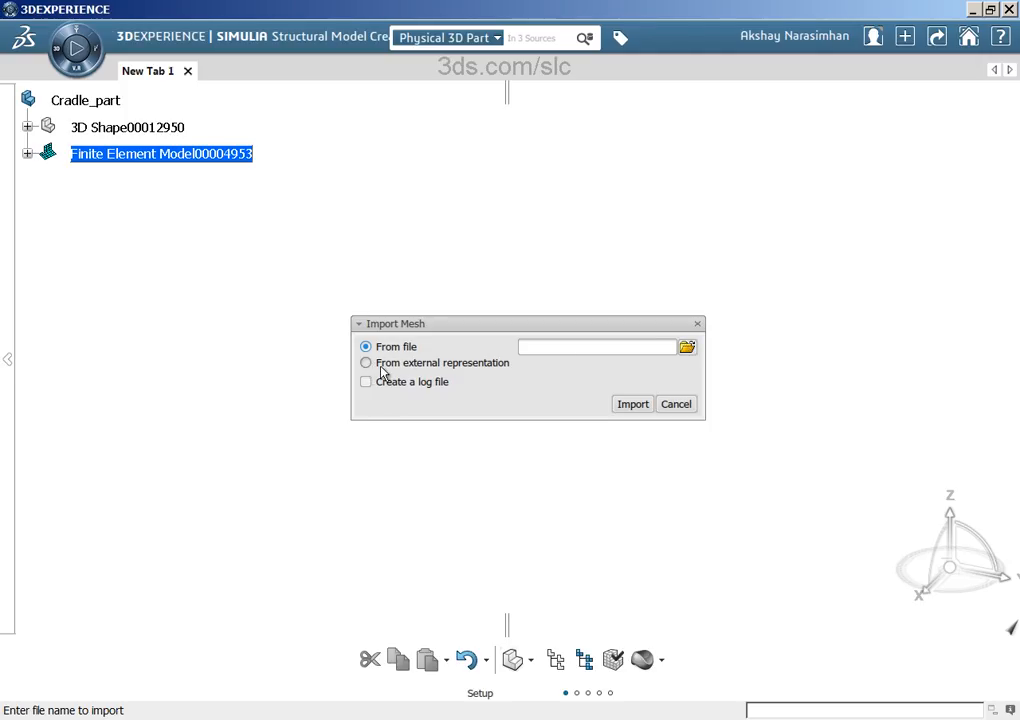
pyautogui.moveTo(493, 361)
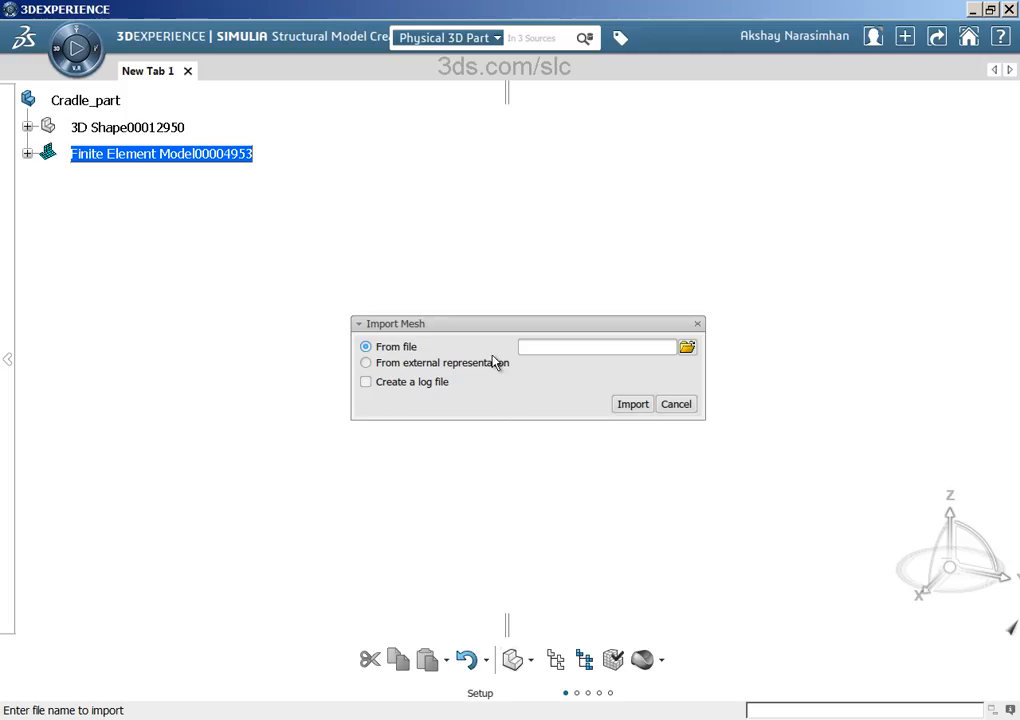
pyautogui.moveTo(703, 353)
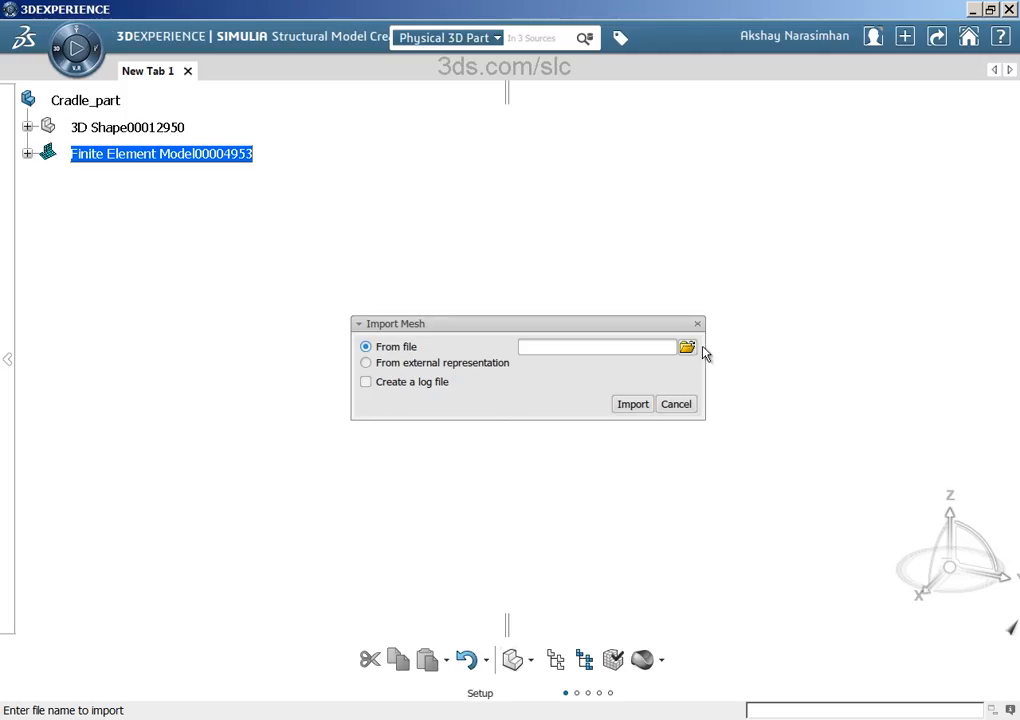
pyautogui.click(687, 347)
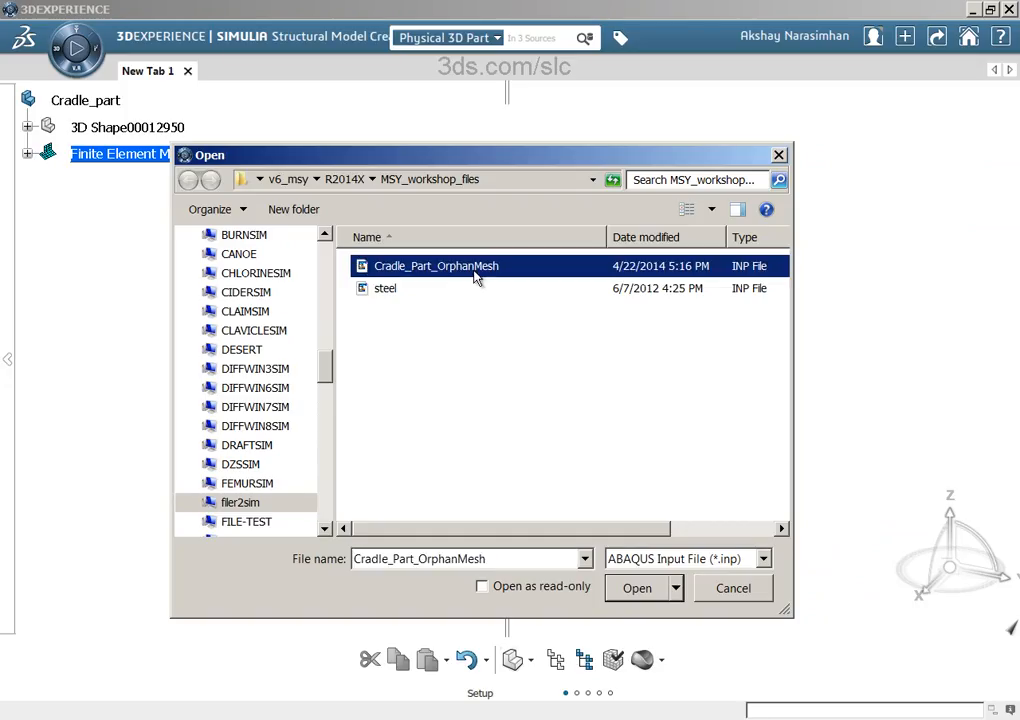
pyautogui.moveTo(478, 270)
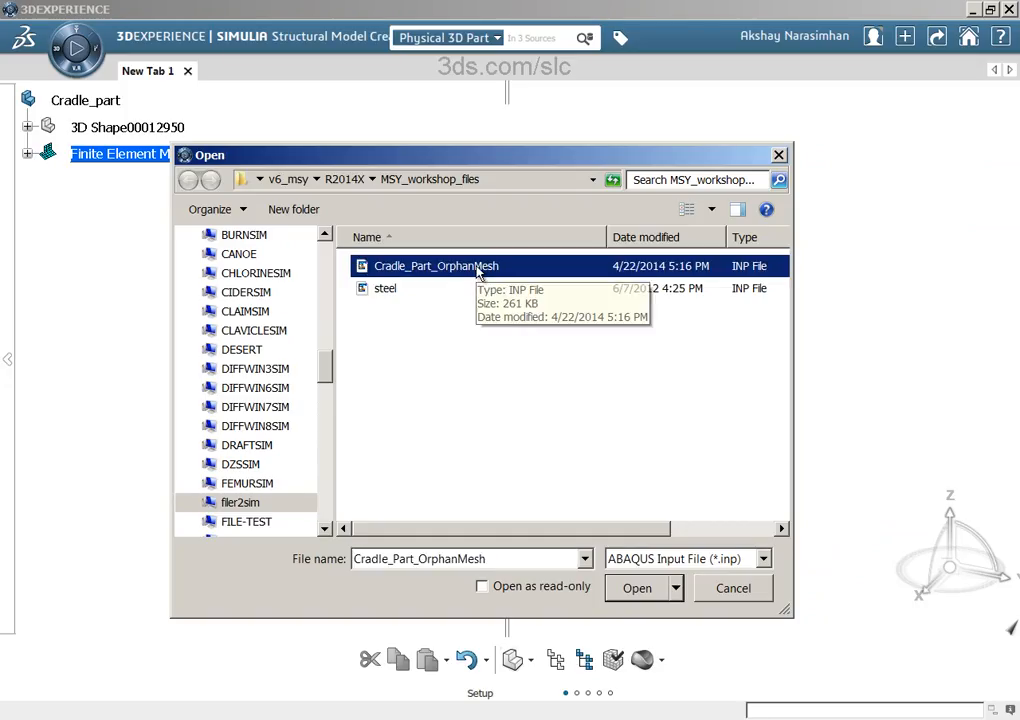
pyautogui.click(637, 588)
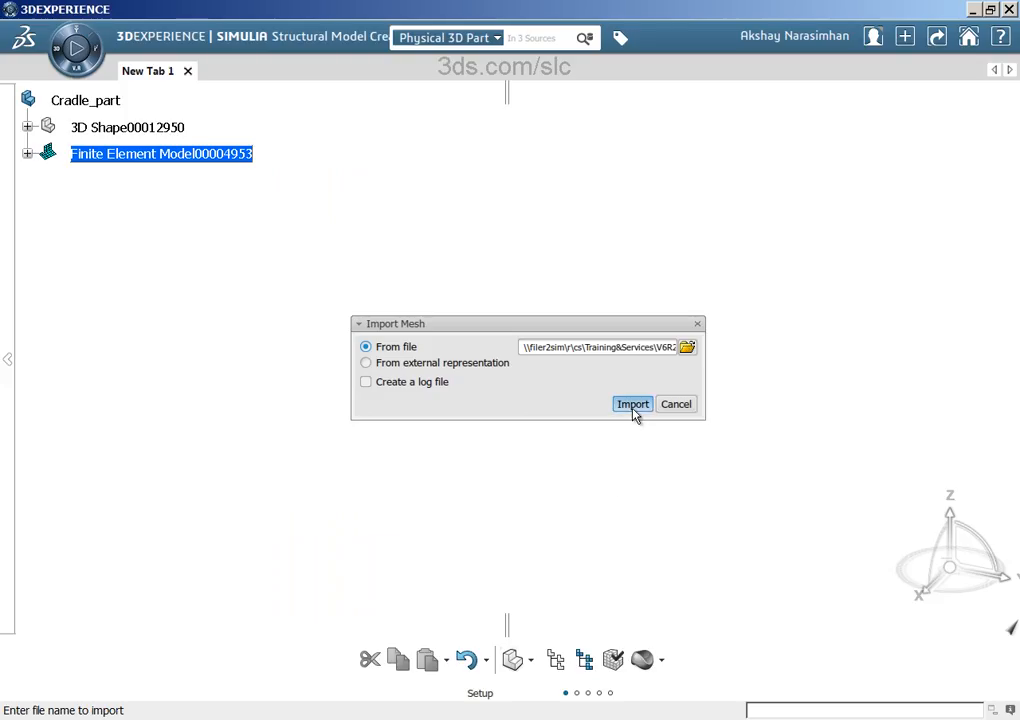
pyautogui.click(632, 404)
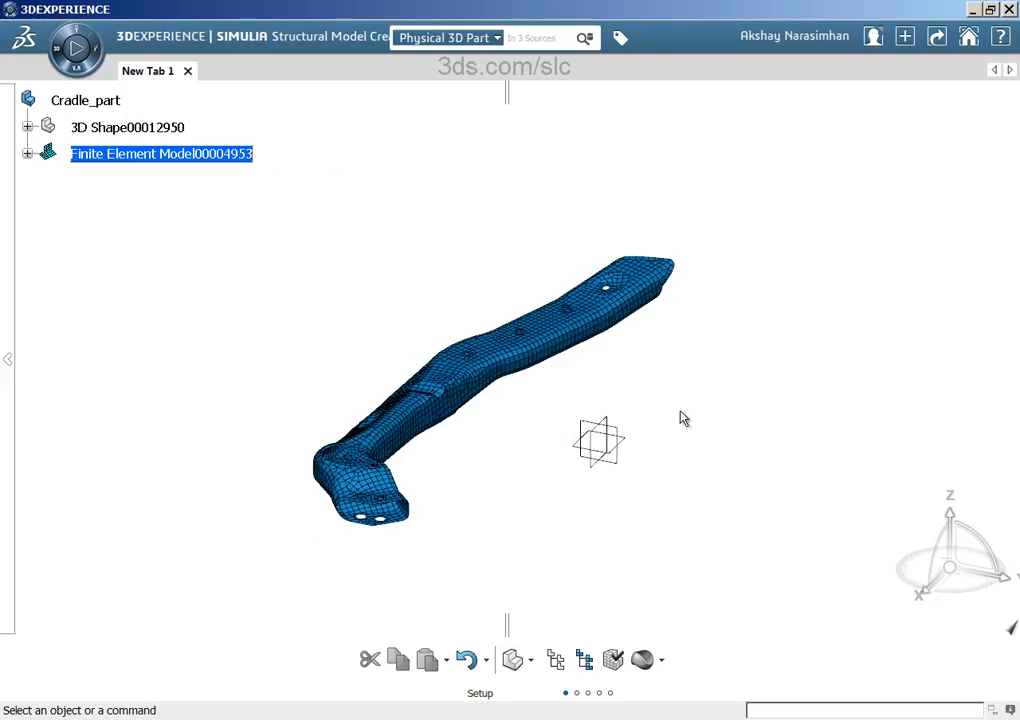
pyautogui.moveTo(240, 447)
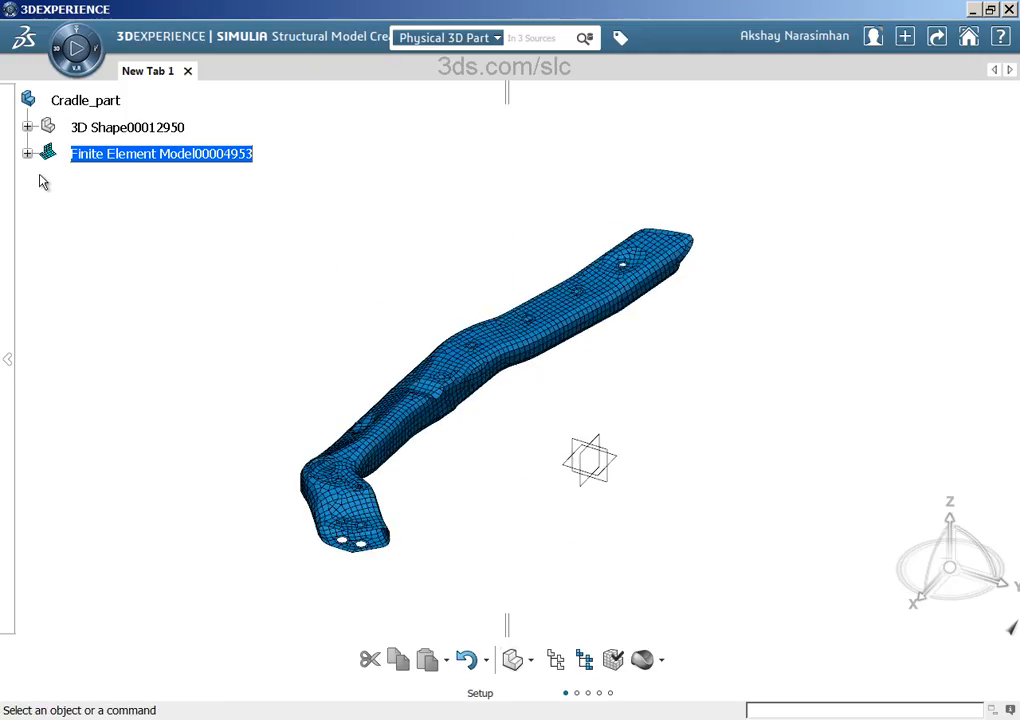
# - Expand PART-1-1's node and element groups and highlight ELEMENTS_HALF on the cradle
pyautogui.click(29, 154)
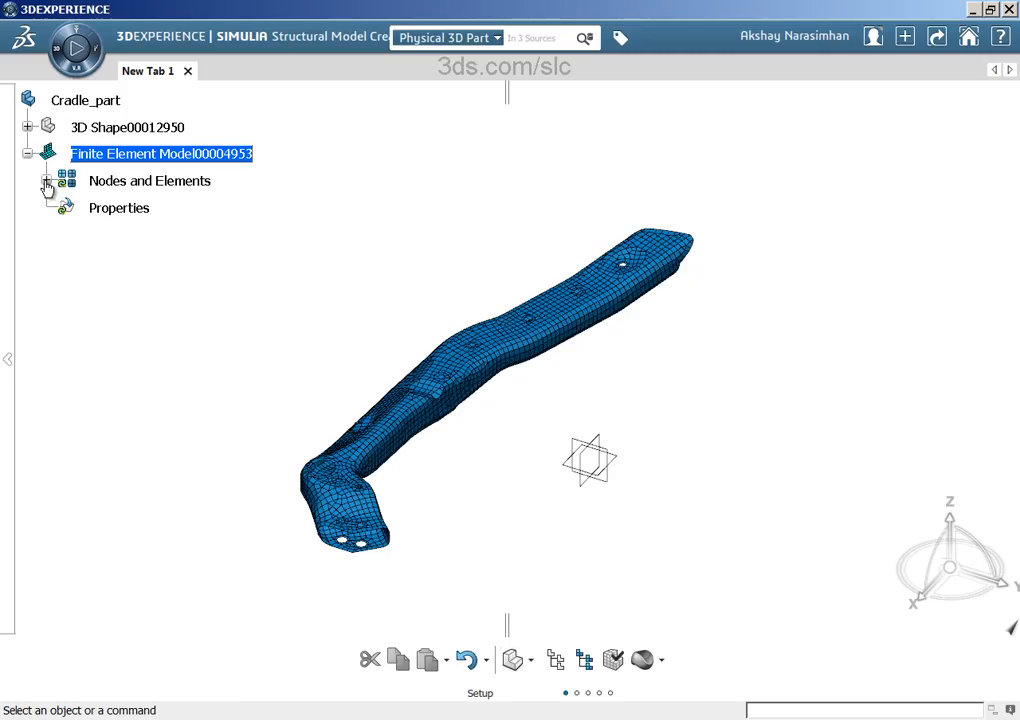
pyautogui.click(65, 180)
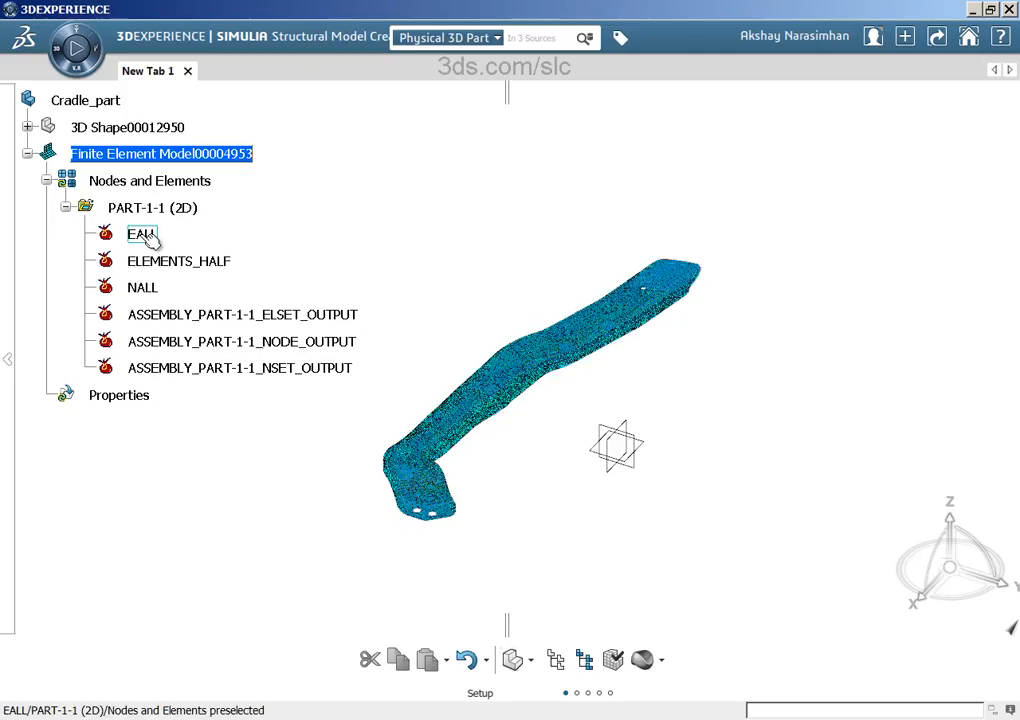
pyautogui.moveTo(141, 234)
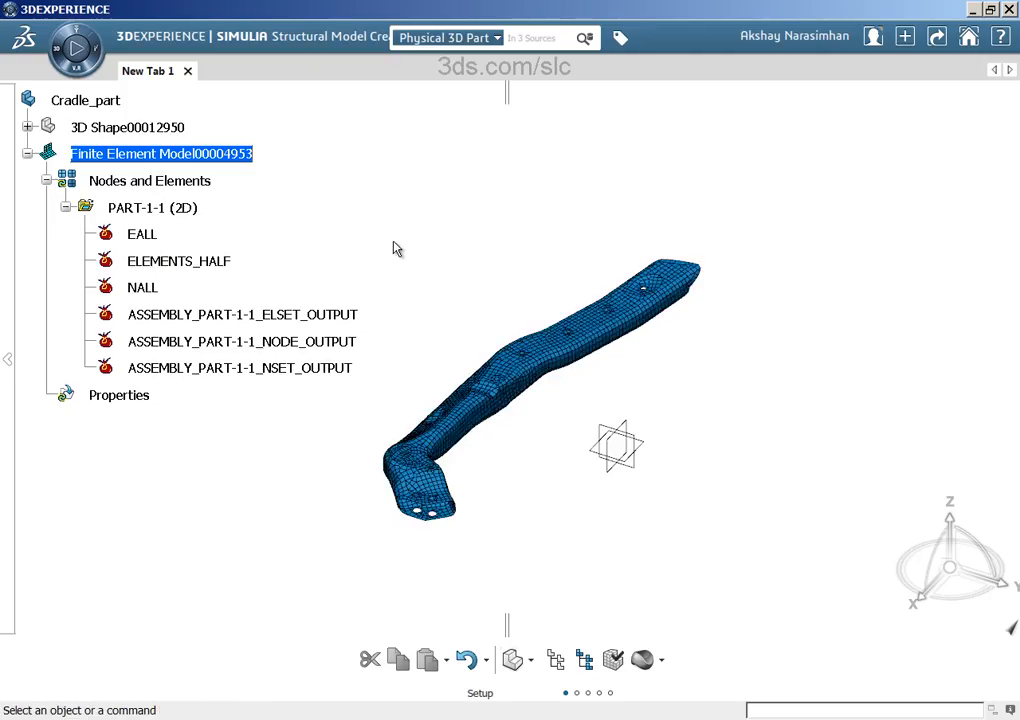
pyautogui.moveTo(170, 390)
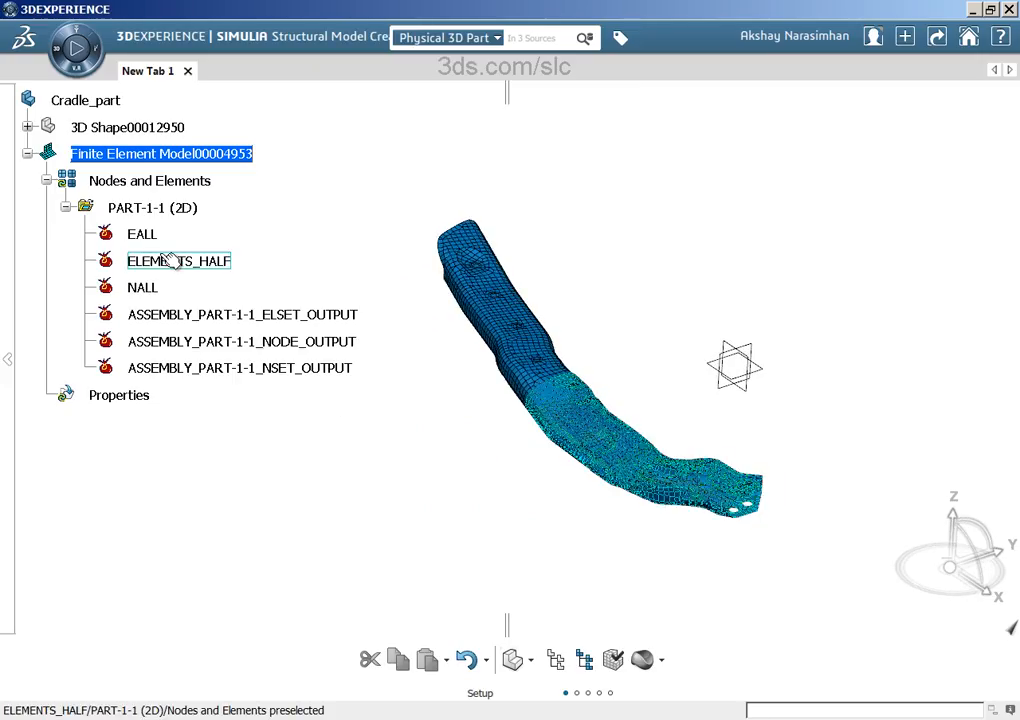
pyautogui.click(178, 261)
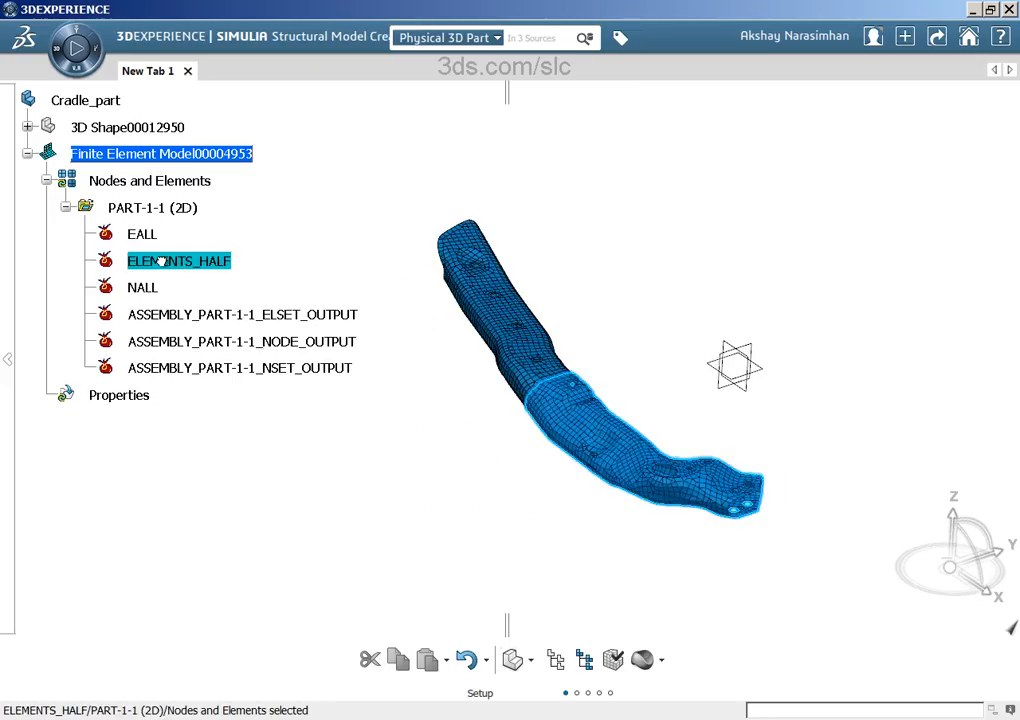
# - View ELEMENTS_HALF content (1715 elements) without implicit nodes, then close the report
pyautogui.rightClick(179, 261)
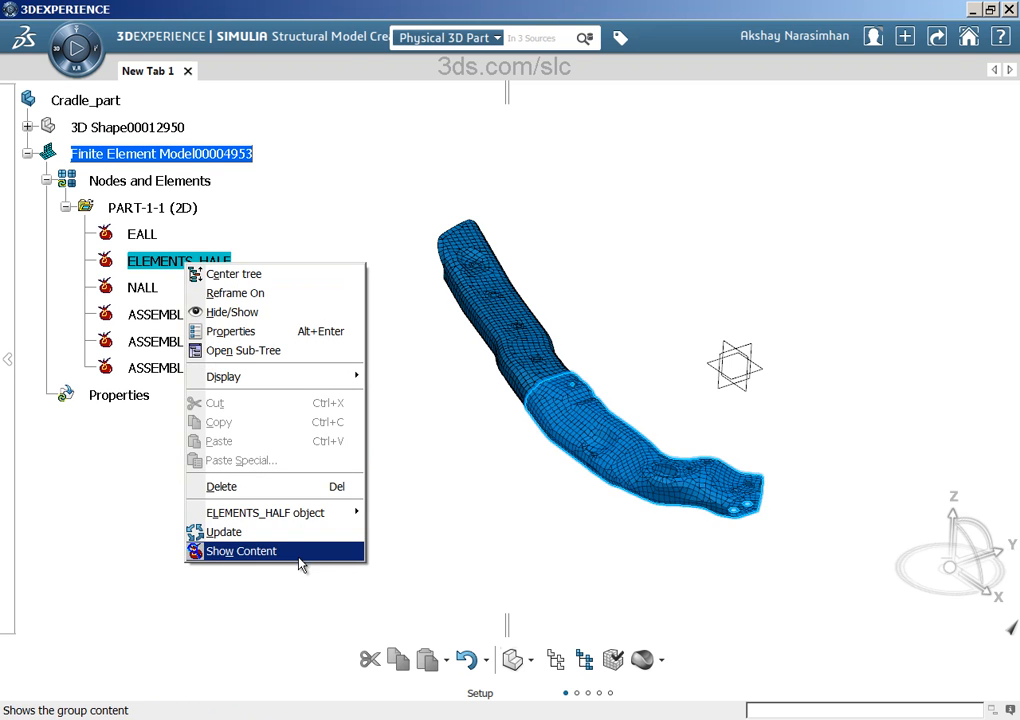
pyautogui.click(240, 551)
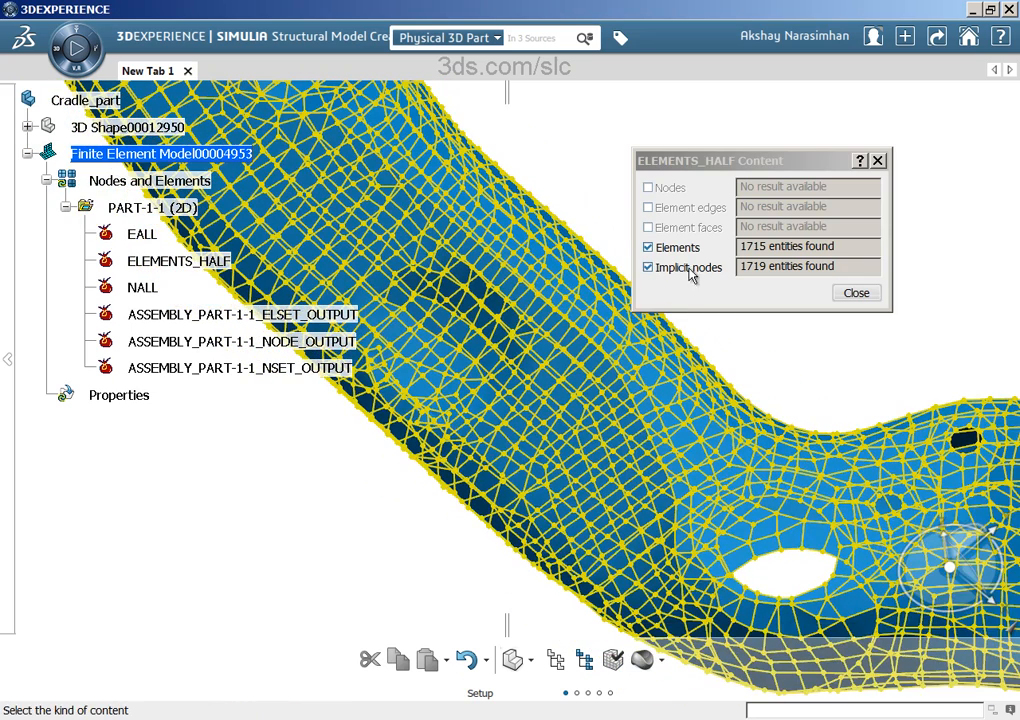
pyautogui.click(648, 267)
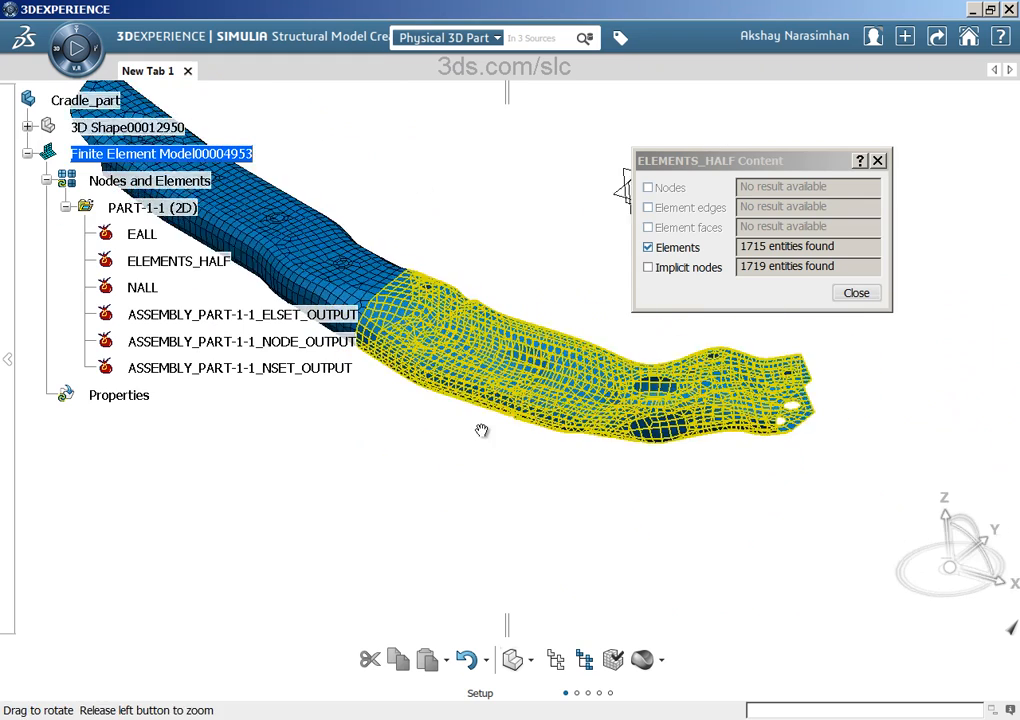
pyautogui.moveTo(481, 430); pyautogui.dragTo(618, 467)
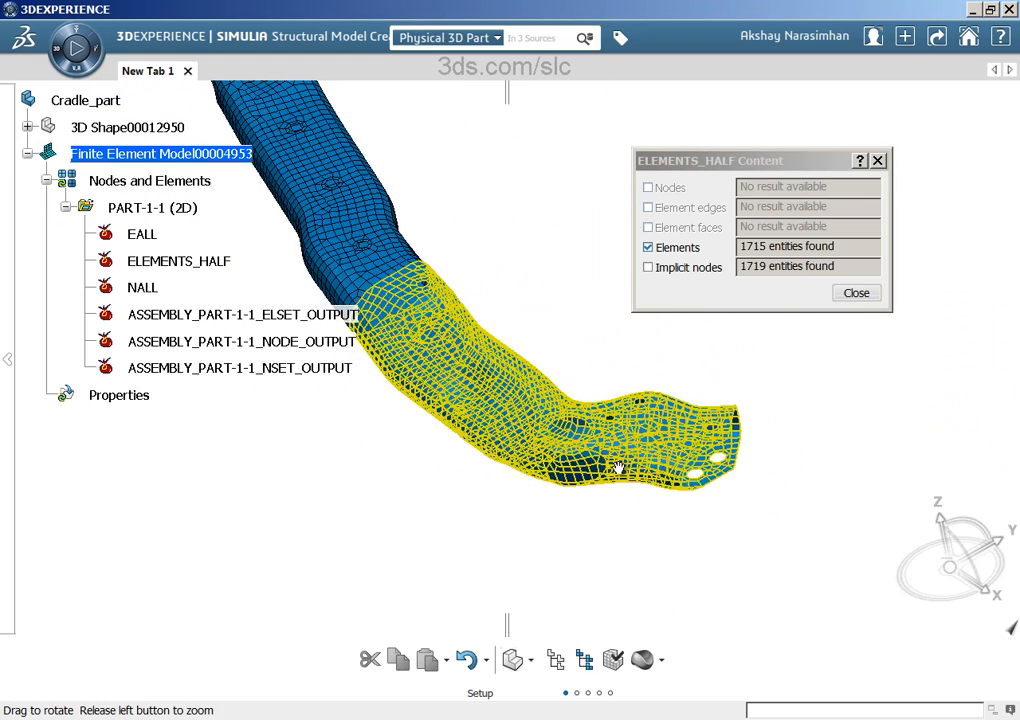
pyautogui.click(855, 292)
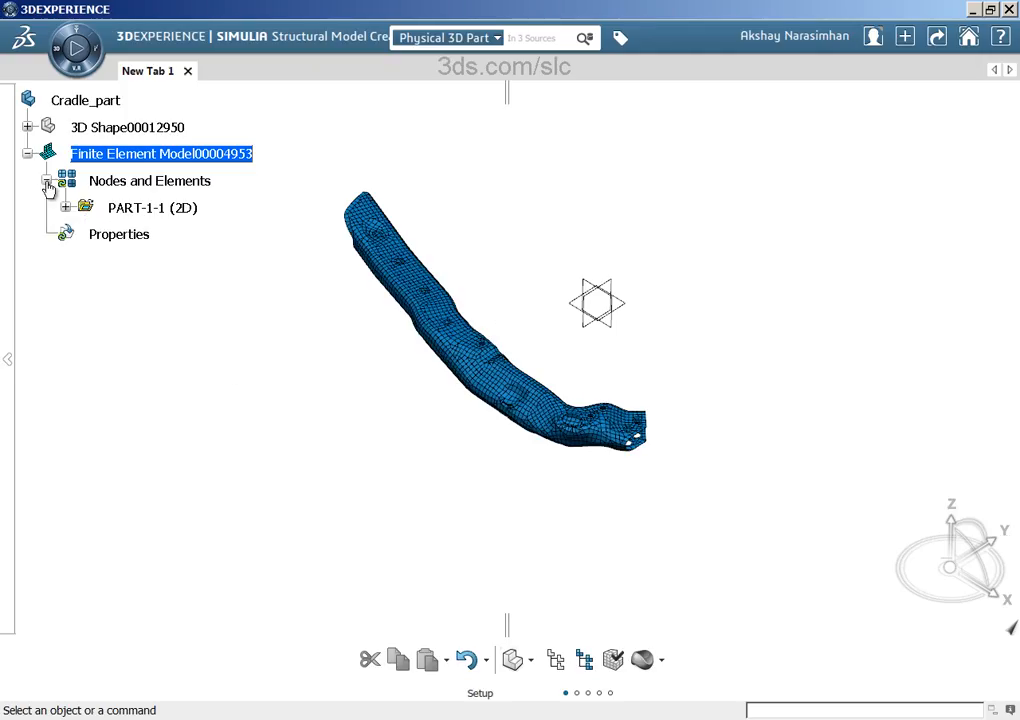
pyautogui.click(66, 208)
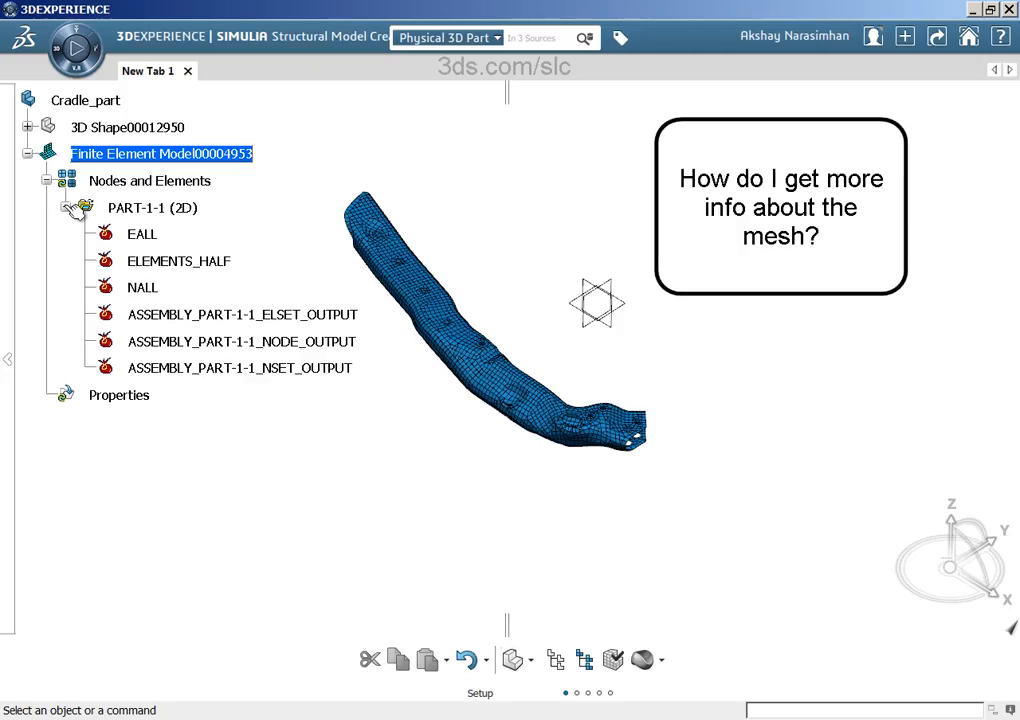
# - Collapse the group list and switch from Structural Model Creation to the Meshing app
pyautogui.click(47, 181)
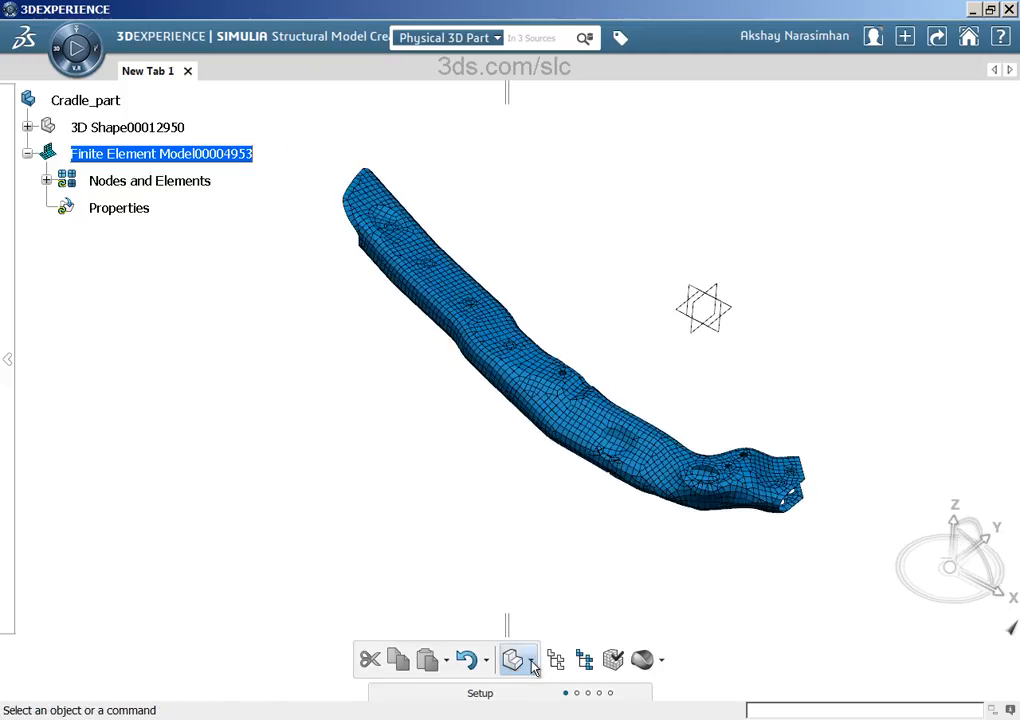
pyautogui.click(518, 660)
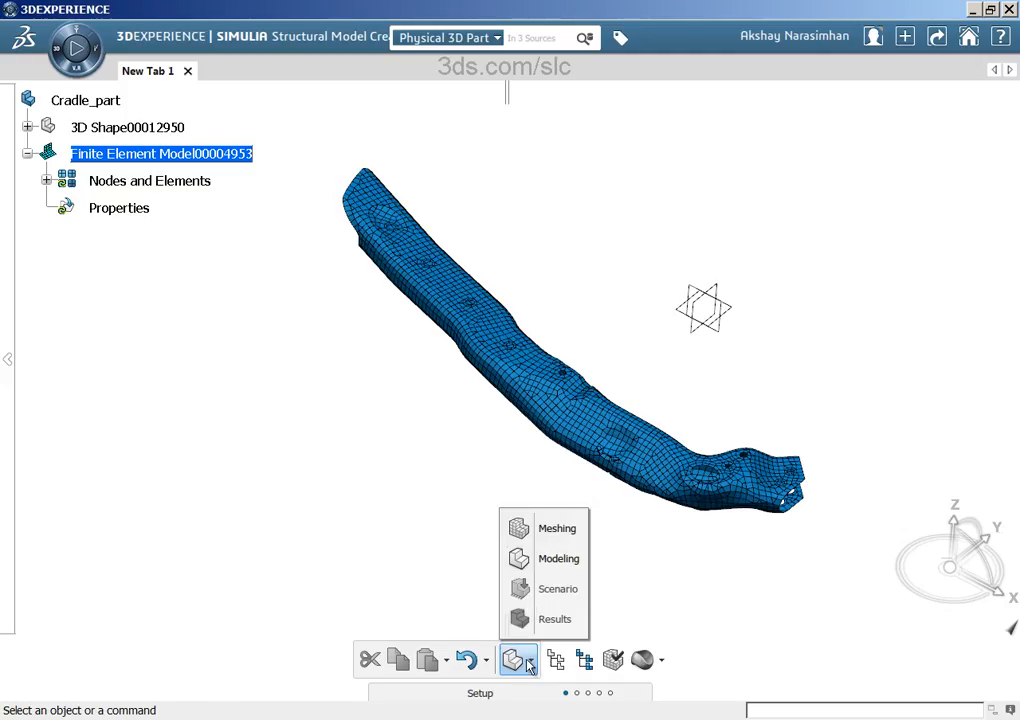
pyautogui.click(557, 528)
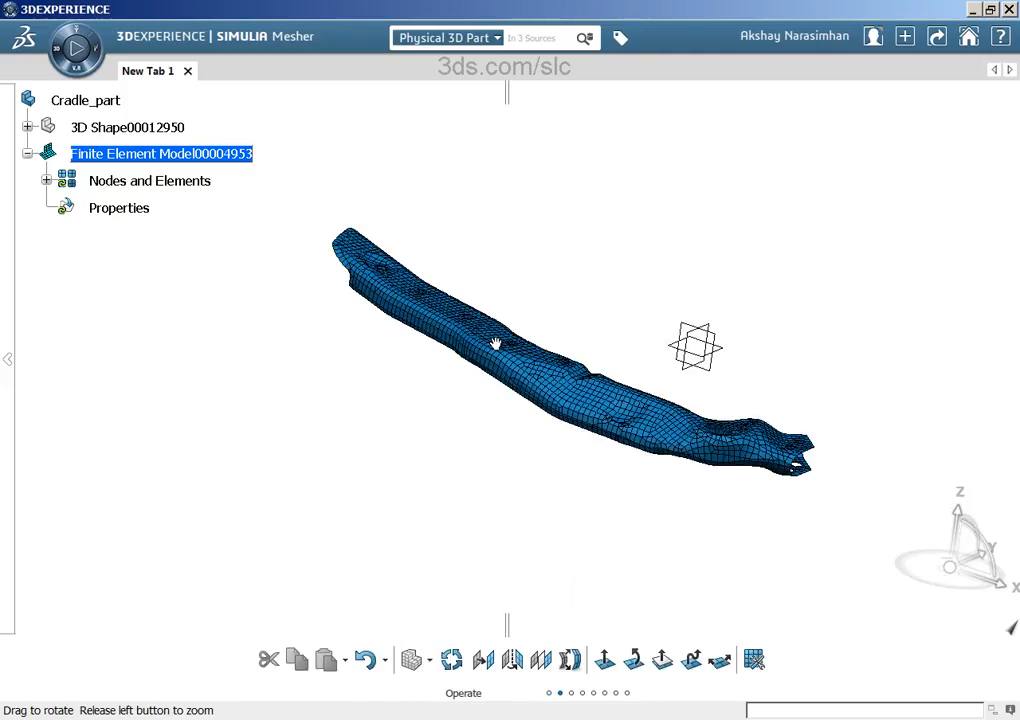
pyautogui.moveTo(495, 345); pyautogui.dragTo(490, 440)
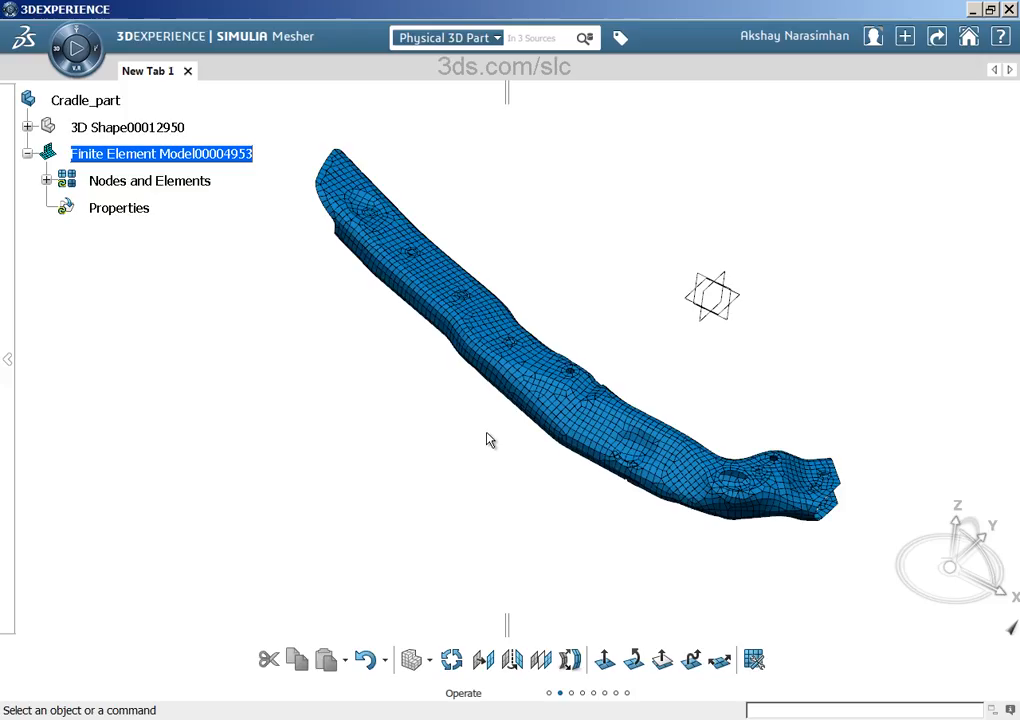
pyautogui.moveTo(465, 485)
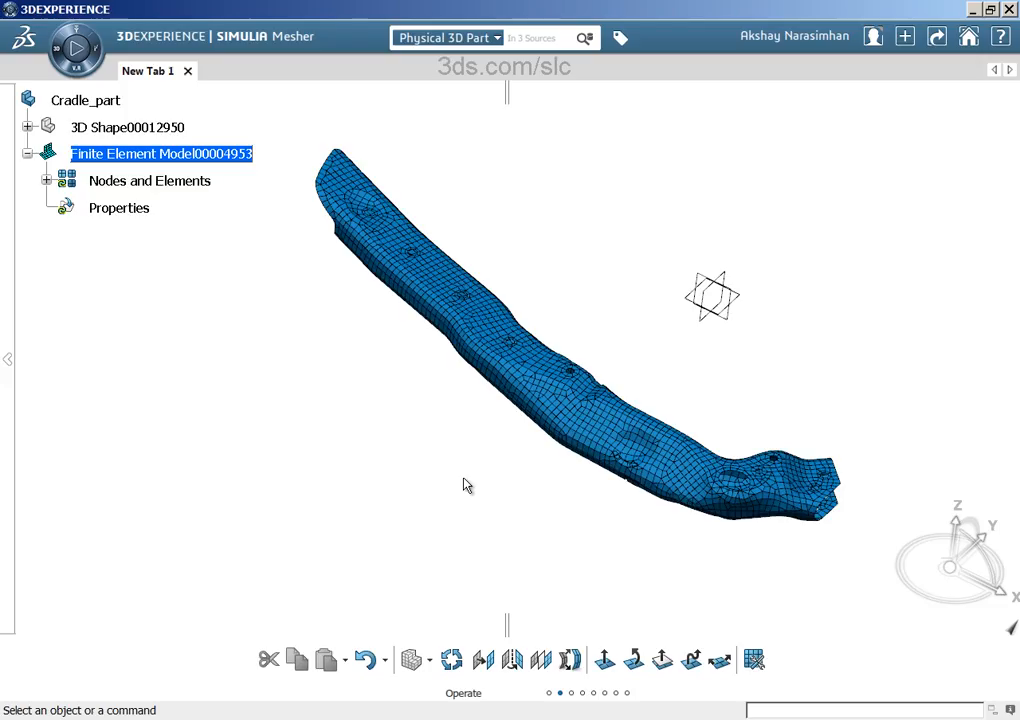
pyautogui.moveTo(472, 513)
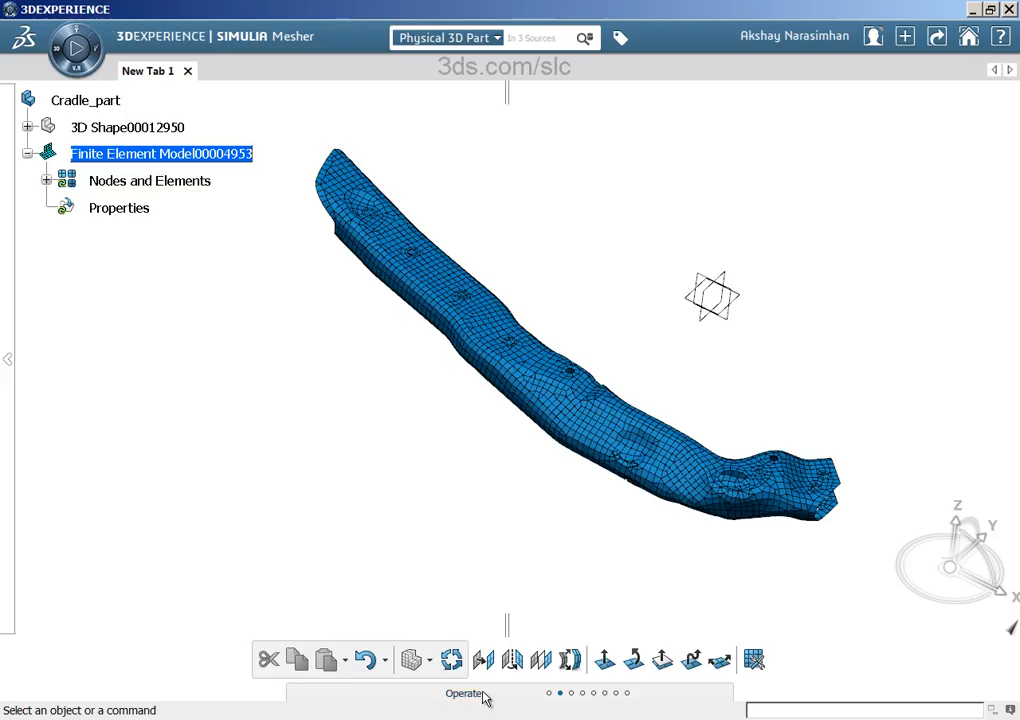
# - Run an Interferences check with 0.2mm clearance on all mesh parts
pyautogui.click(465, 694)
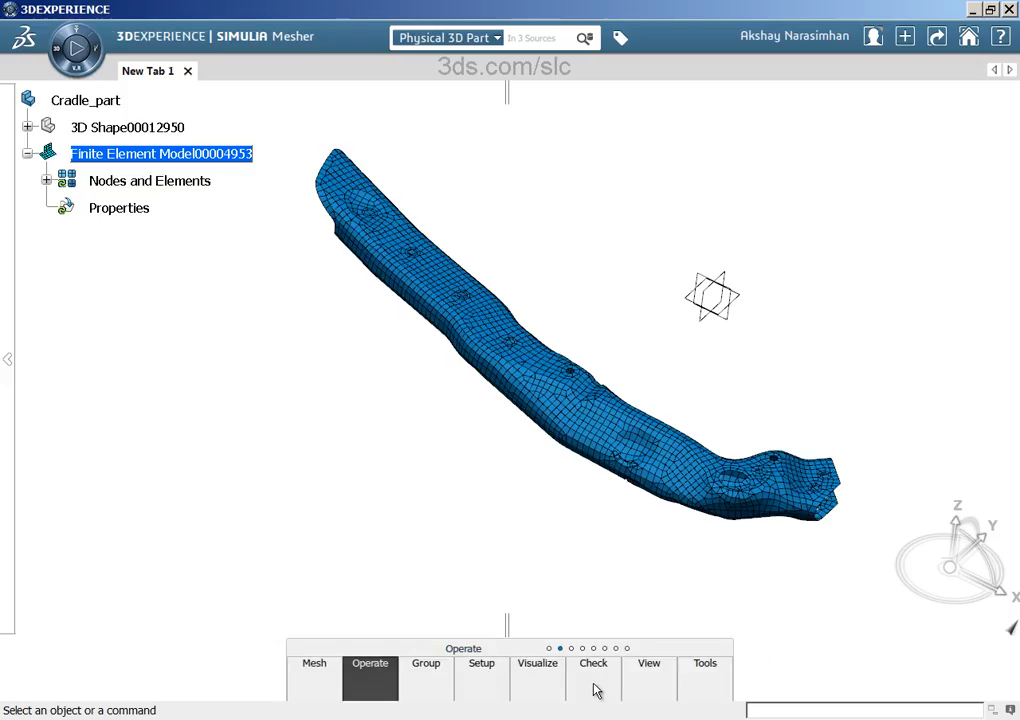
pyautogui.click(593, 663)
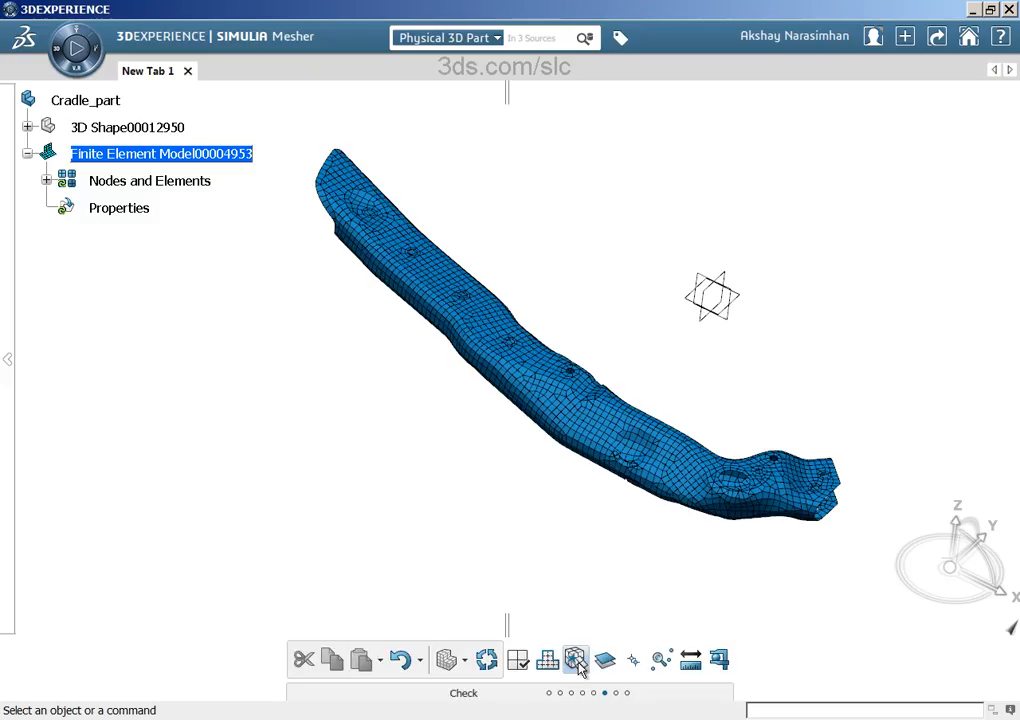
pyautogui.moveTo(575, 659)
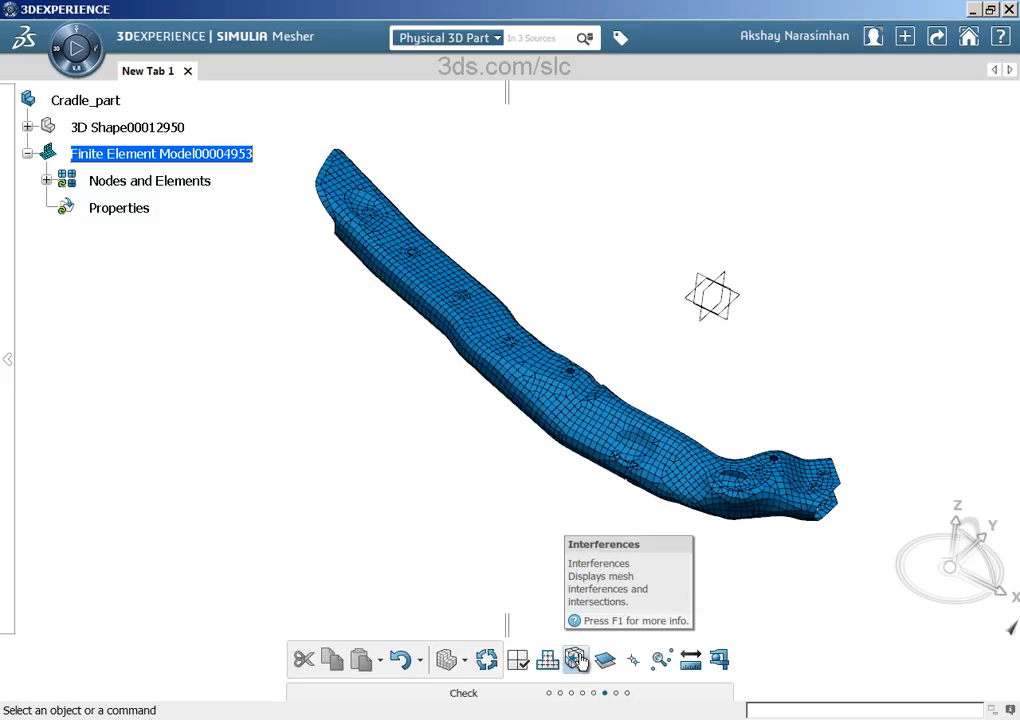
pyautogui.click(575, 659)
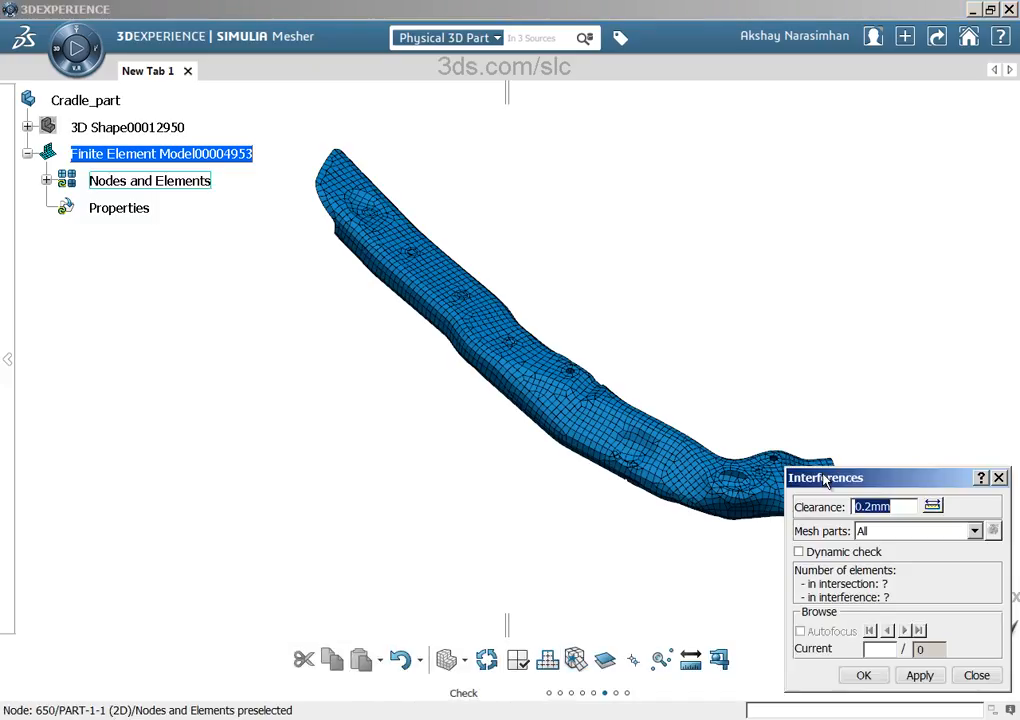
pyautogui.moveTo(825, 477); pyautogui.dragTo(808, 158)
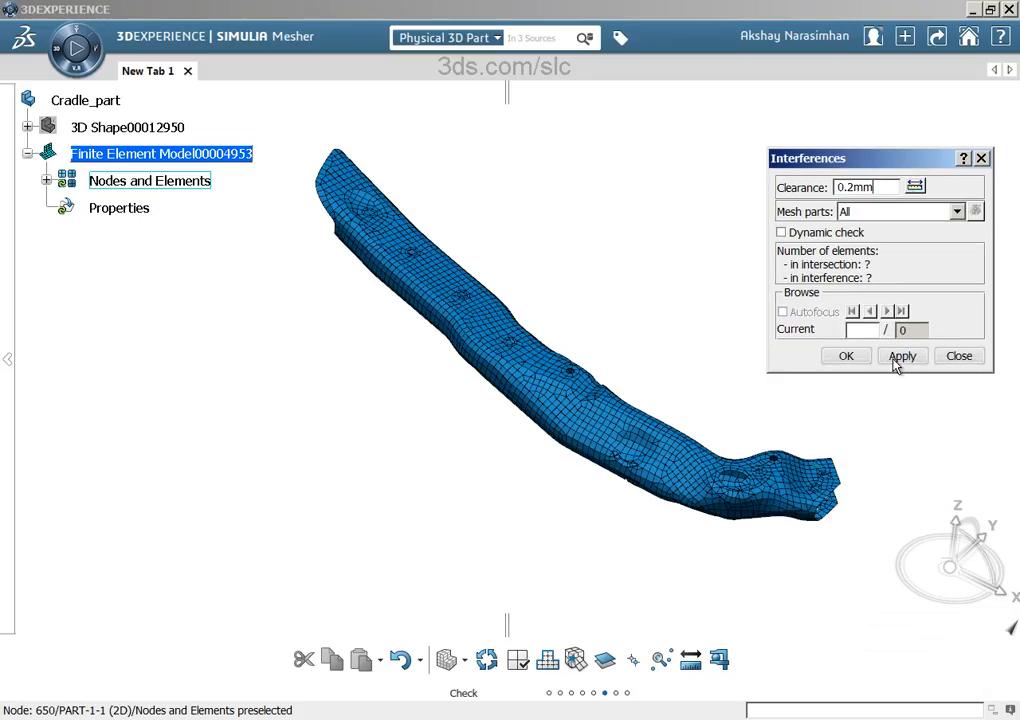
pyautogui.click(901, 356)
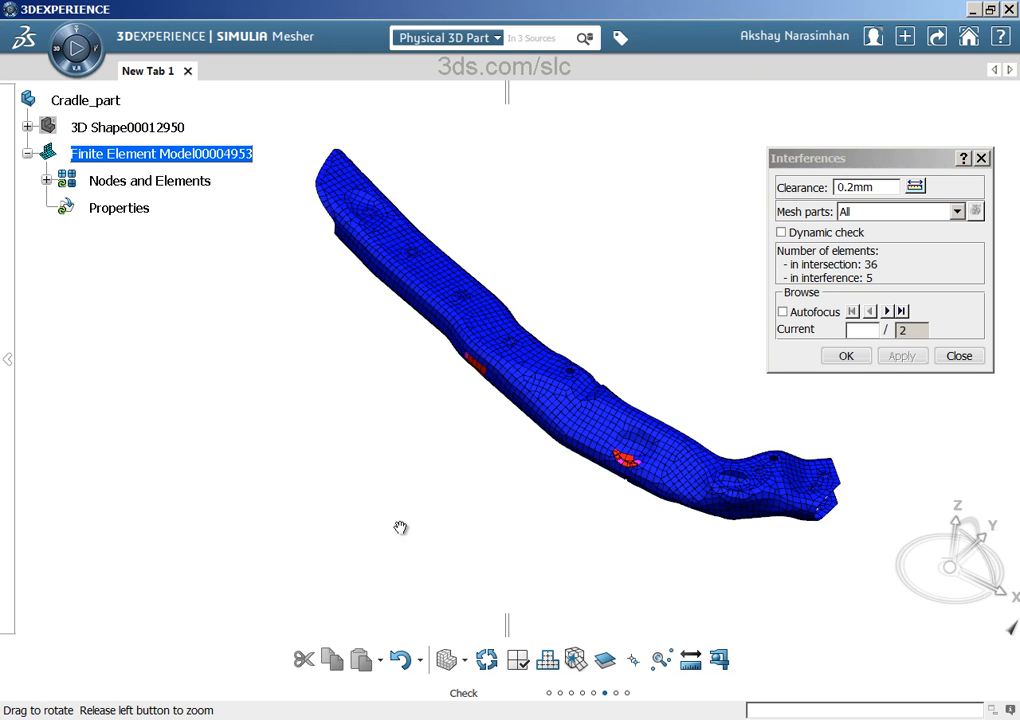
# - Zoom and orbit onto the 36 intersecting and 5 interfering red elements
pyautogui.moveTo(400, 527); pyautogui.dragTo(423, 507)
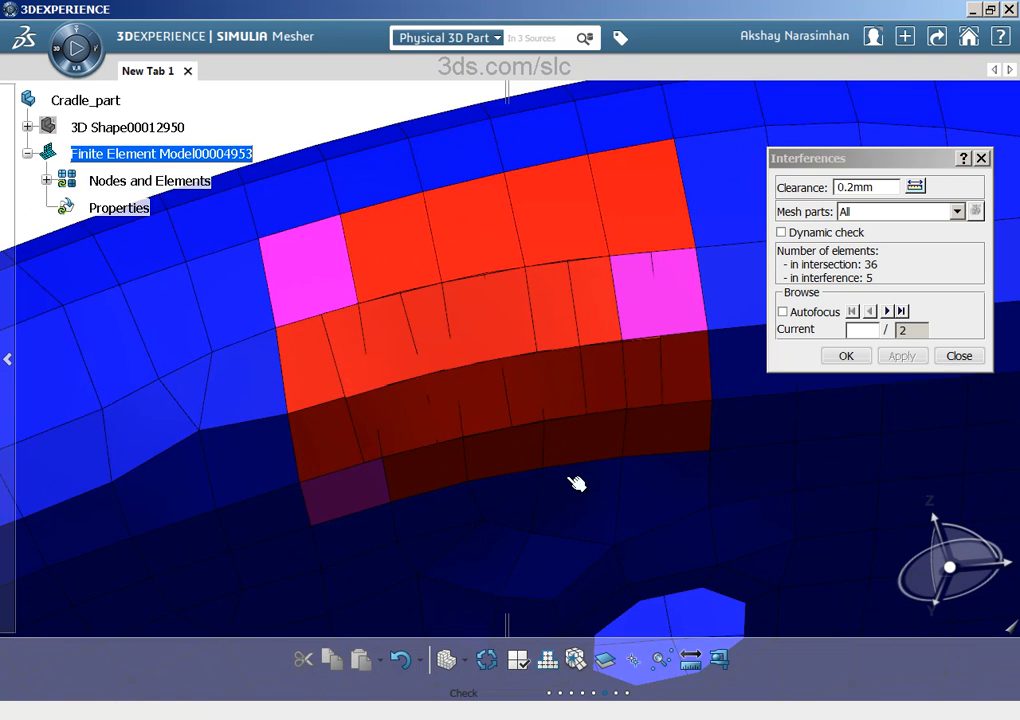
pyautogui.moveTo(577, 483); pyautogui.dragTo(248, 321)
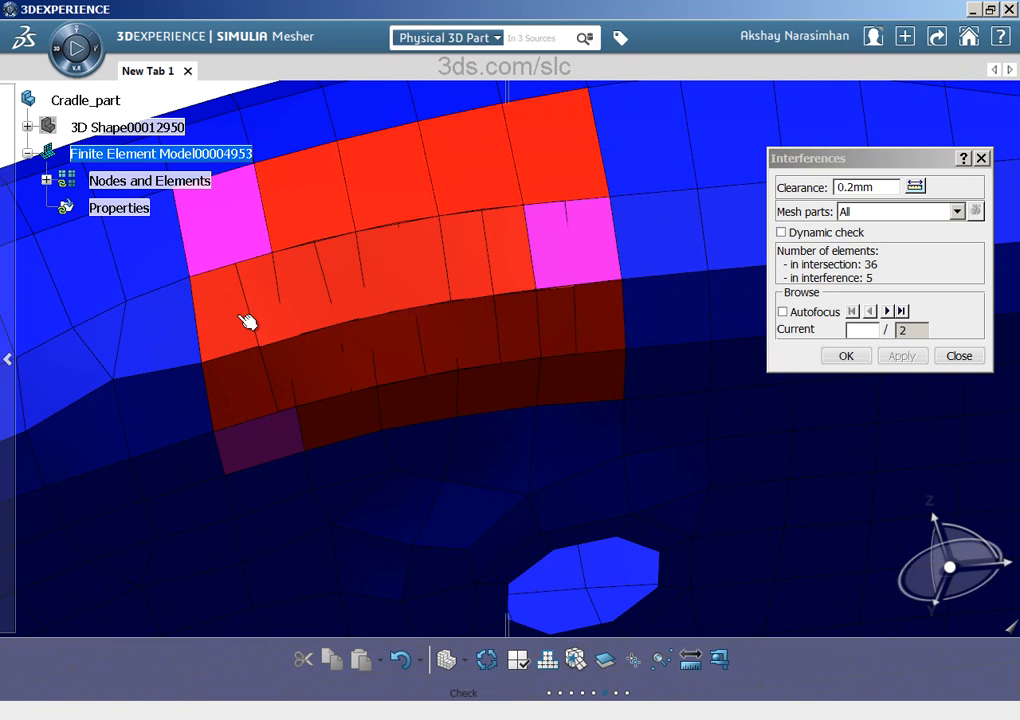
pyautogui.moveTo(518, 318)
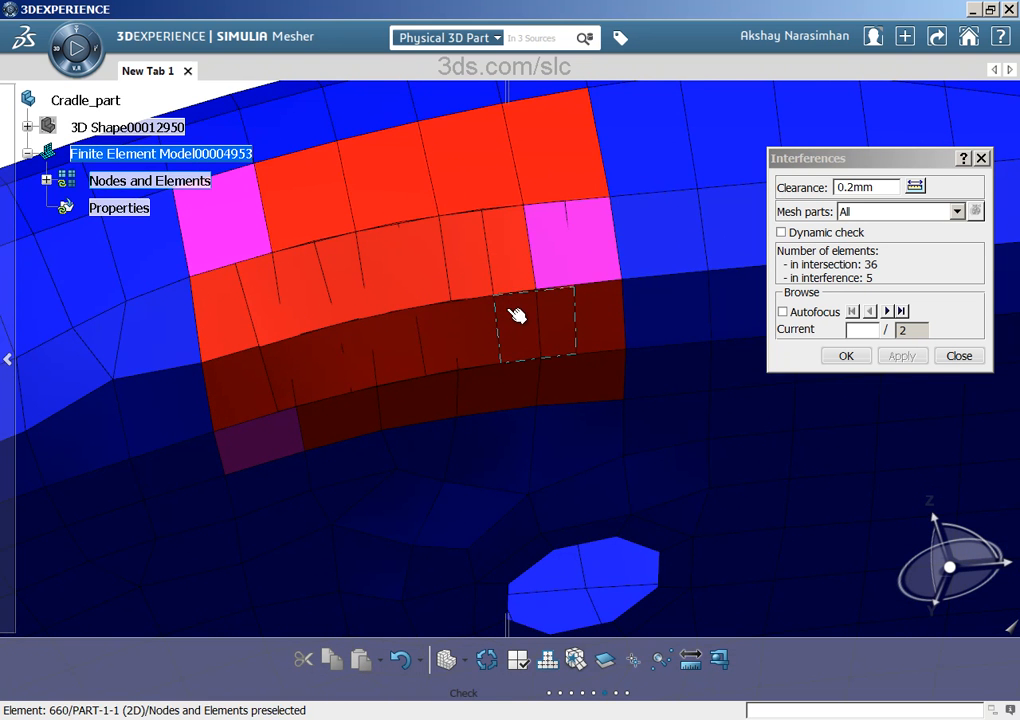
pyautogui.moveTo(515, 315); pyautogui.dragTo(490, 220)
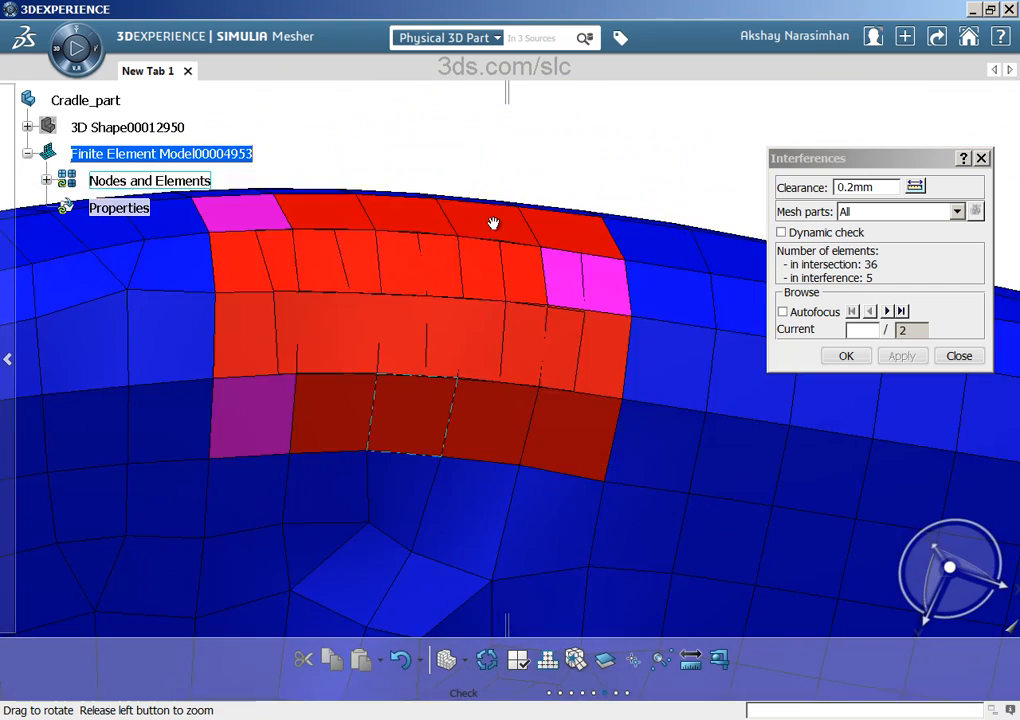
pyautogui.moveTo(493, 222); pyautogui.dragTo(575, 387)
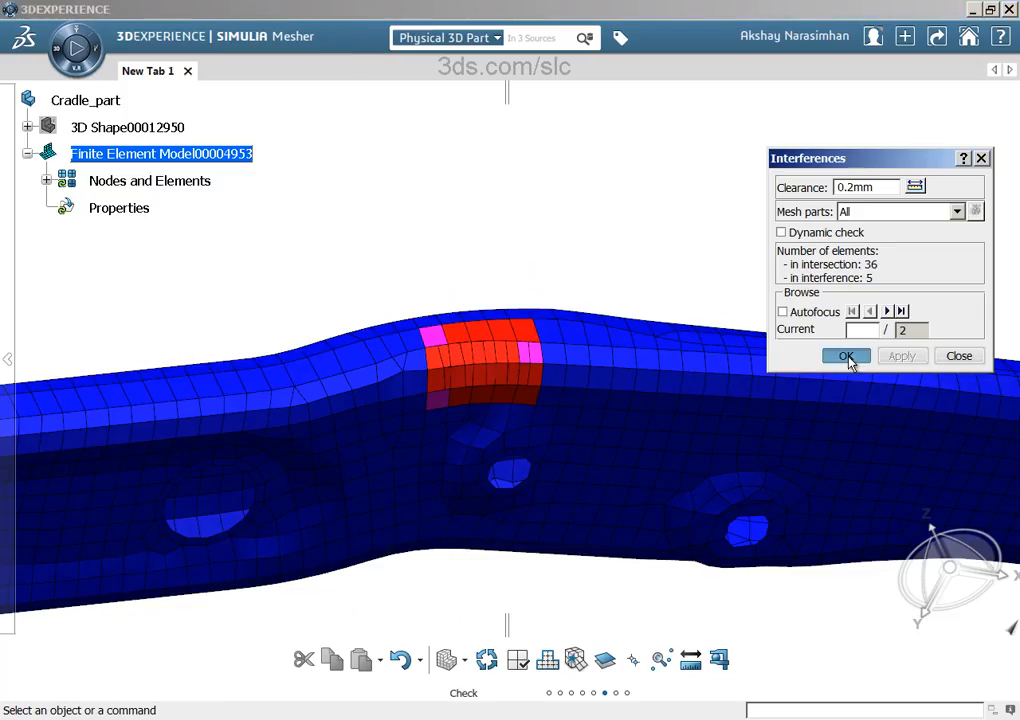
# - Close the Interferences dialog and launch the Meshing Editor
pyautogui.click(846, 356)
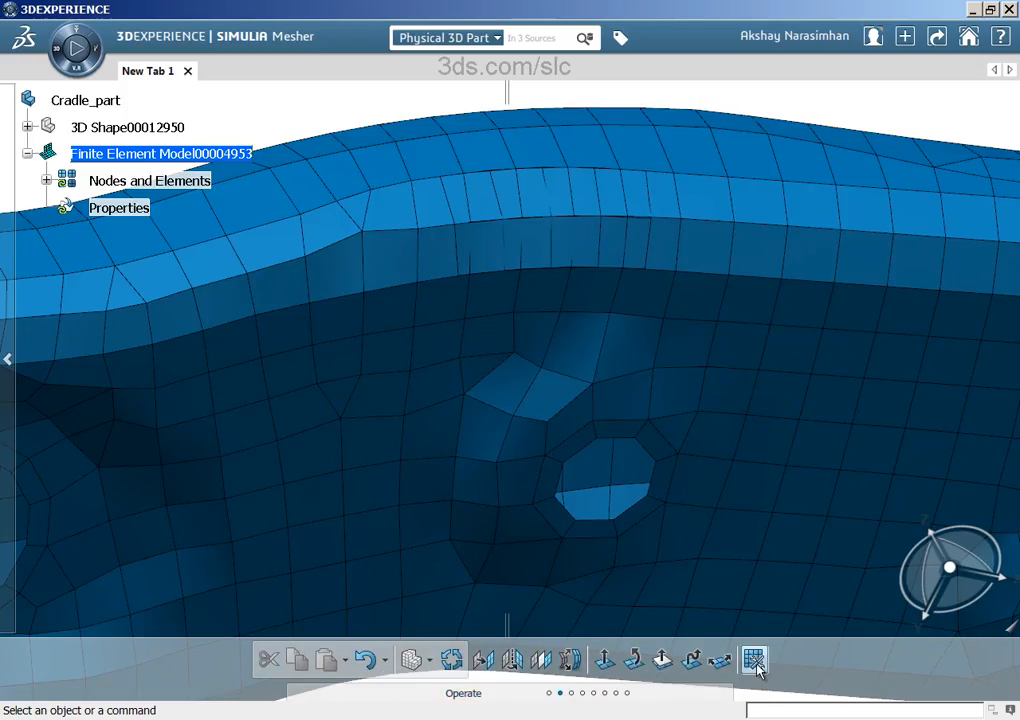
pyautogui.moveTo(754, 660)
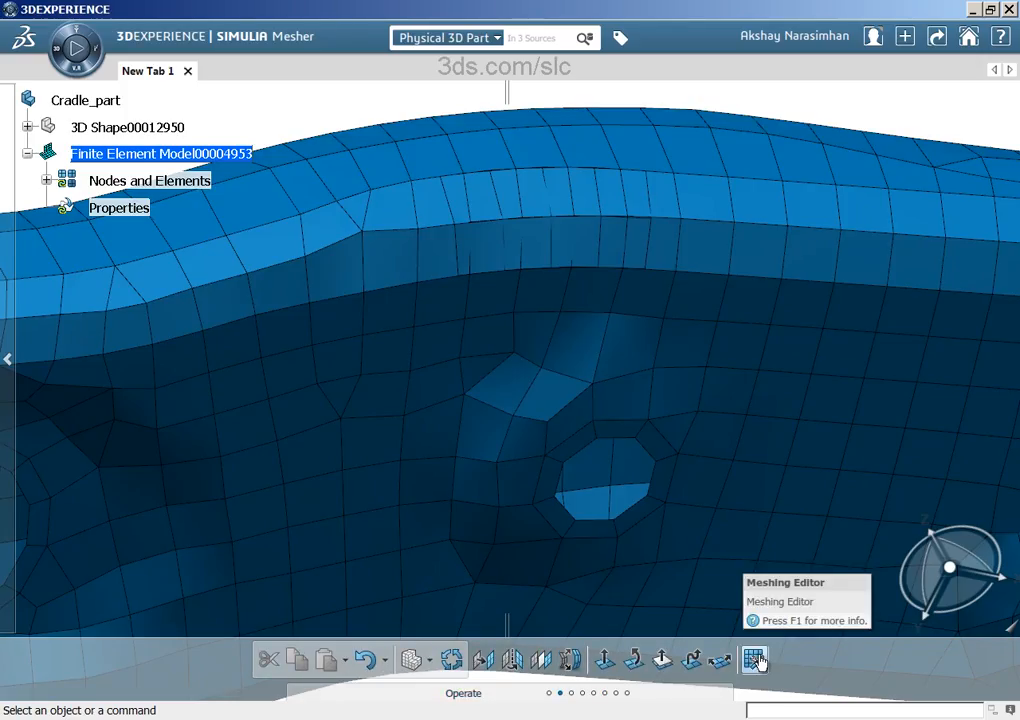
pyautogui.click(754, 659)
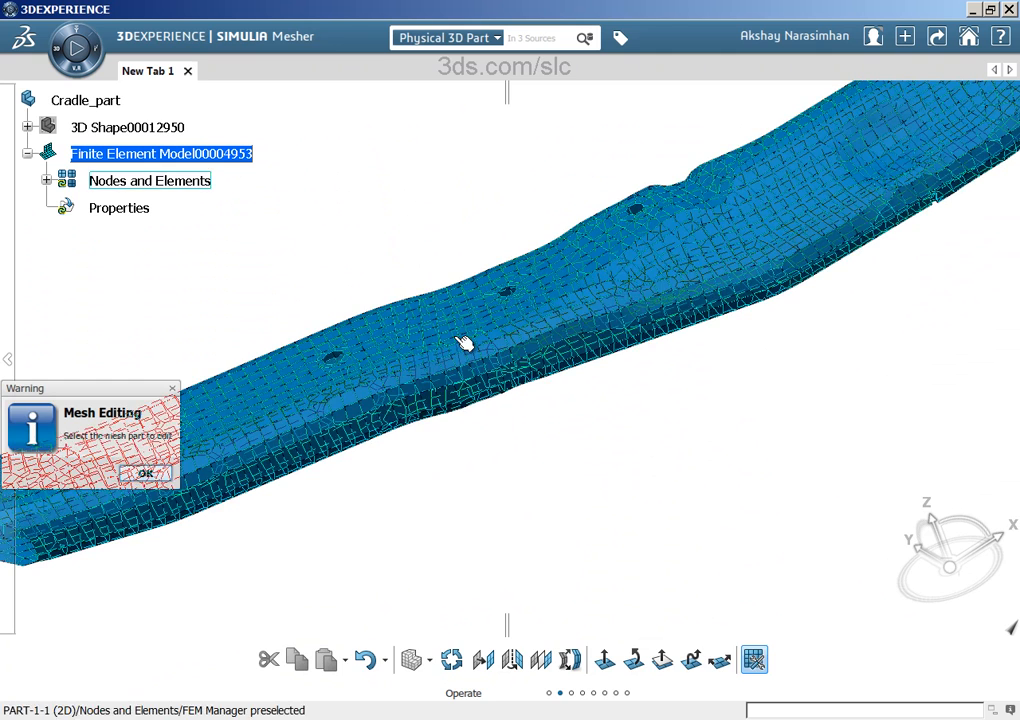
# - Select the cradle mesh part and delete overlapping elements in the upper strip
pyautogui.click(146, 473)
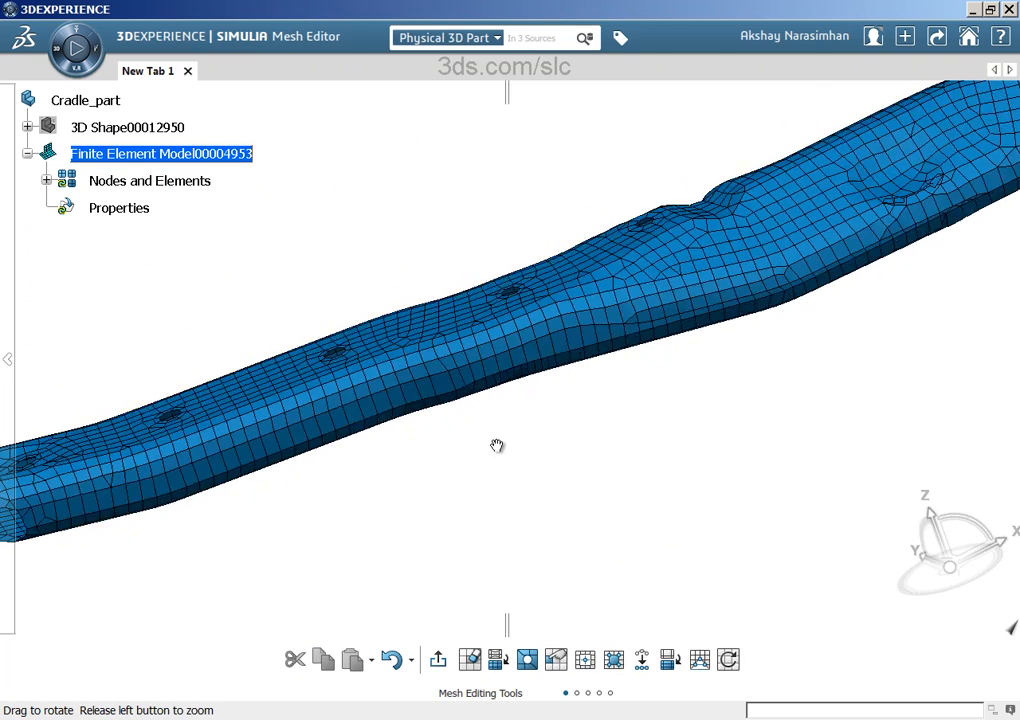
pyautogui.moveTo(497, 445); pyautogui.dragTo(533, 445)
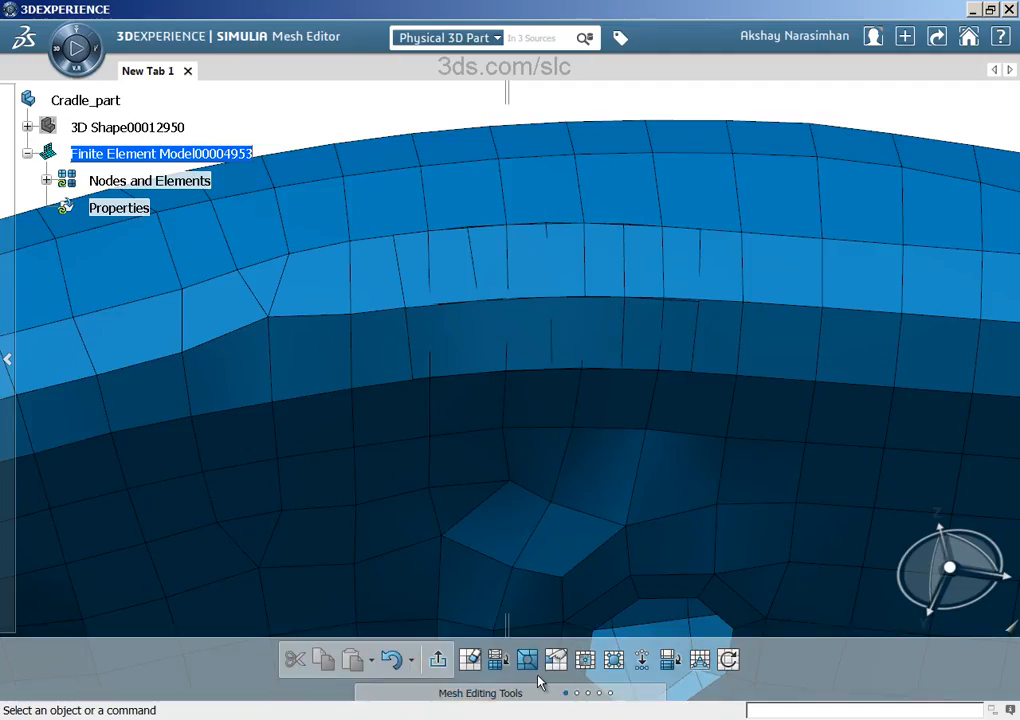
pyautogui.moveTo(470, 659)
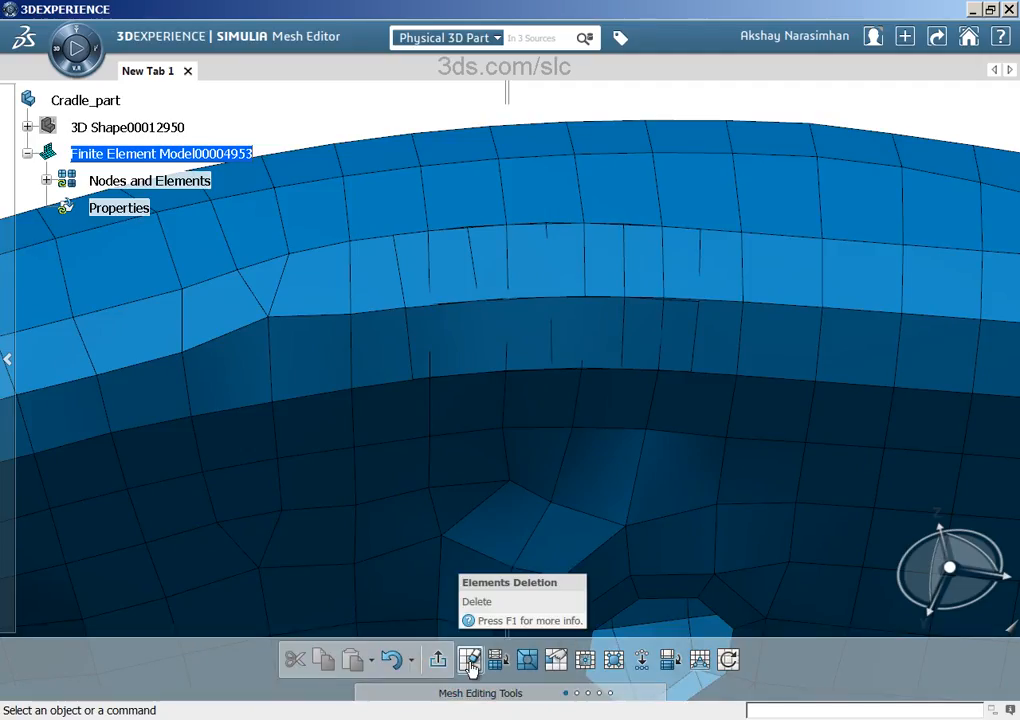
pyautogui.click(470, 659)
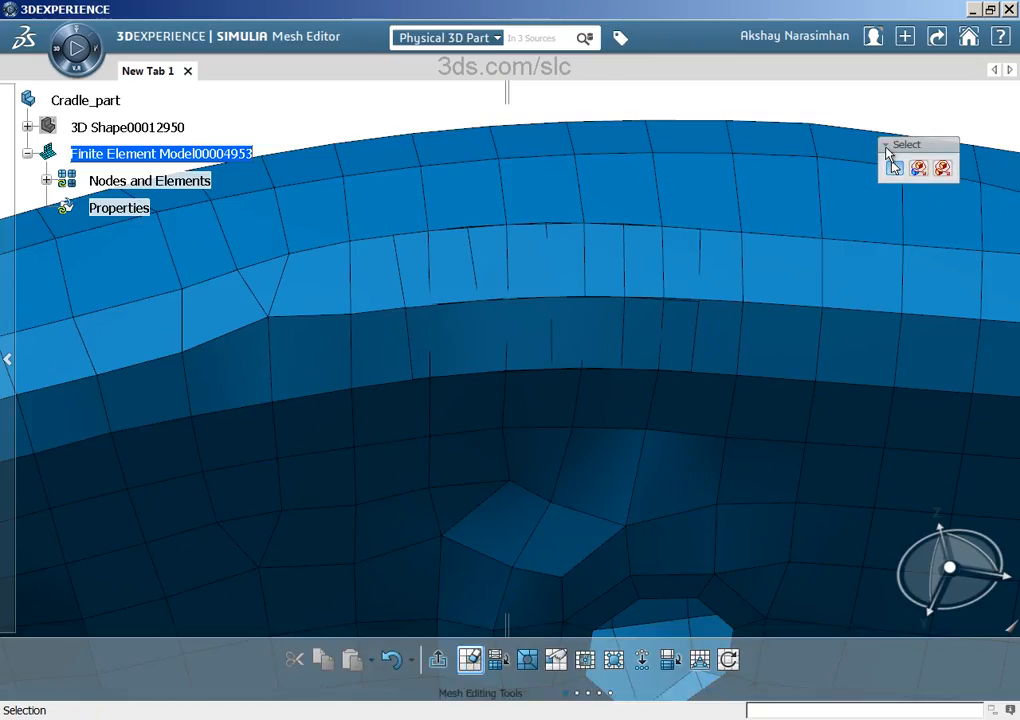
pyautogui.moveTo(437, 255)
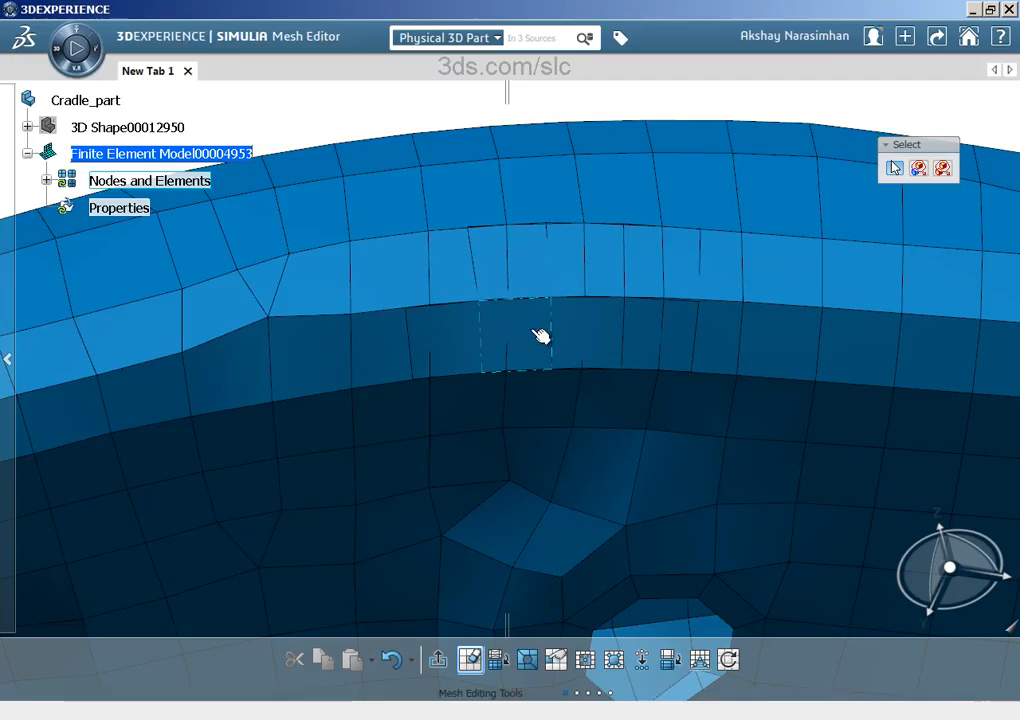
pyautogui.moveTo(518, 273)
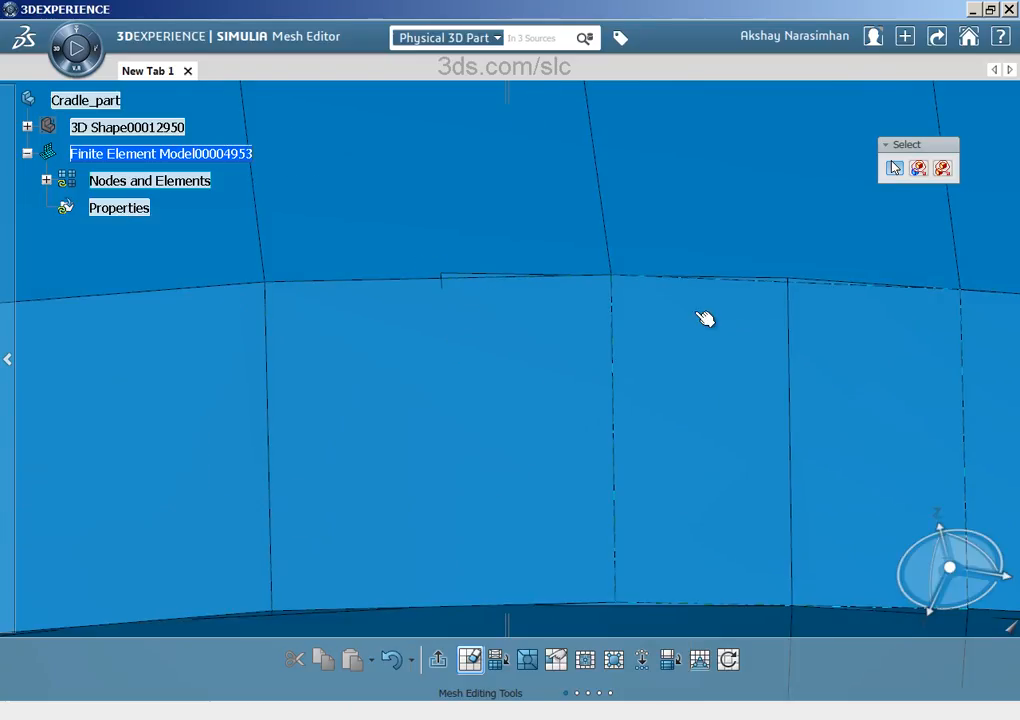
pyautogui.moveTo(465, 302)
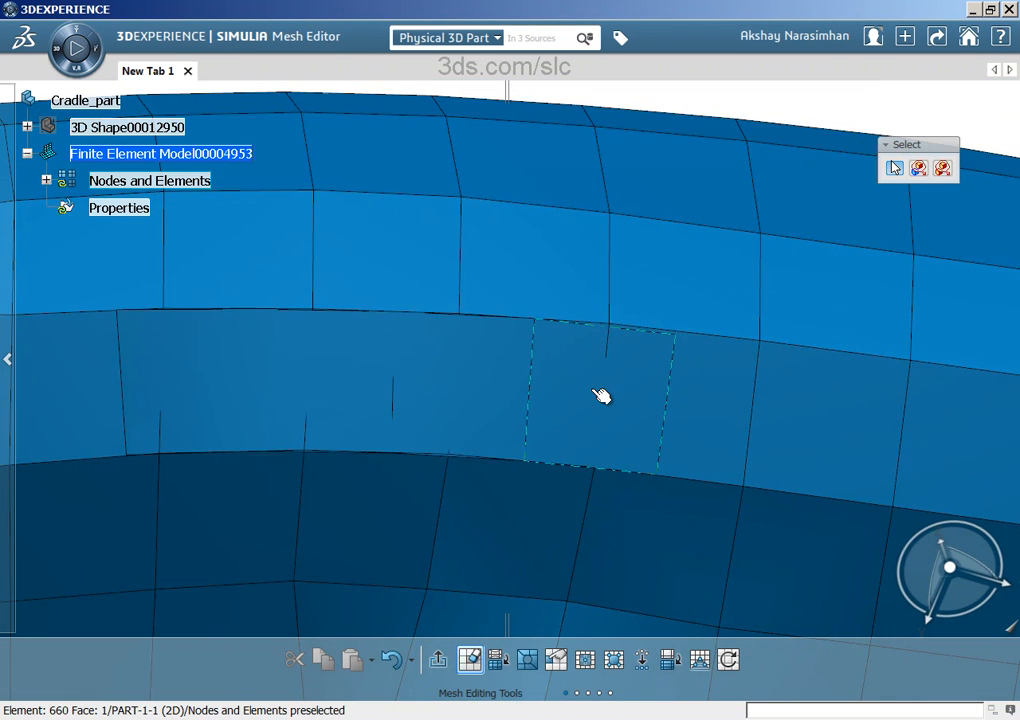
pyautogui.moveTo(458, 401)
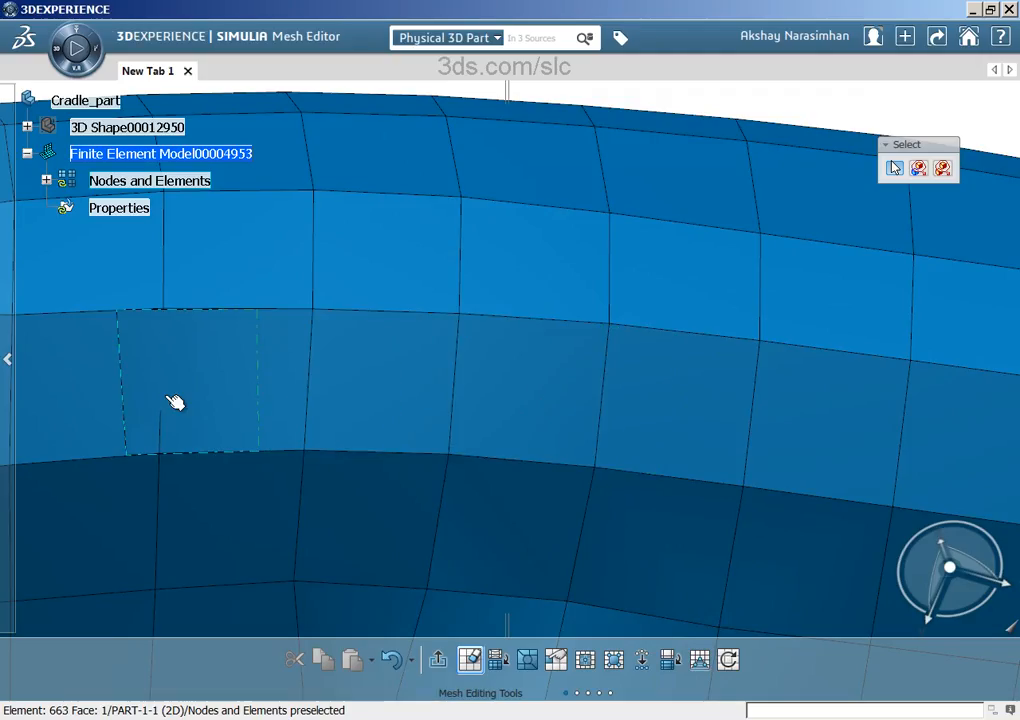
pyautogui.moveTo(532, 419)
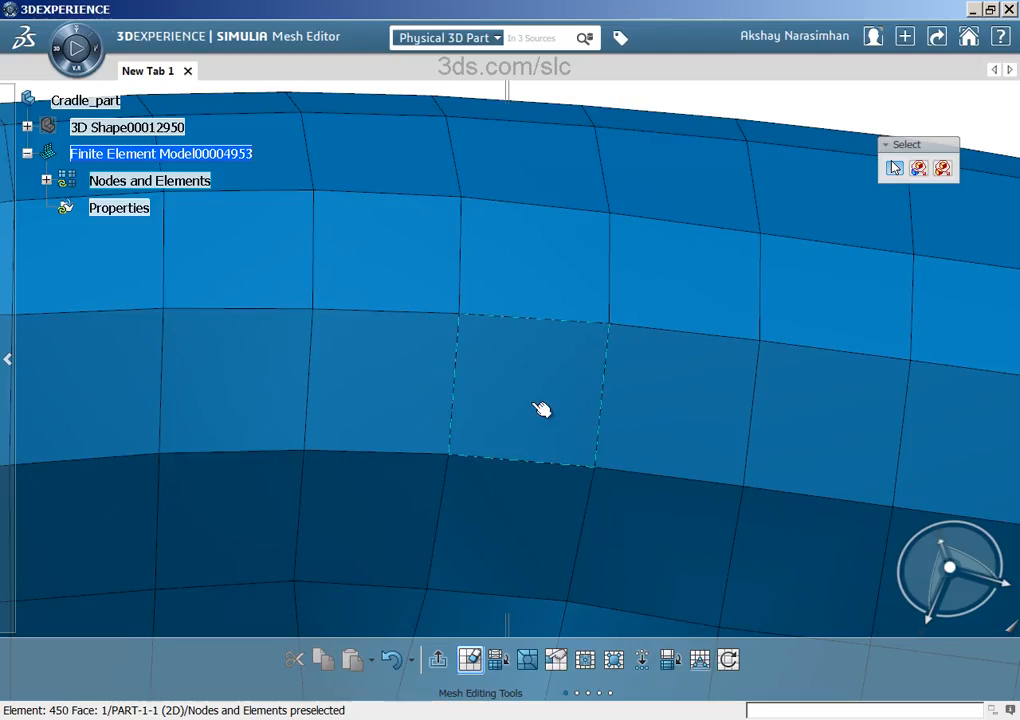
pyautogui.click(530, 408)
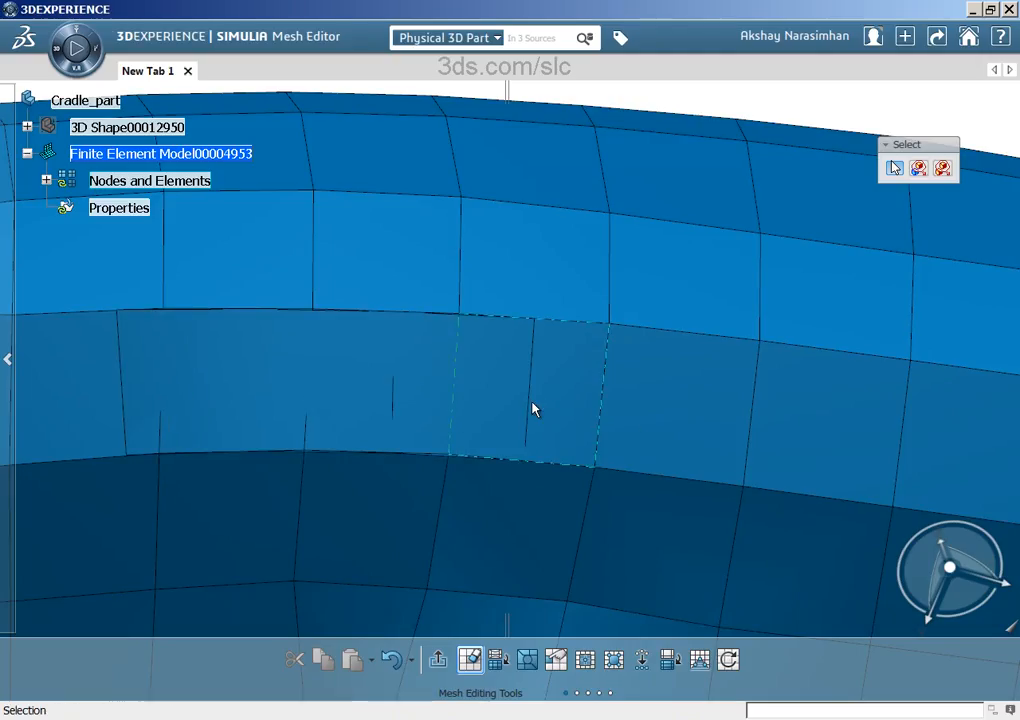
pyautogui.moveTo(540, 410)
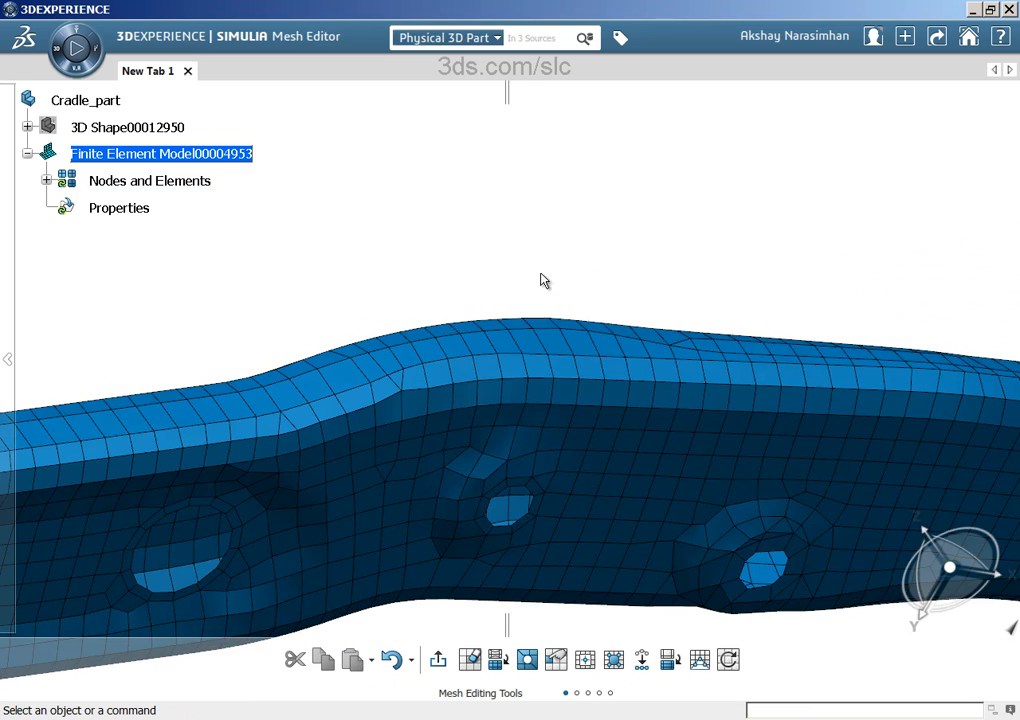
# - Rerun the 0.2mm interference check, inspect the 11 intersecting and 2 interfering elements, then close
pyautogui.click(588, 693)
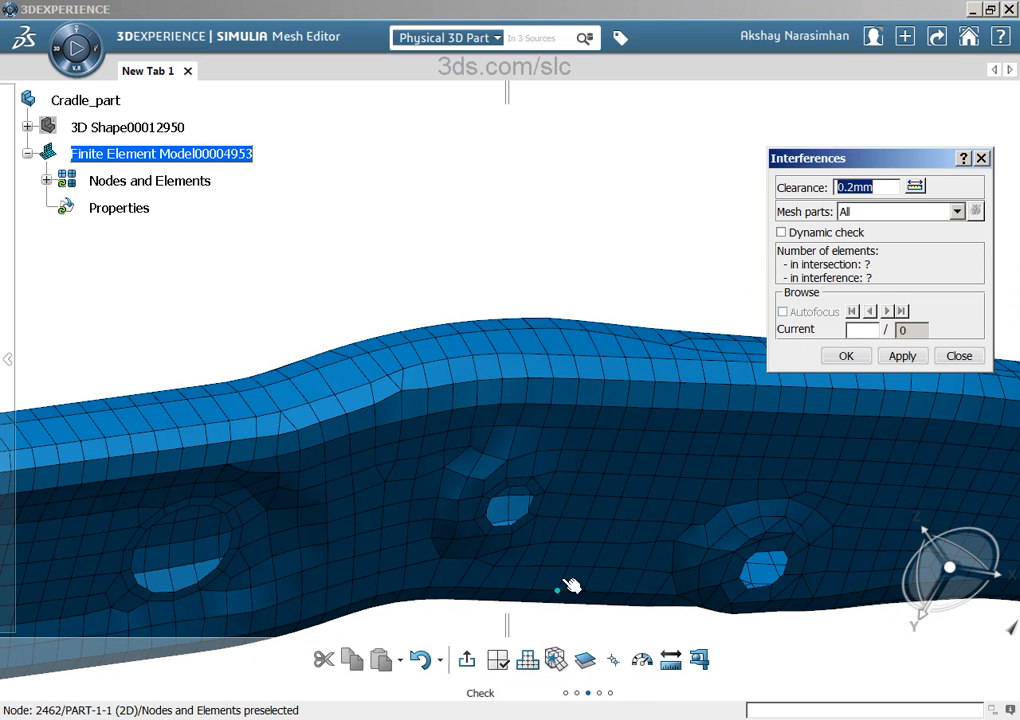
pyautogui.click(901, 355)
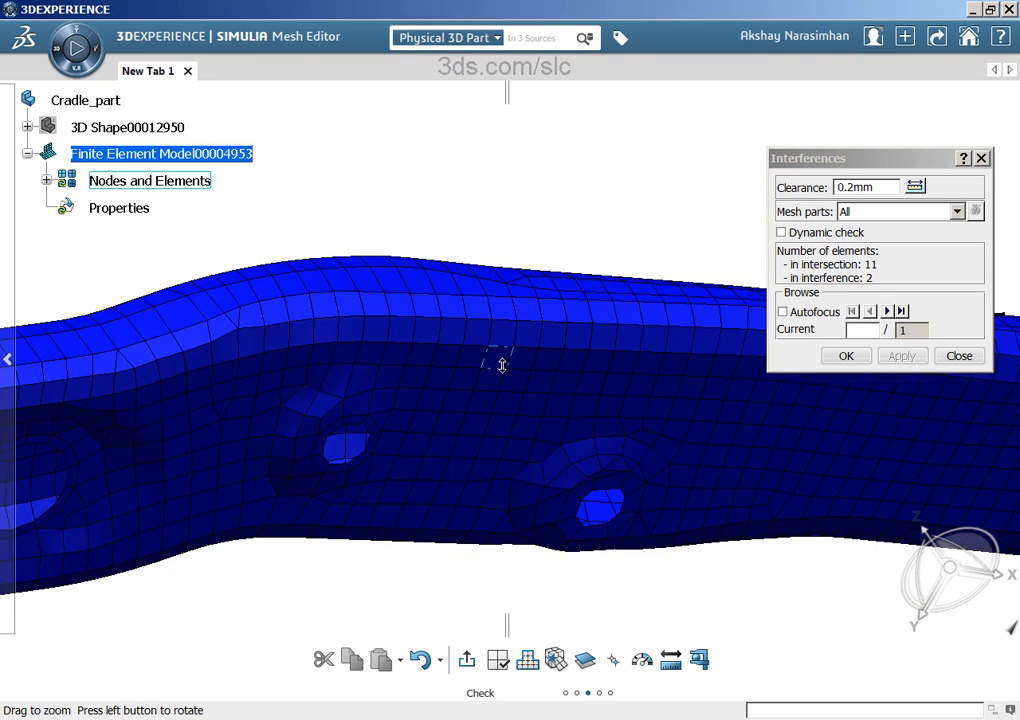
pyautogui.moveTo(502, 365); pyautogui.dragTo(502, 350)
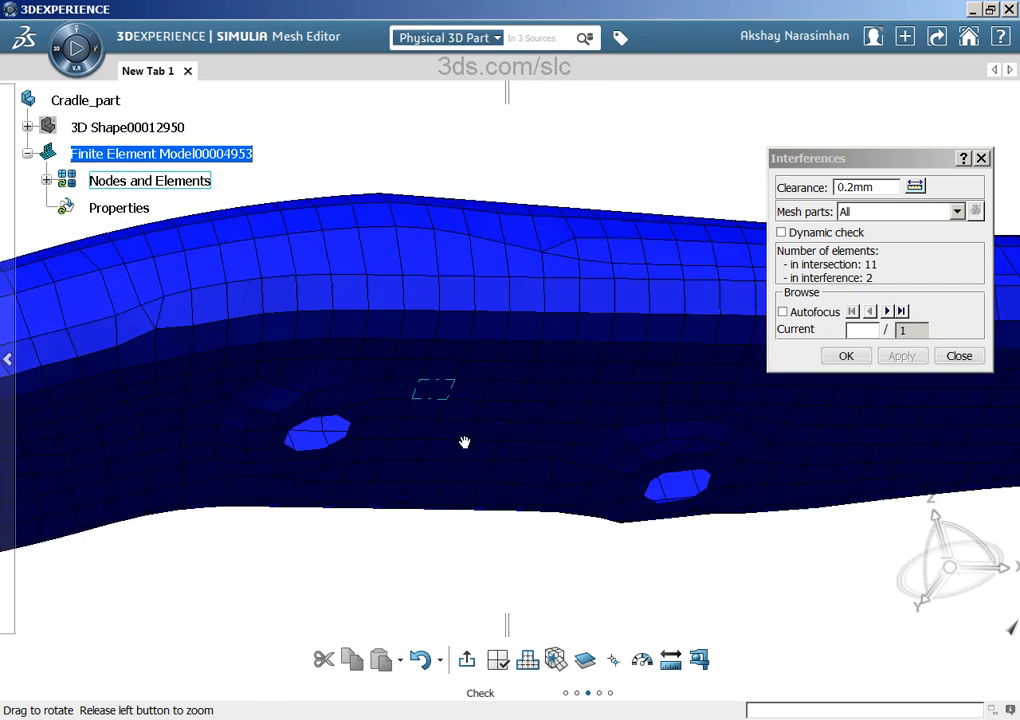
pyautogui.moveTo(464, 441); pyautogui.dragTo(315, 436)
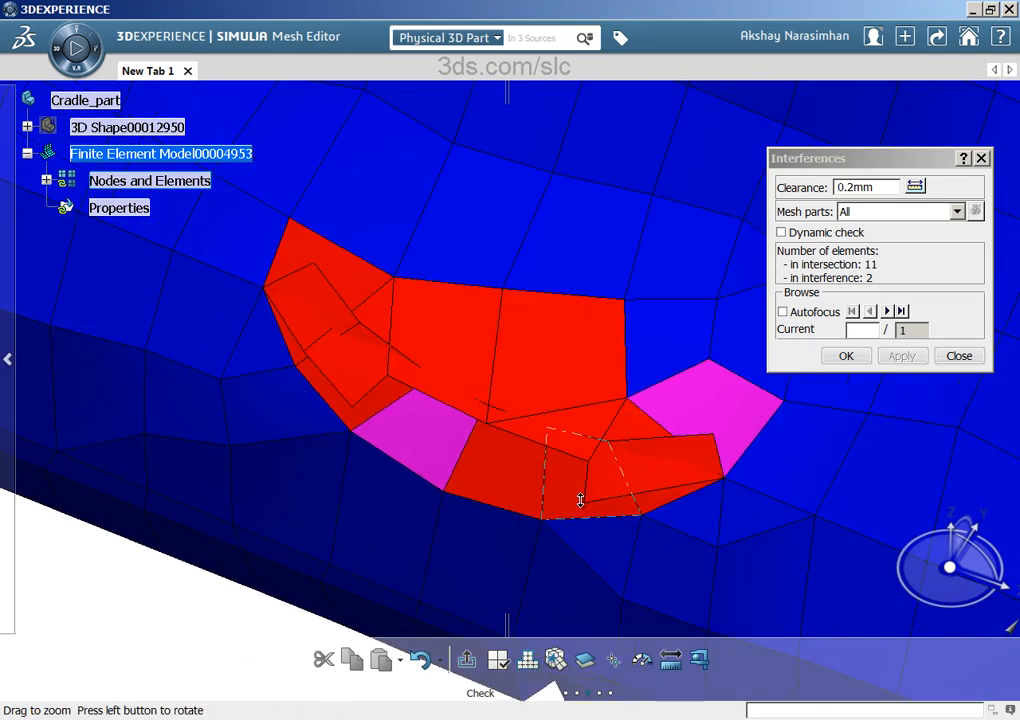
pyautogui.click(957, 356)
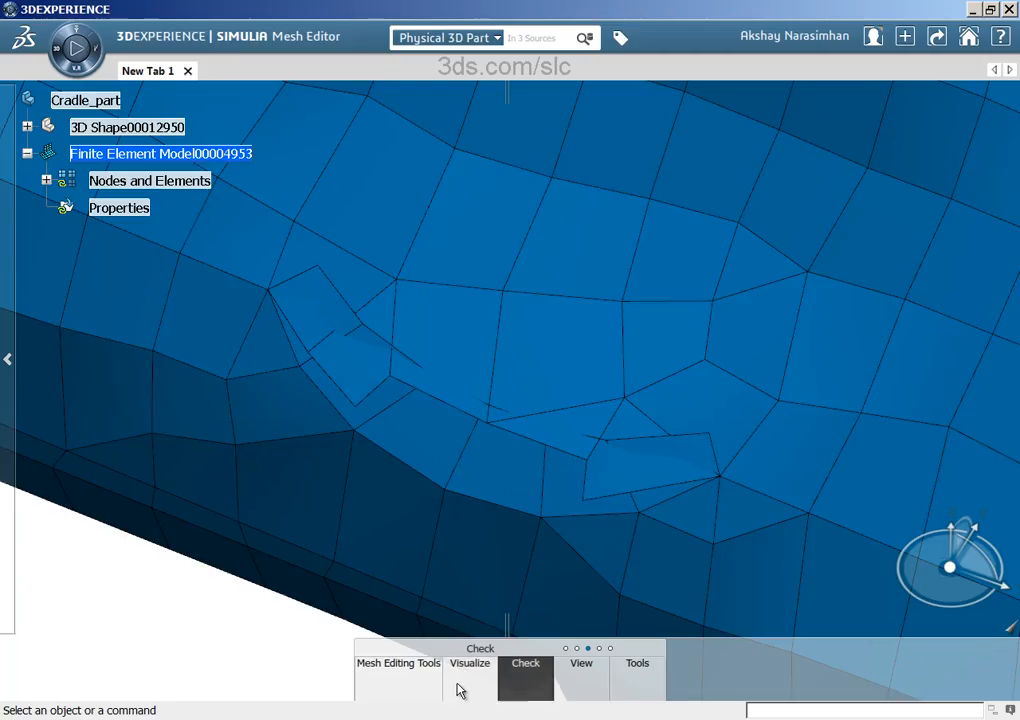
# - Return to Mesh Editing Tools and restart Elements Deletion on the remaining overlap area
pyautogui.click(398, 663)
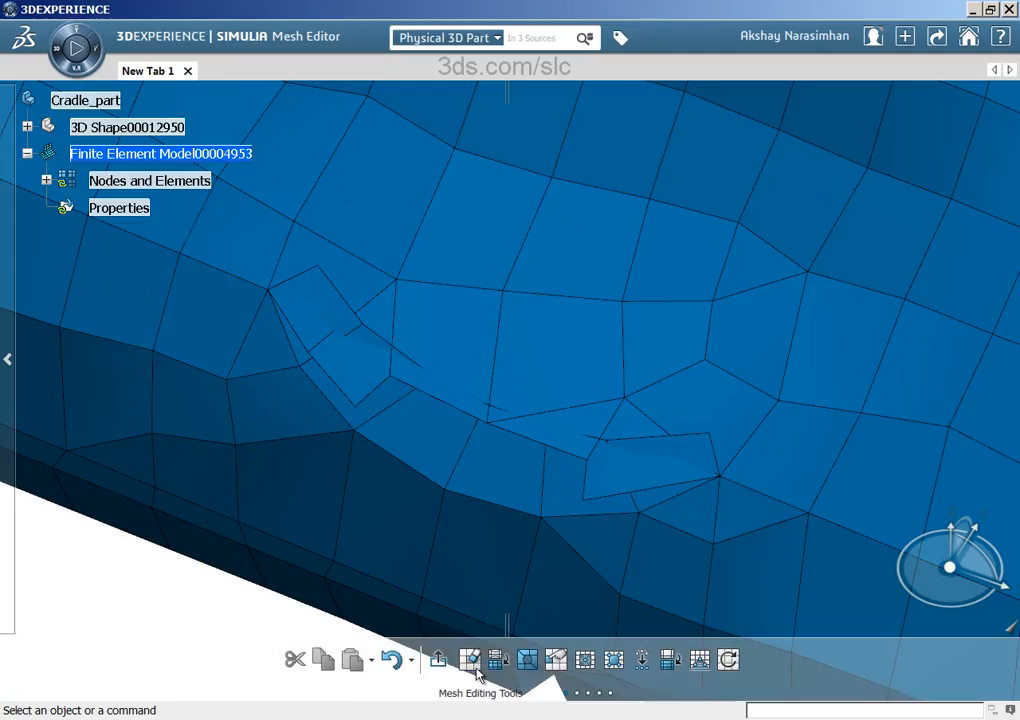
pyautogui.click(470, 659)
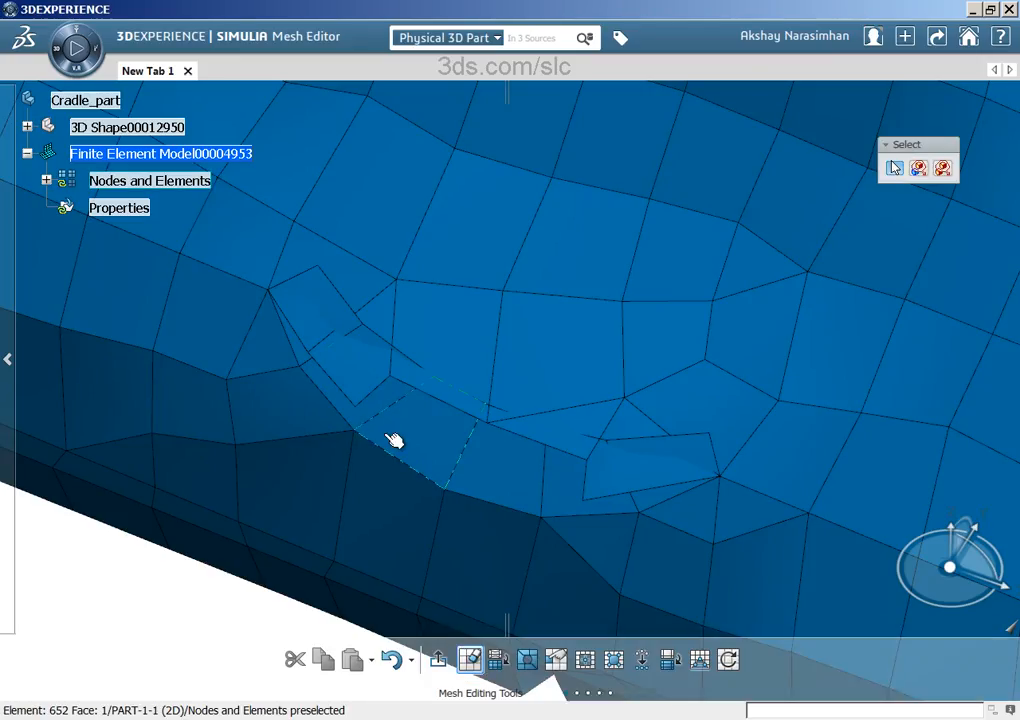
pyautogui.moveTo(380, 420)
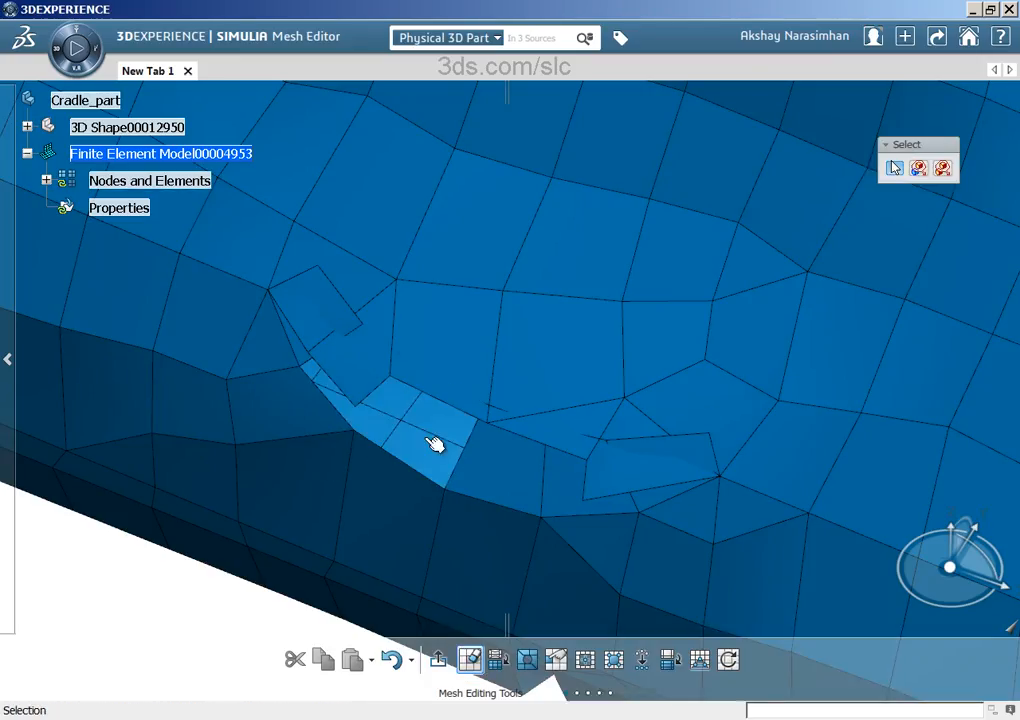
pyautogui.moveTo(515, 470)
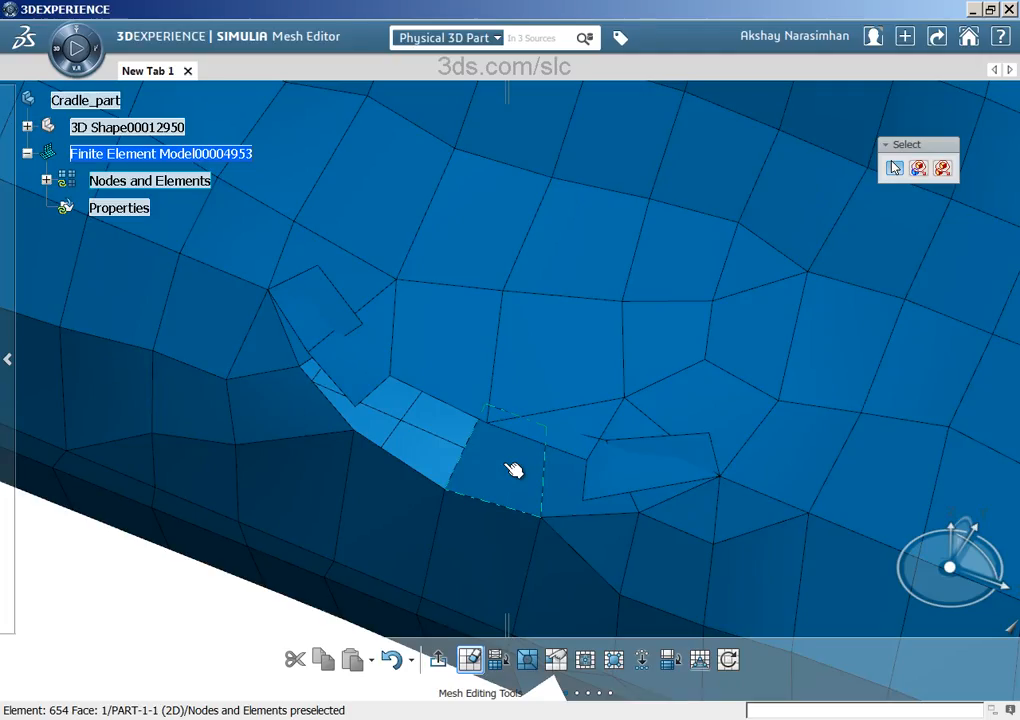
pyautogui.moveTo(516, 477)
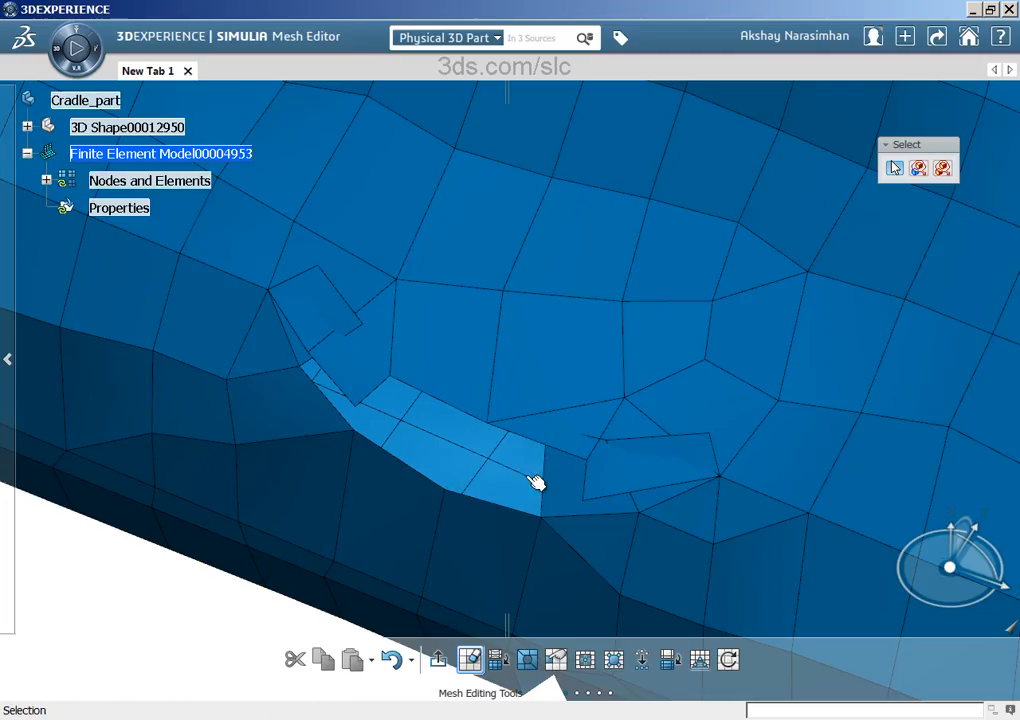
pyautogui.moveTo(673, 482)
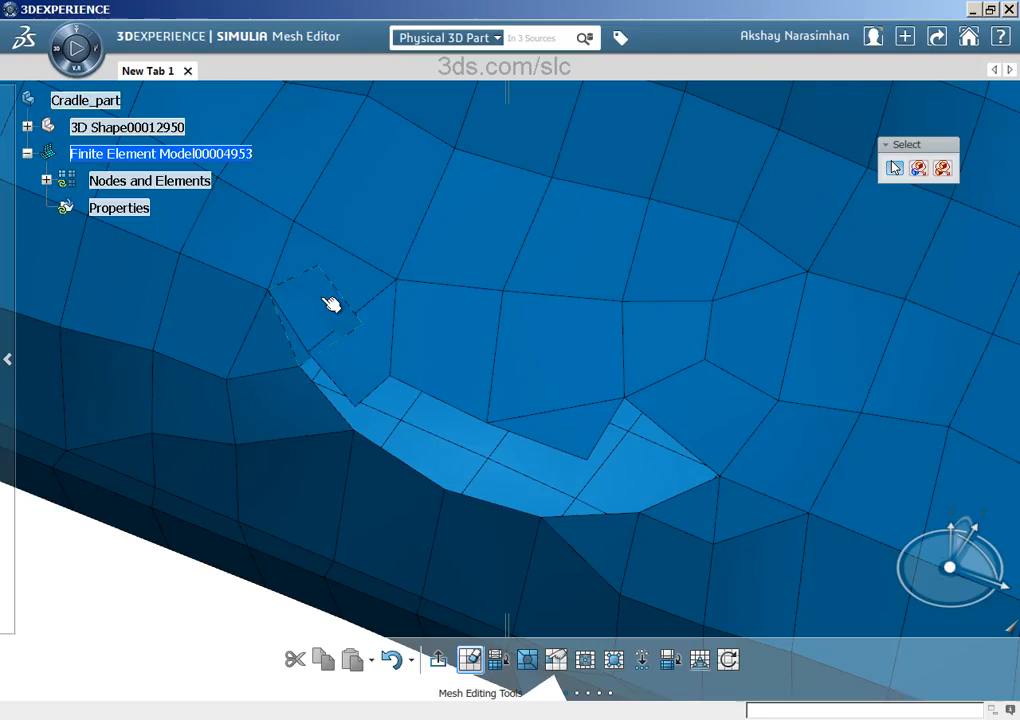
pyautogui.moveTo(337, 315)
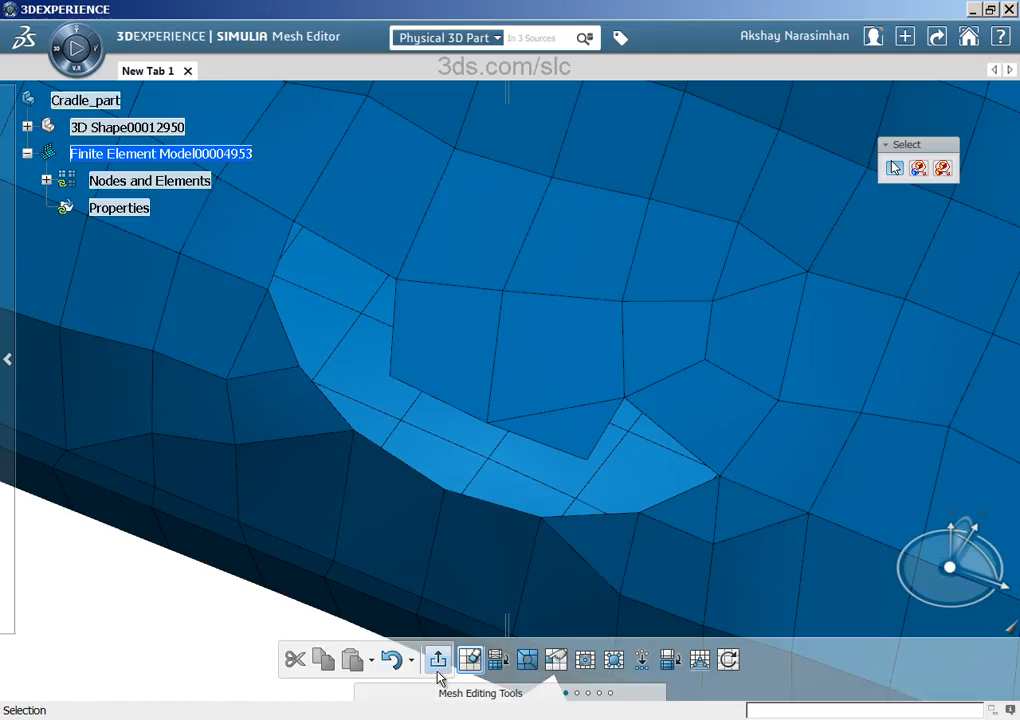
pyautogui.moveTo(470, 659)
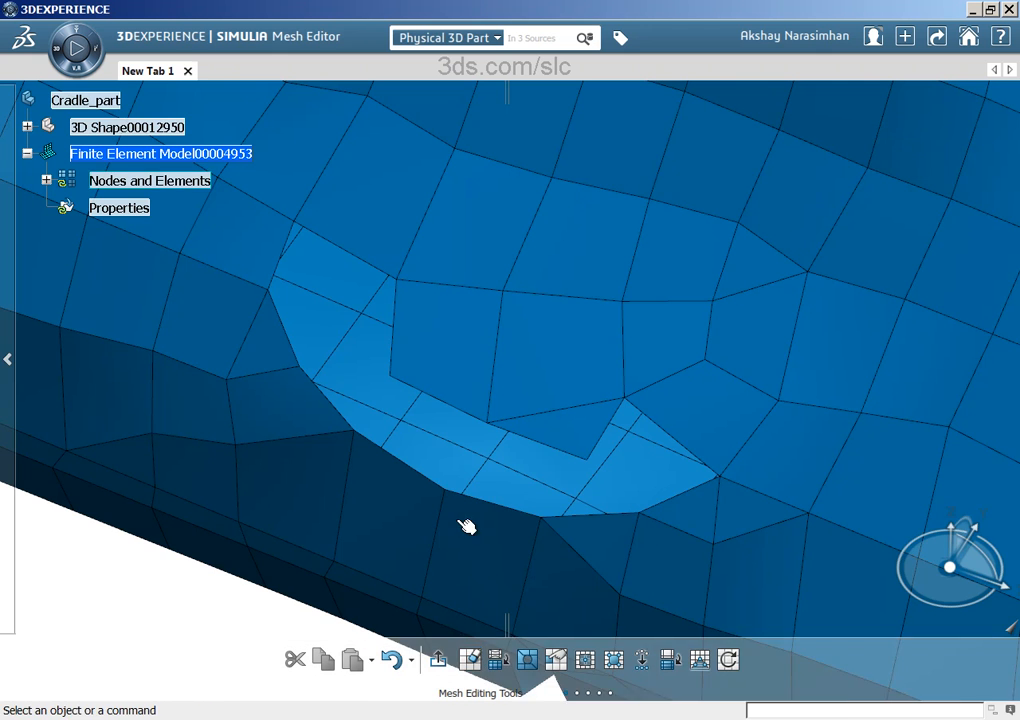
# - Fill gaps from deleted elements with new triangular elements, then switch connectivity to quad
pyautogui.moveTo(470, 527); pyautogui.dragTo(446, 458)
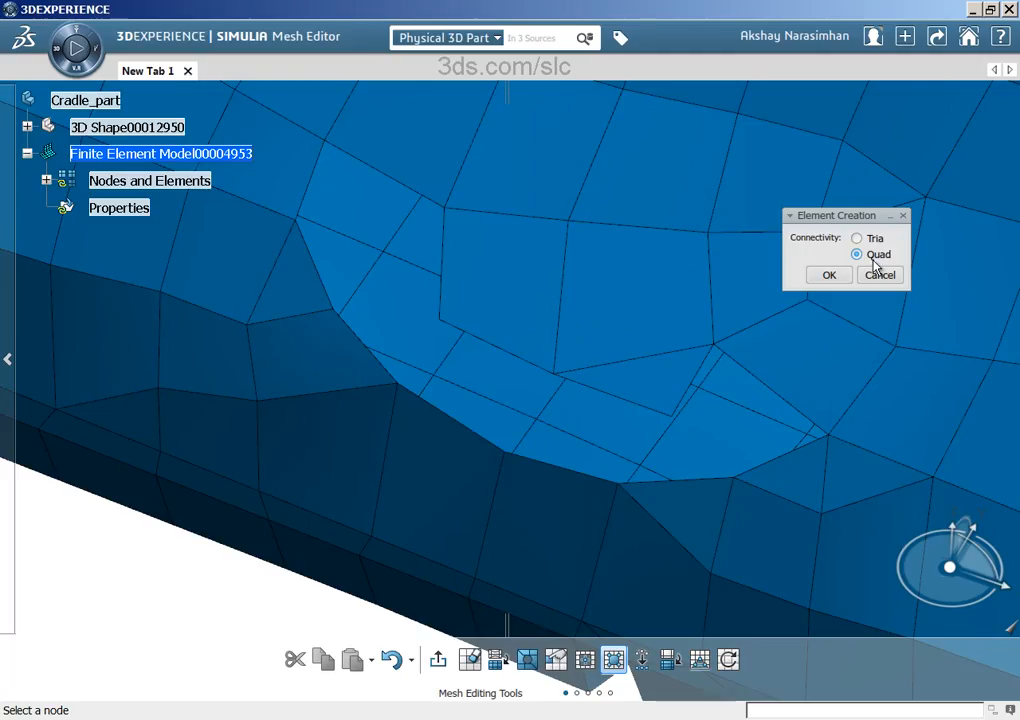
pyautogui.click(857, 238)
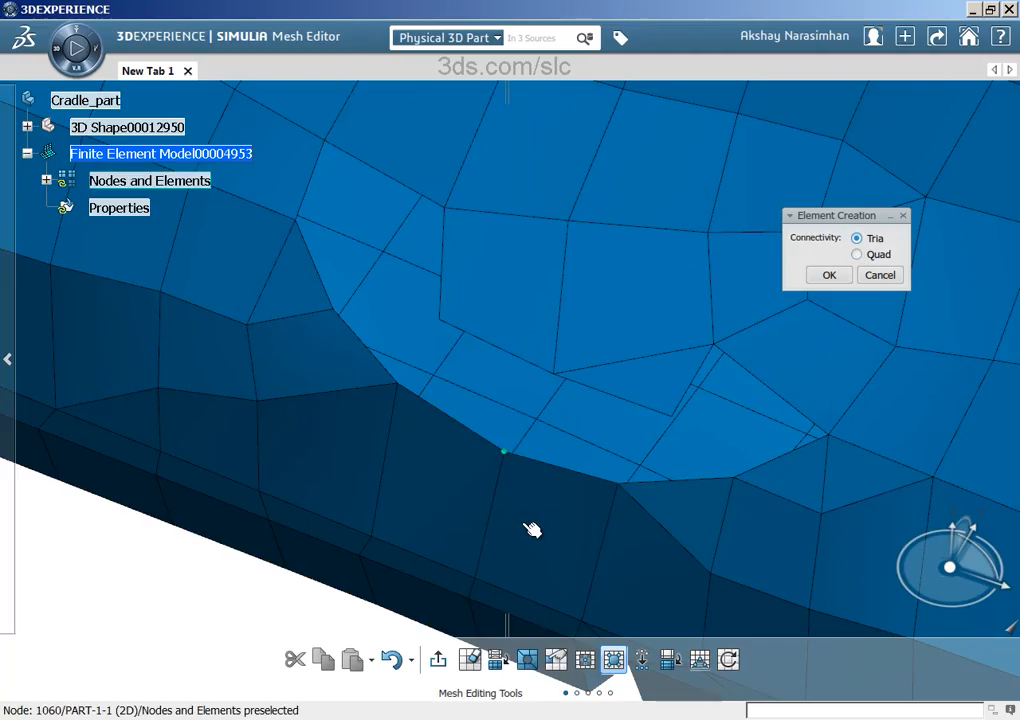
pyautogui.moveTo(312, 243)
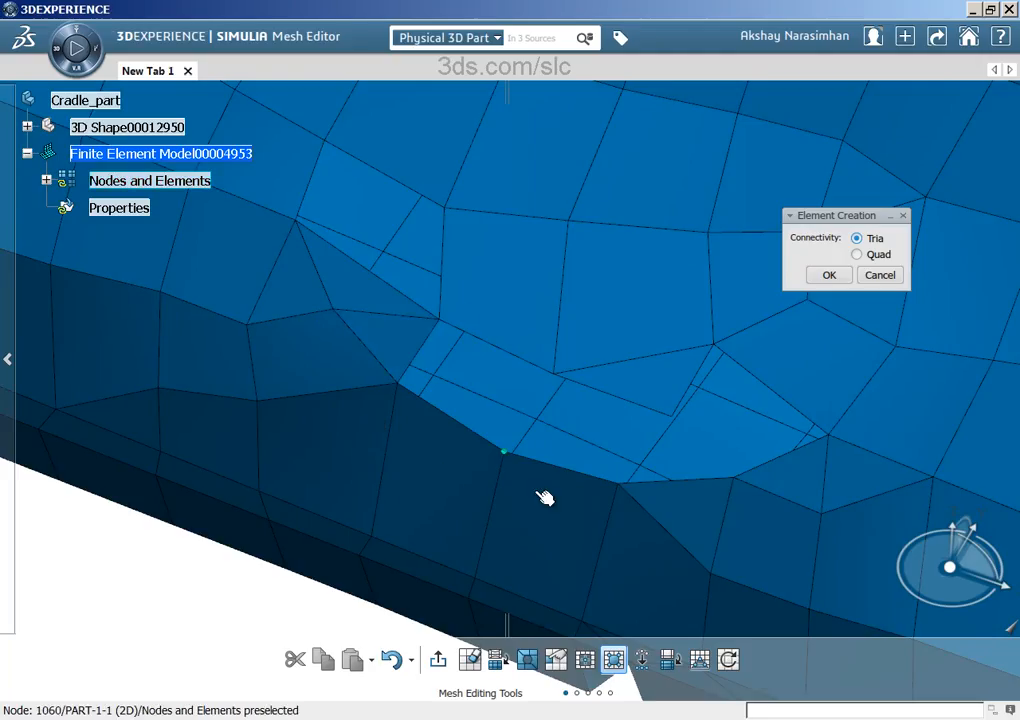
pyautogui.moveTo(562, 360)
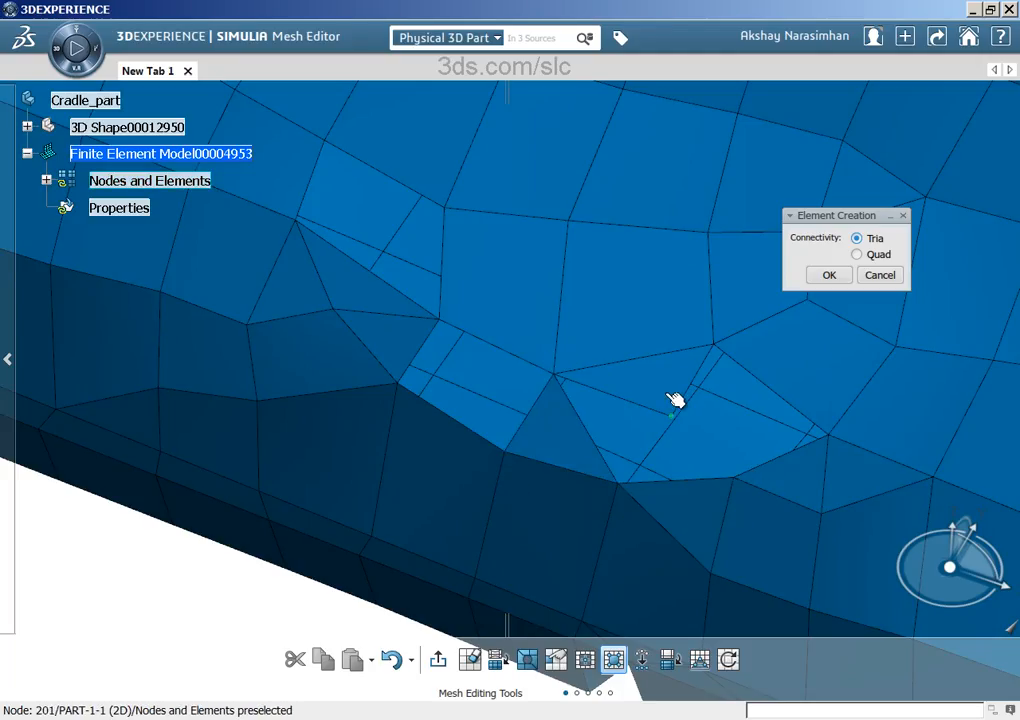
pyautogui.click(617, 483)
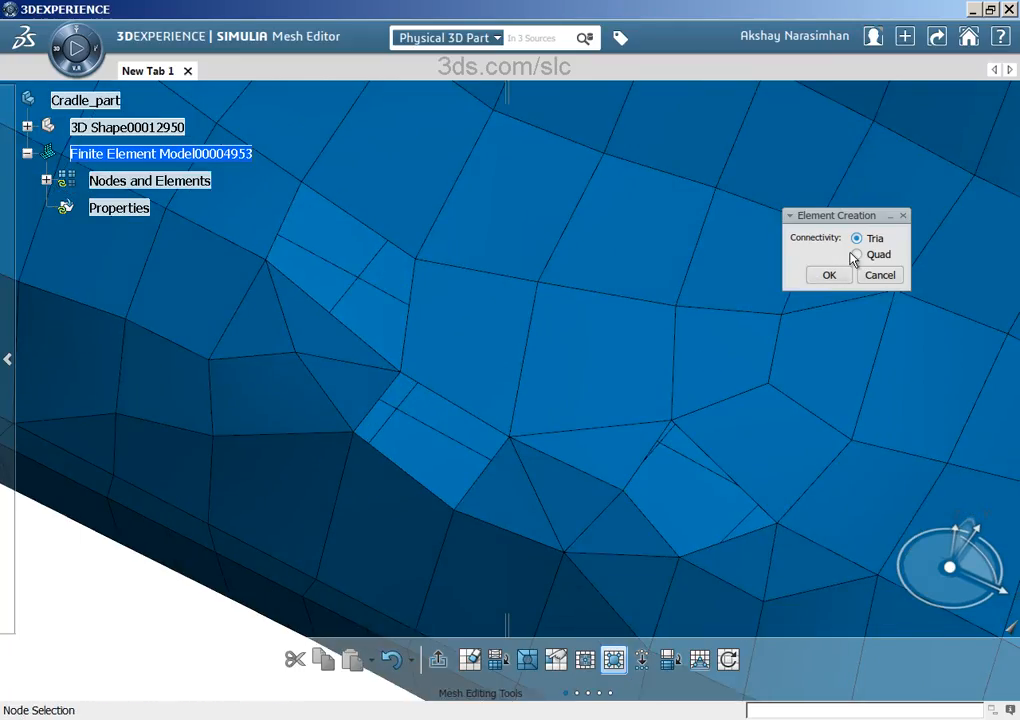
pyautogui.click(857, 254)
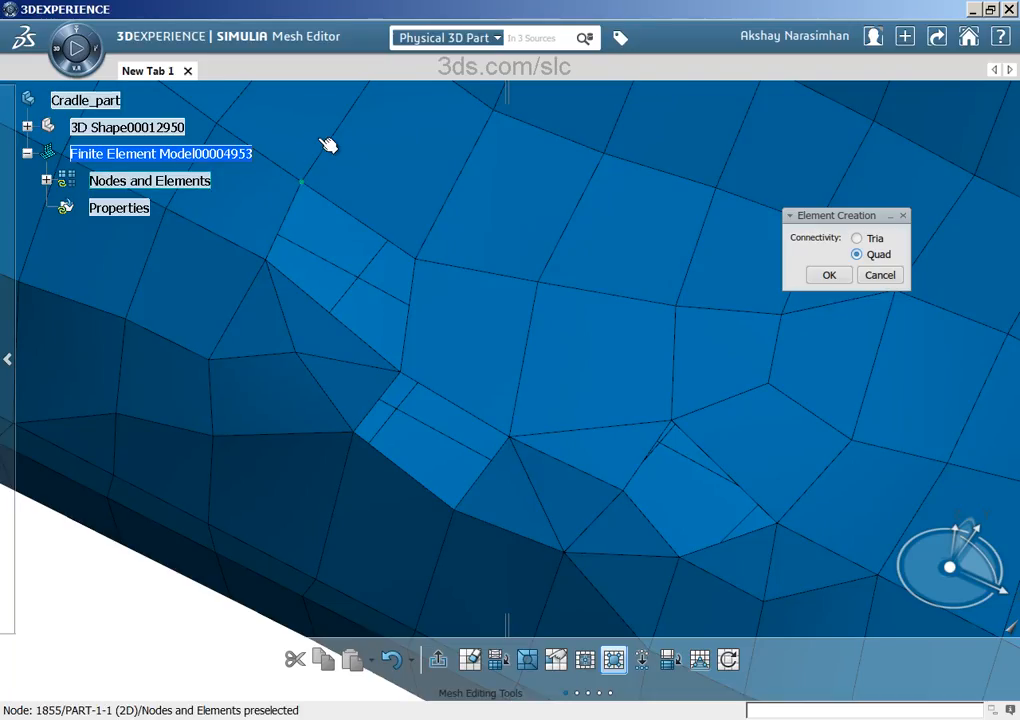
pyautogui.moveTo(327, 153)
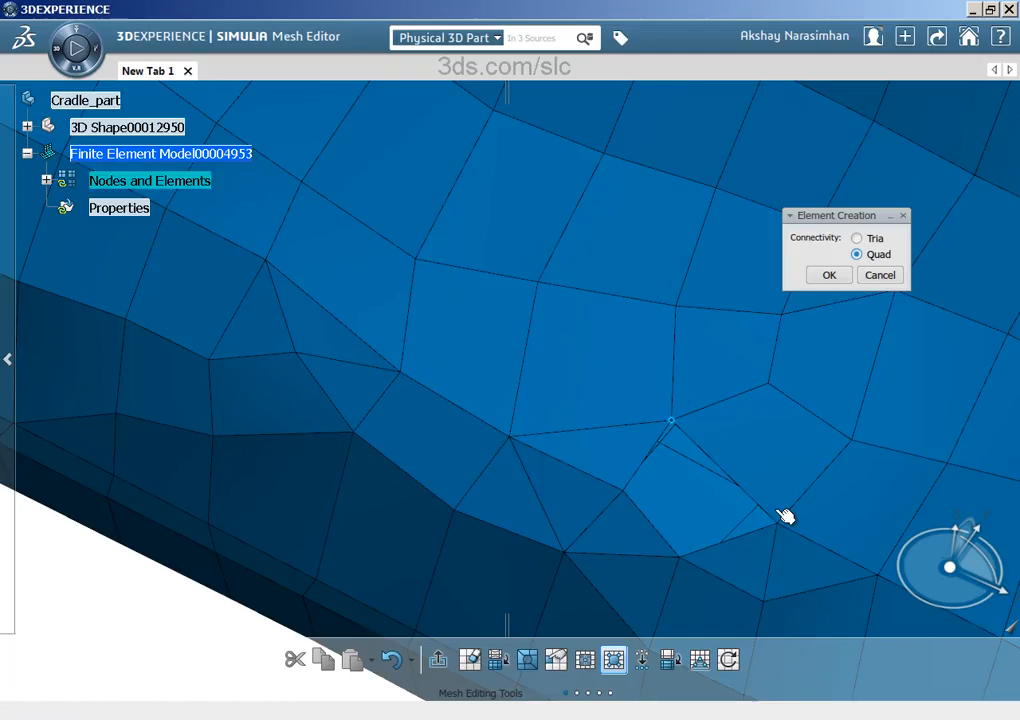
pyautogui.moveTo(594, 497)
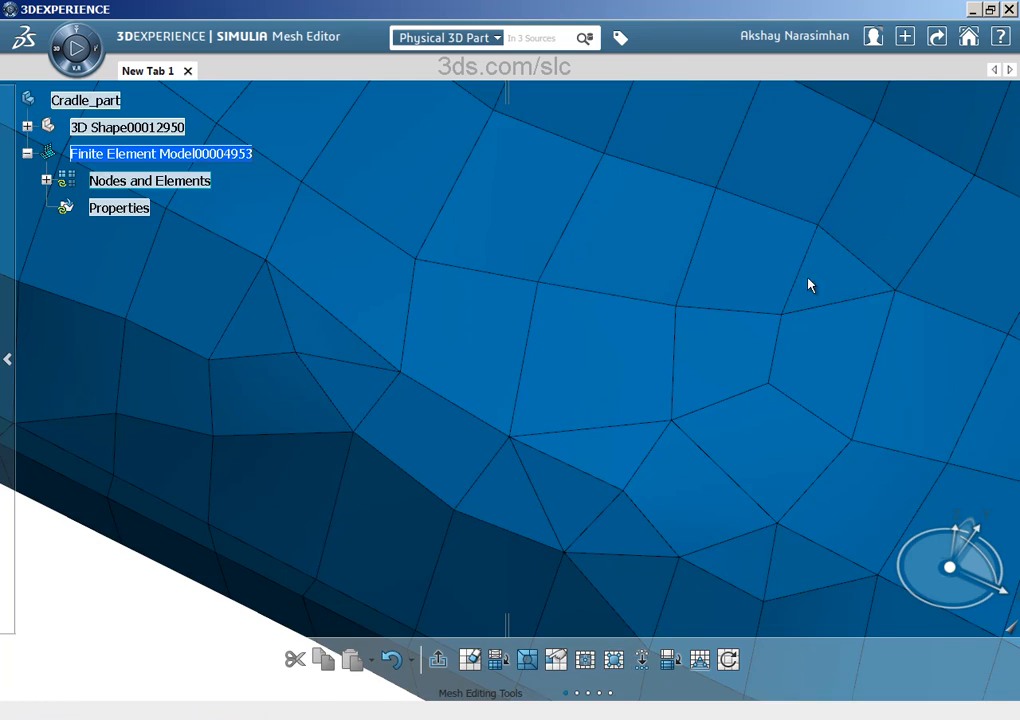
# - Run the 0.2 mm interference check on all mesh parts and orbit the cradle
pyautogui.moveTo(810, 285); pyautogui.dragTo(512, 244)
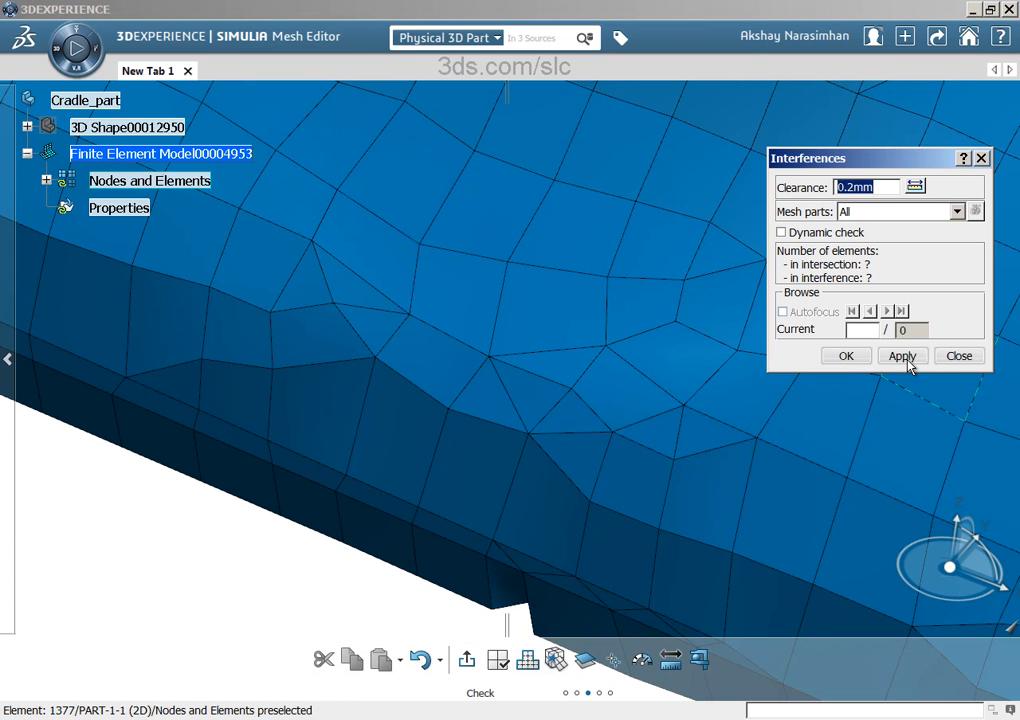
pyautogui.rightClick(570, 220)
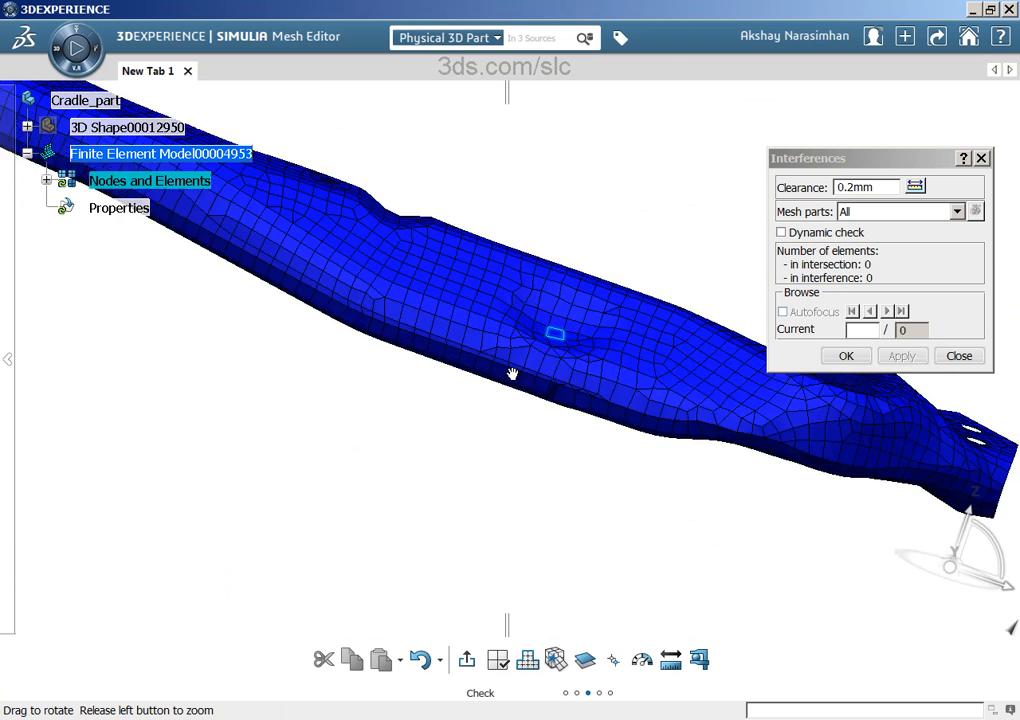
pyautogui.moveTo(512, 374); pyautogui.dragTo(490, 432)
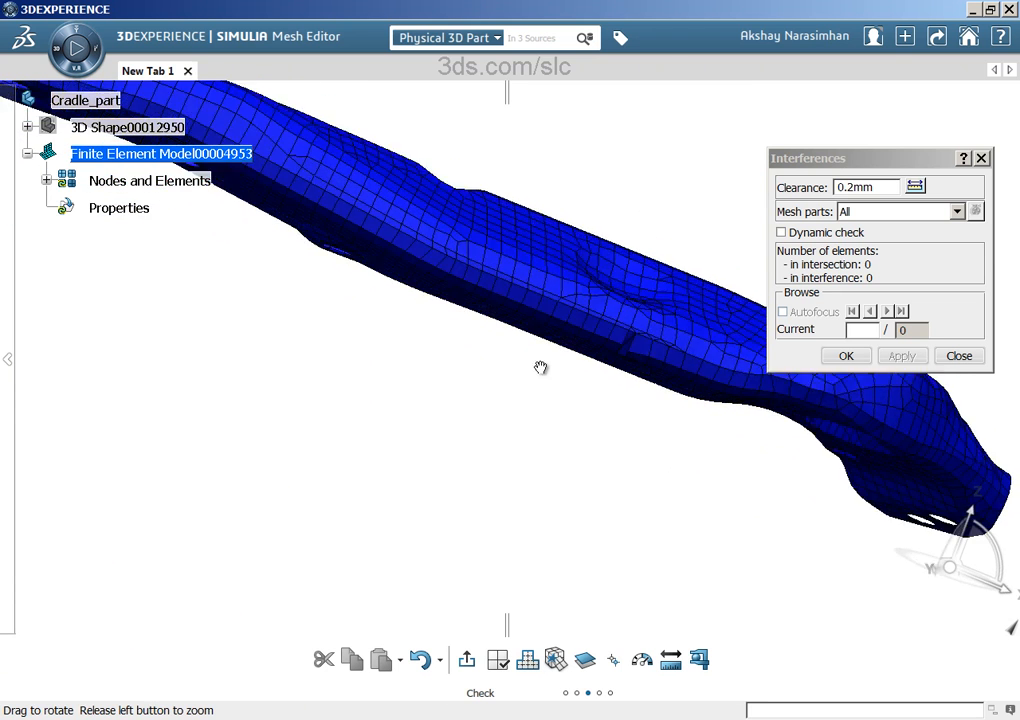
pyautogui.moveTo(540, 367); pyautogui.dragTo(473, 481)
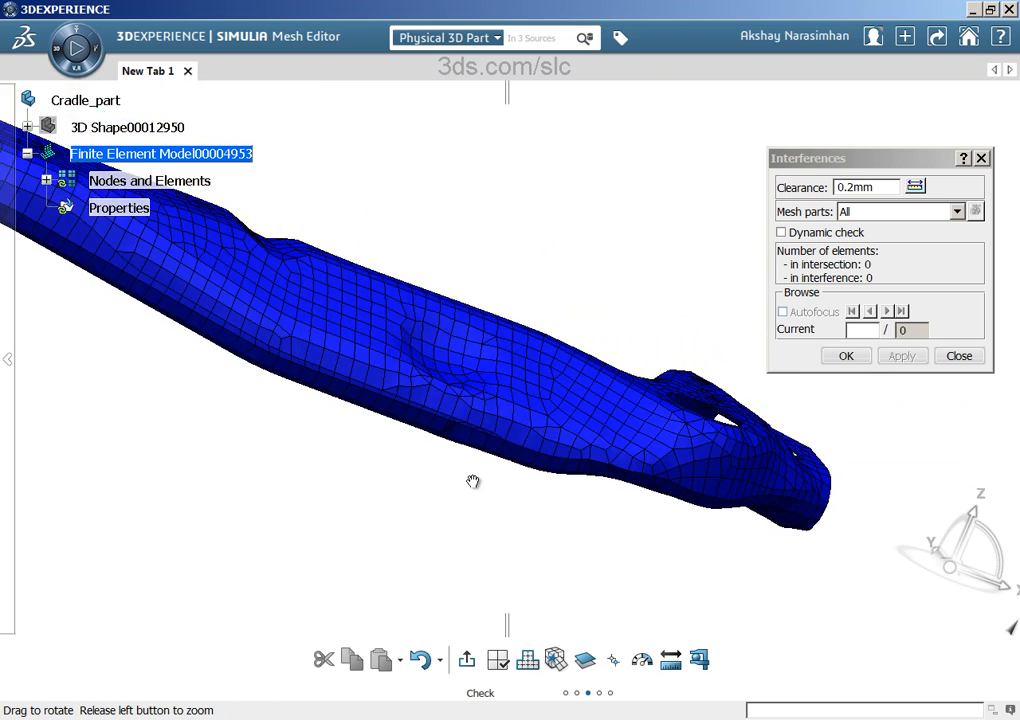
# - Zoom in and orbit around the distorted thin sliver elements
pyautogui.moveTo(473, 481); pyautogui.dragTo(518, 425)
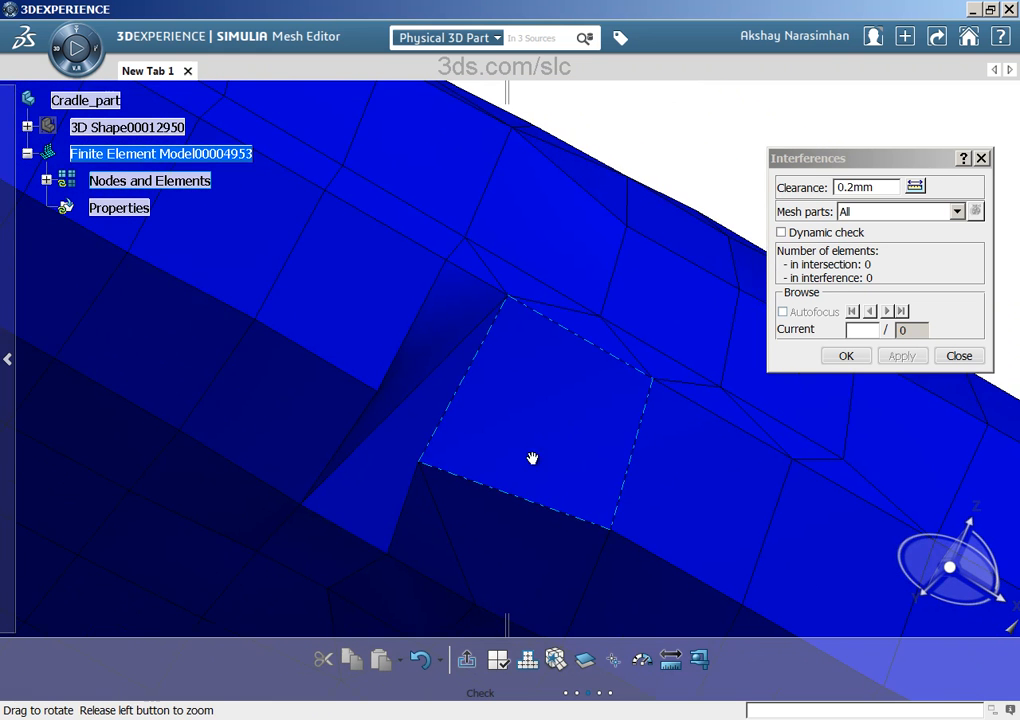
pyautogui.moveTo(533, 458); pyautogui.dragTo(562, 460)
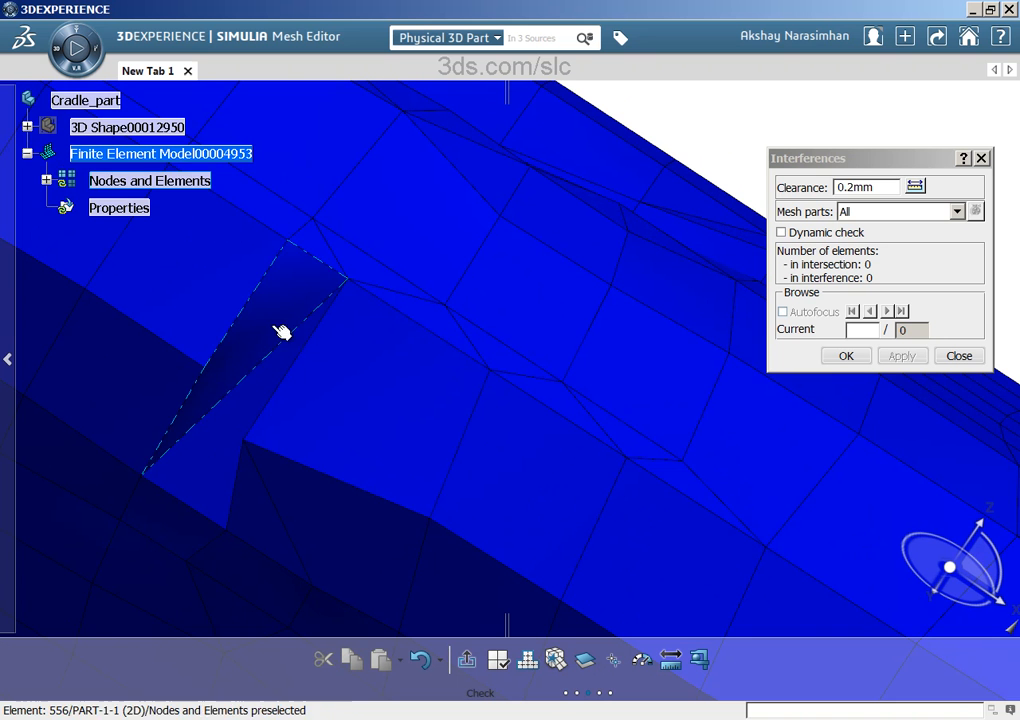
pyautogui.moveTo(283, 332); pyautogui.dragTo(248, 456)
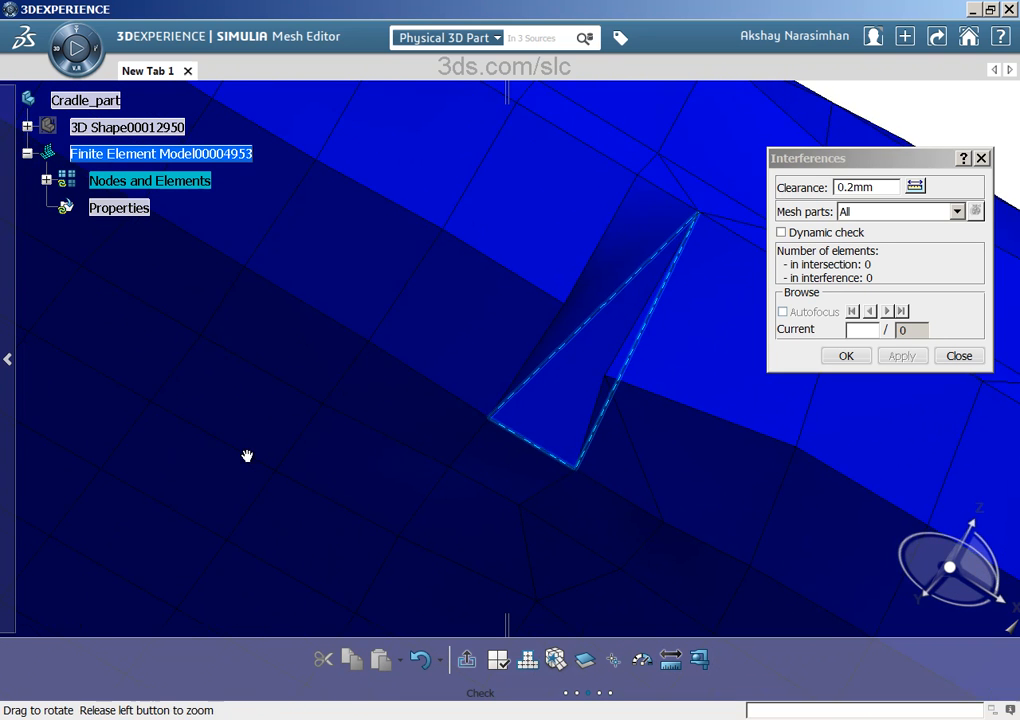
pyautogui.moveTo(248, 456); pyautogui.dragTo(585, 468)
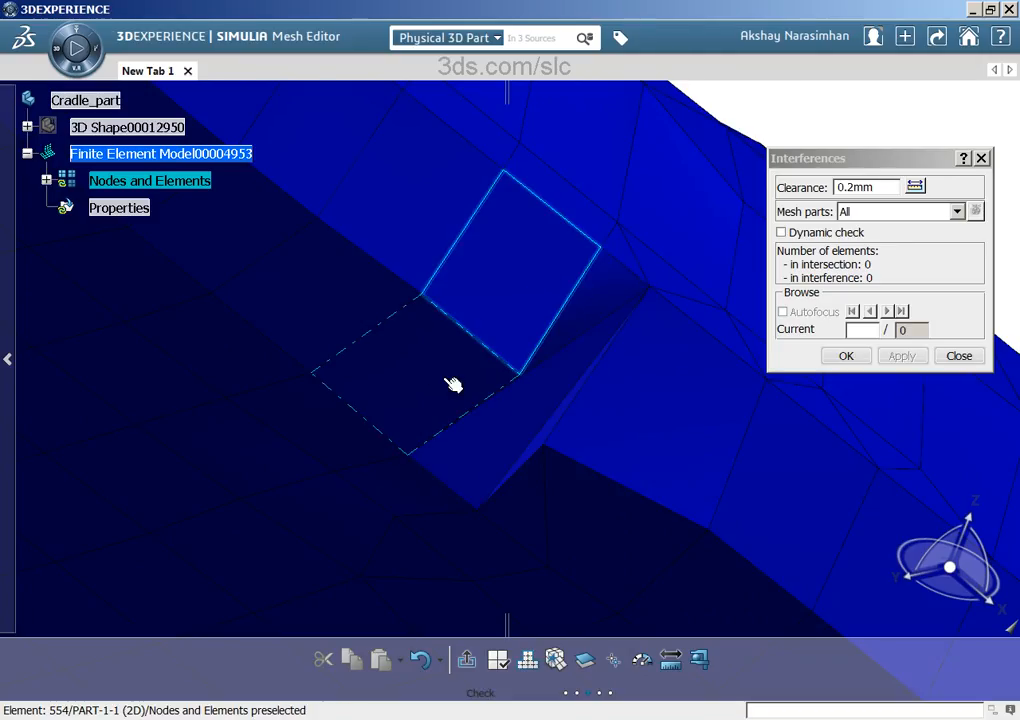
pyautogui.moveTo(590, 340)
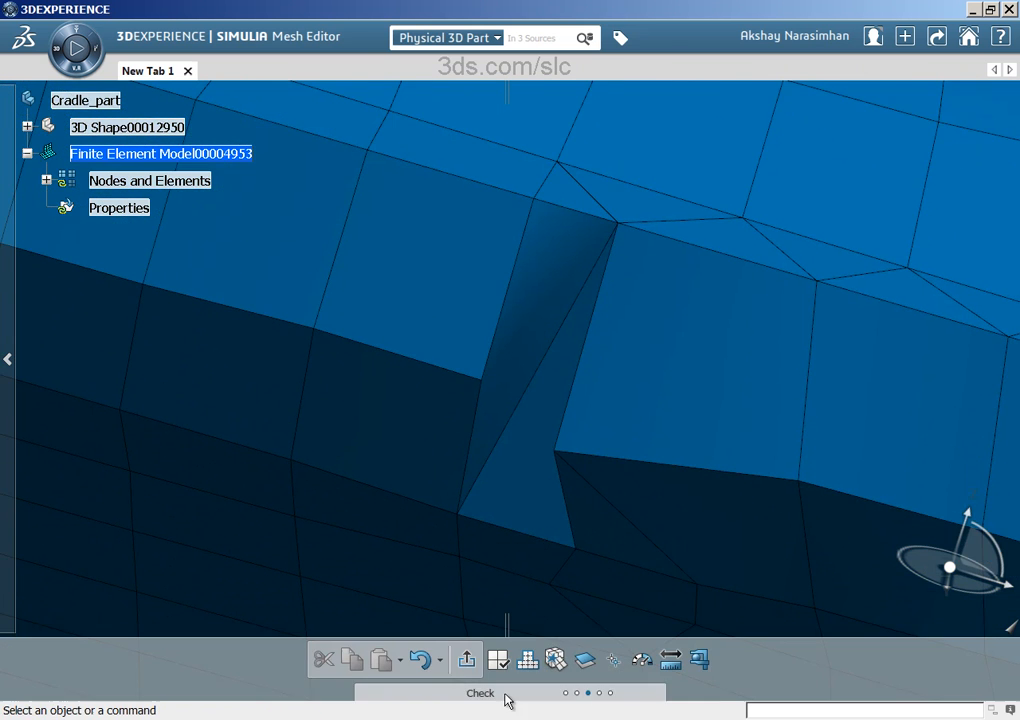
# - Delete the thin sliver elements and orbit around the resulting gap
pyautogui.click(470, 659)
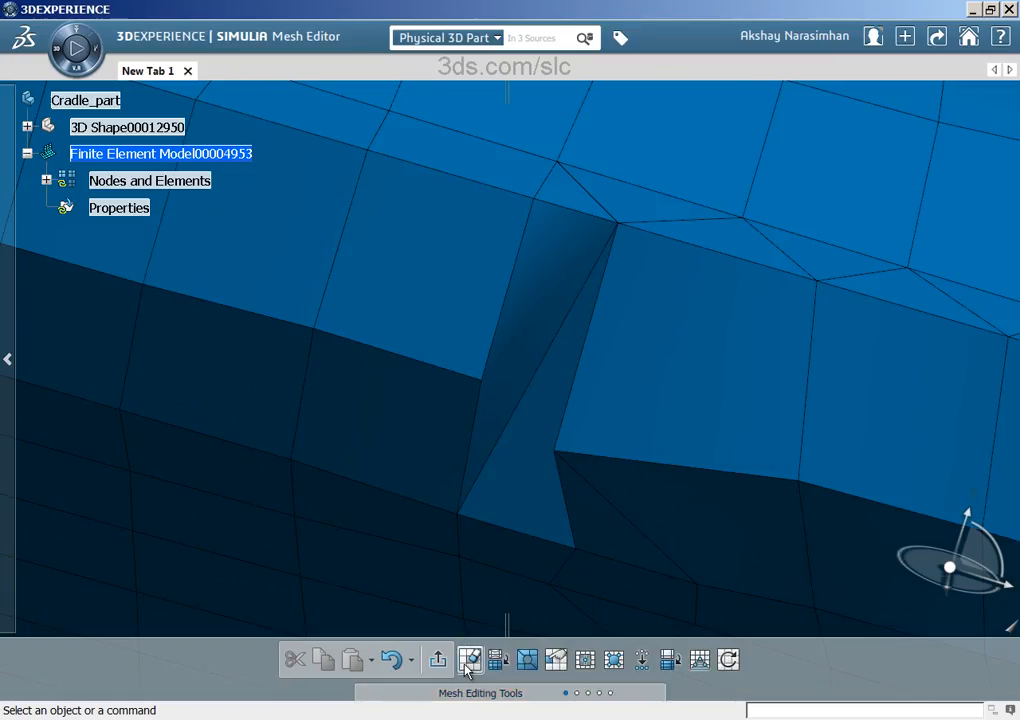
pyautogui.click(470, 659)
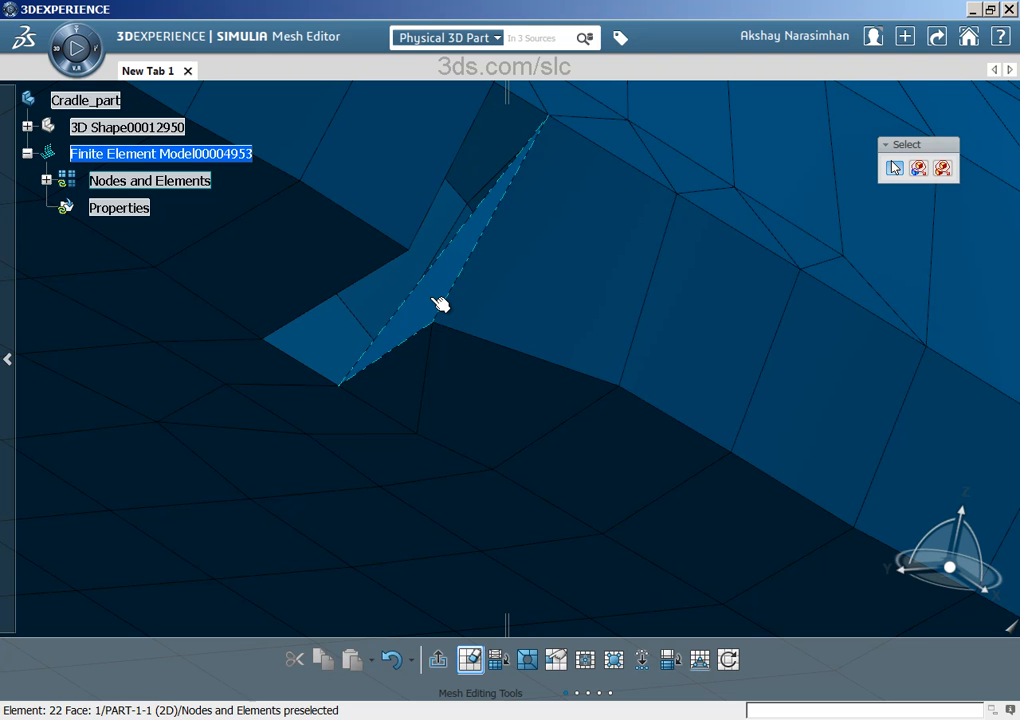
pyautogui.moveTo(442, 305); pyautogui.dragTo(604, 127)
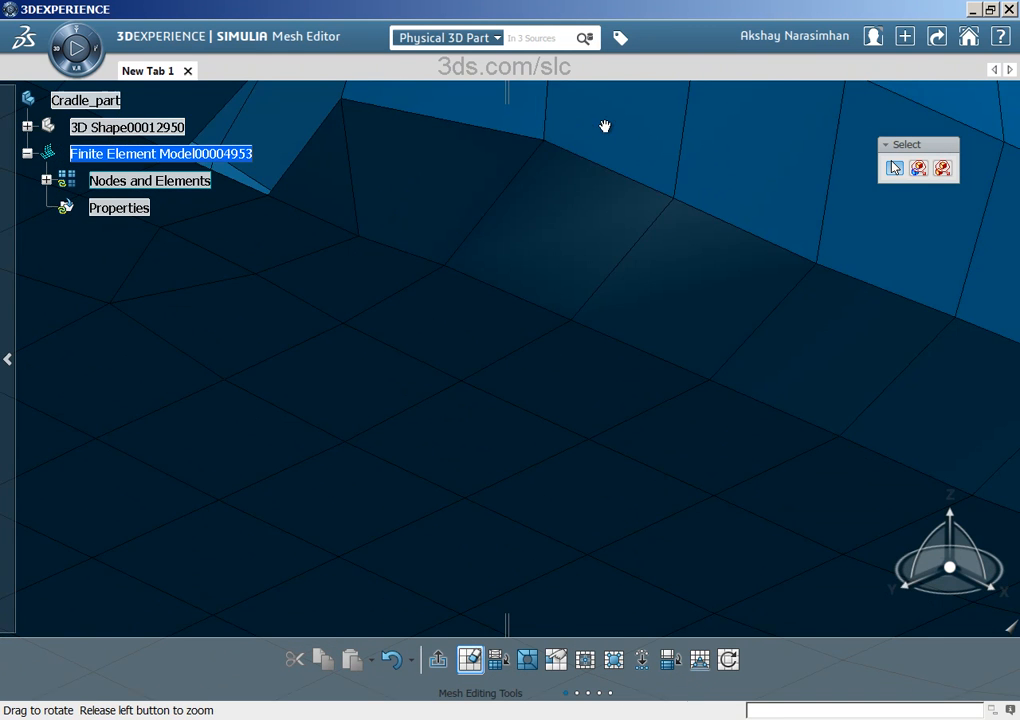
pyautogui.moveTo(604, 126); pyautogui.dragTo(610, 189)
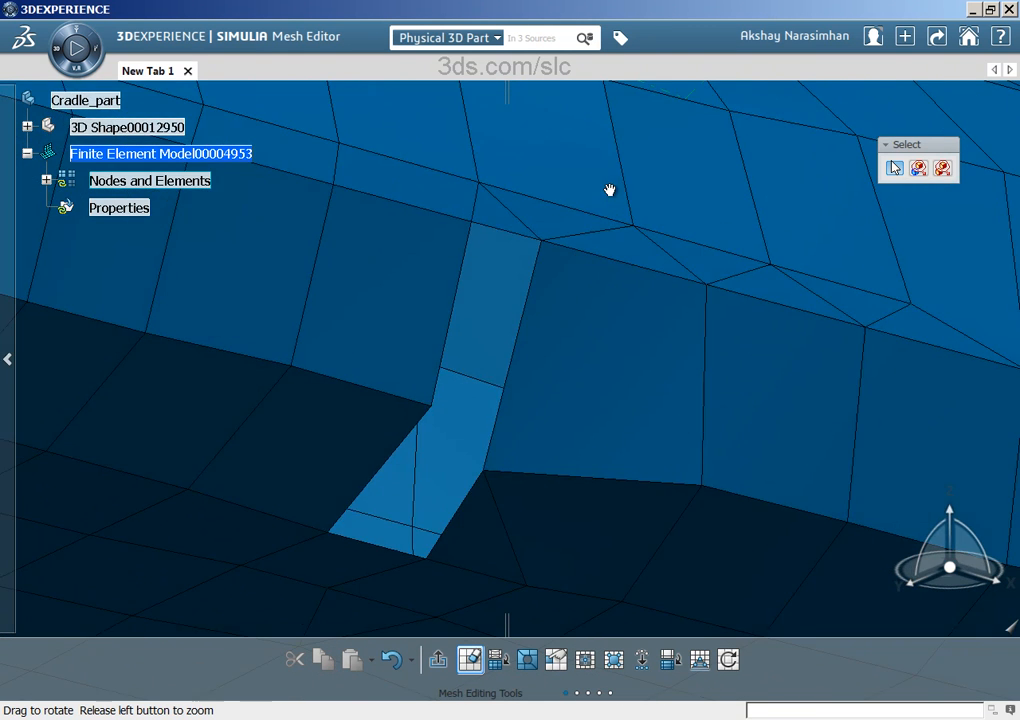
pyautogui.moveTo(611, 189); pyautogui.dragTo(561, 599)
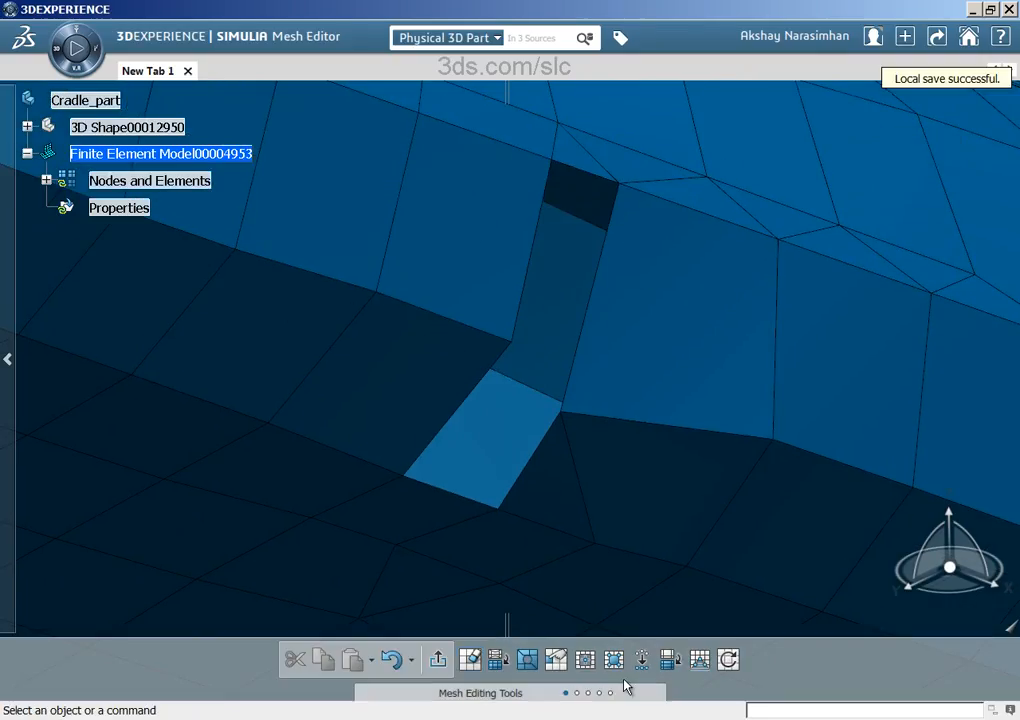
pyautogui.moveTo(614, 659)
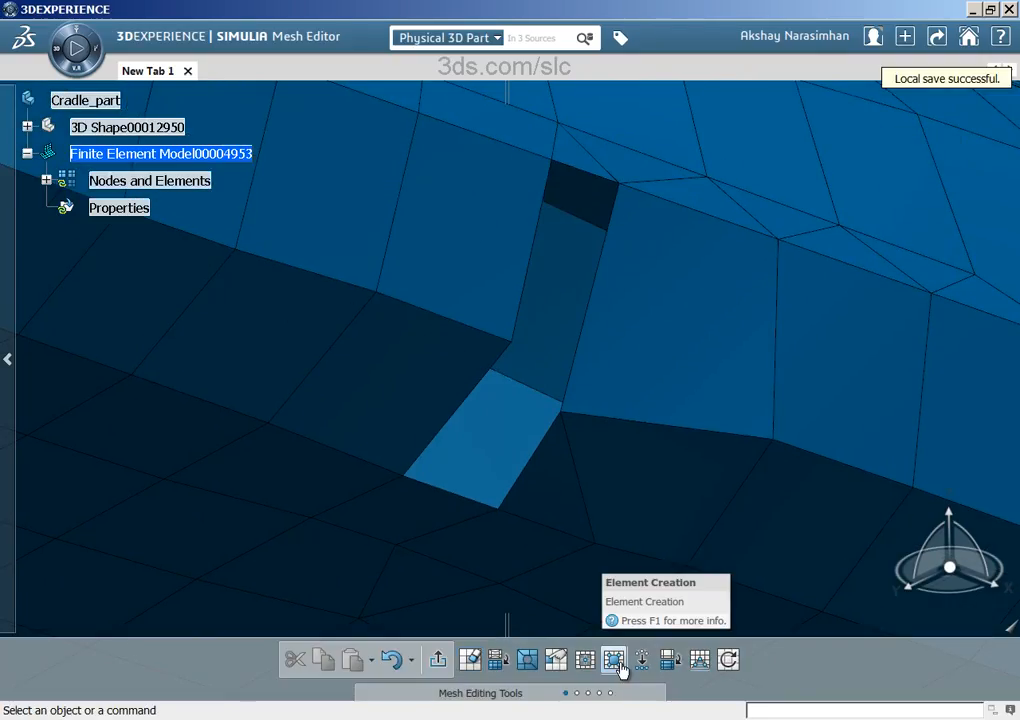
# - Start Element Creation and pick corner nodes for a new quad in the gap
pyautogui.click(613, 659)
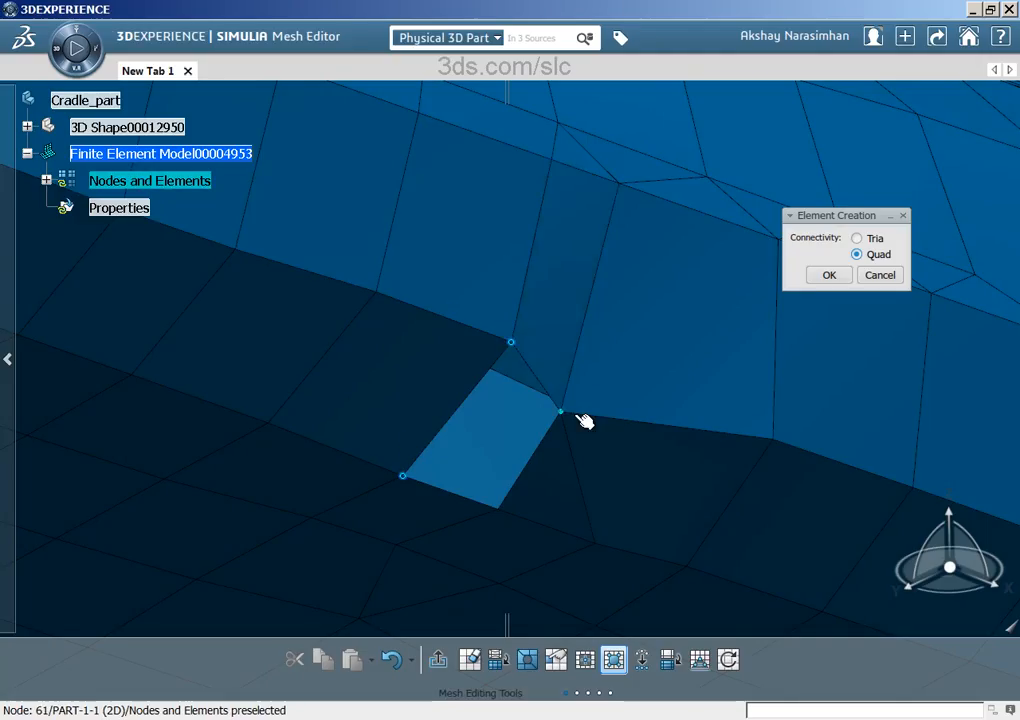
pyautogui.click(828, 275)
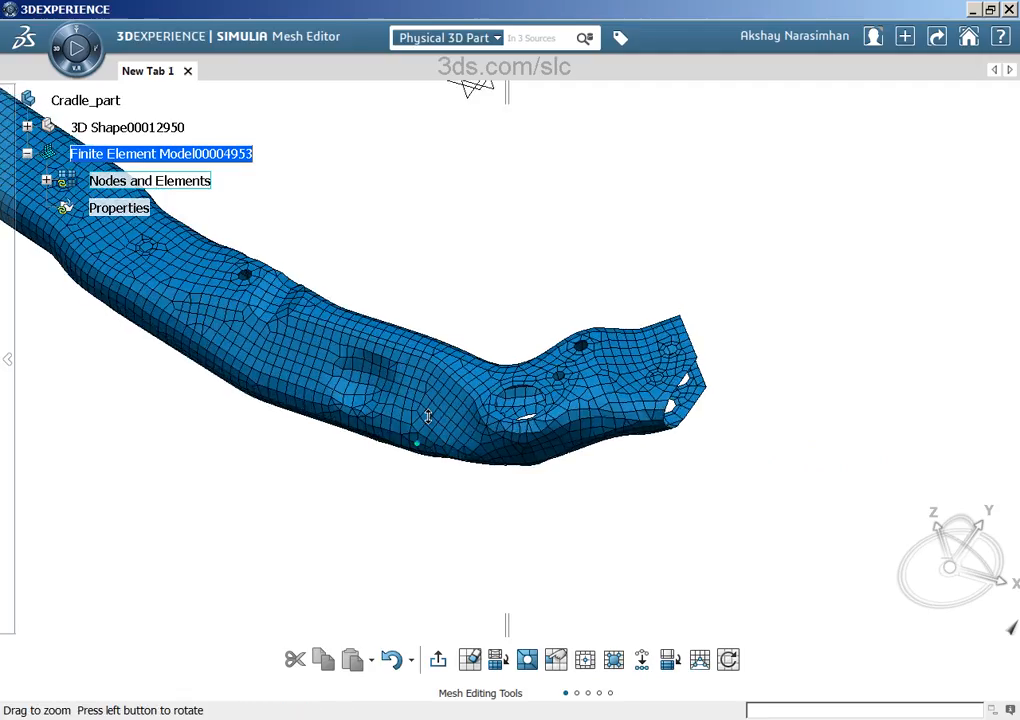
# - Zoom out, run Quality Analysis, and orbit the green, yellow and red coloured cradle
pyautogui.moveTo(430, 415); pyautogui.dragTo(448, 454)
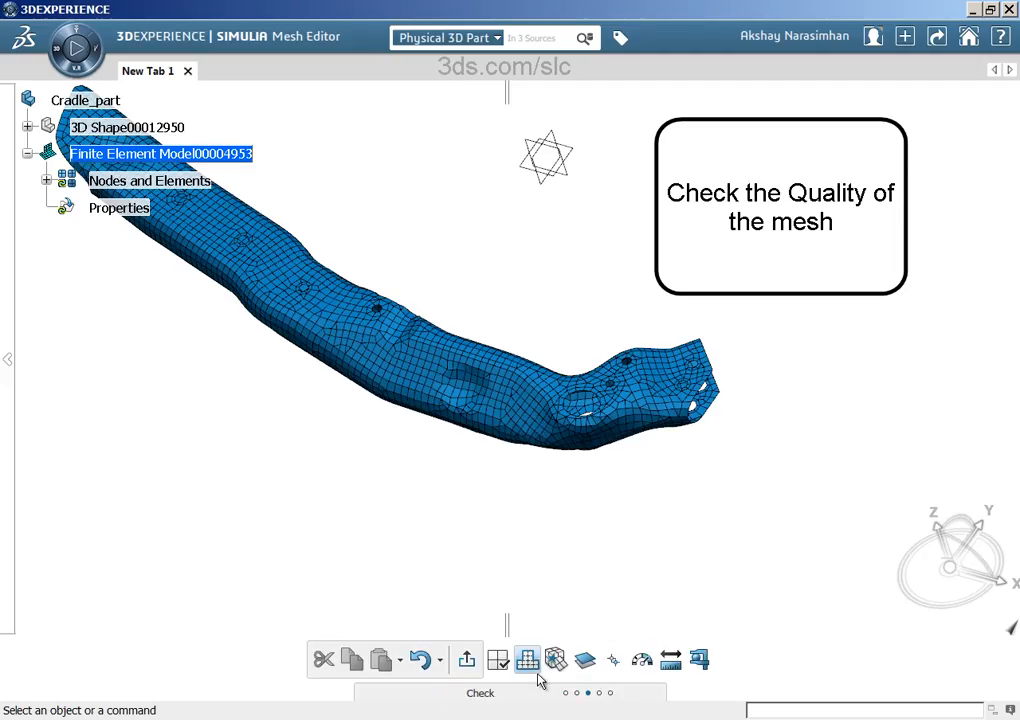
pyautogui.moveTo(556, 660)
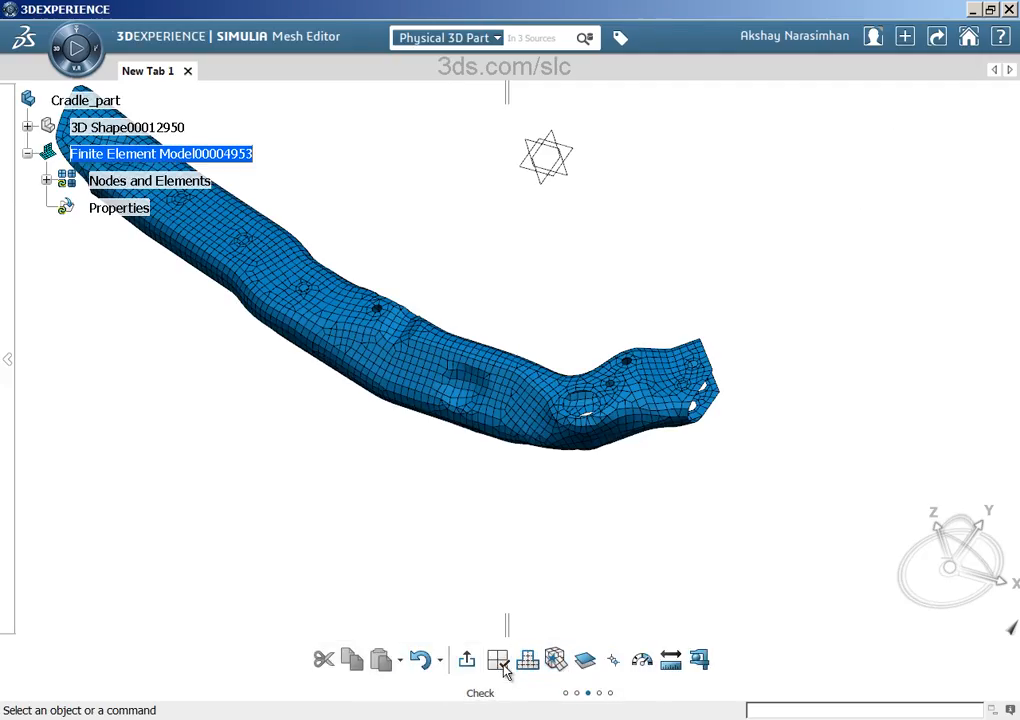
pyautogui.click(497, 660)
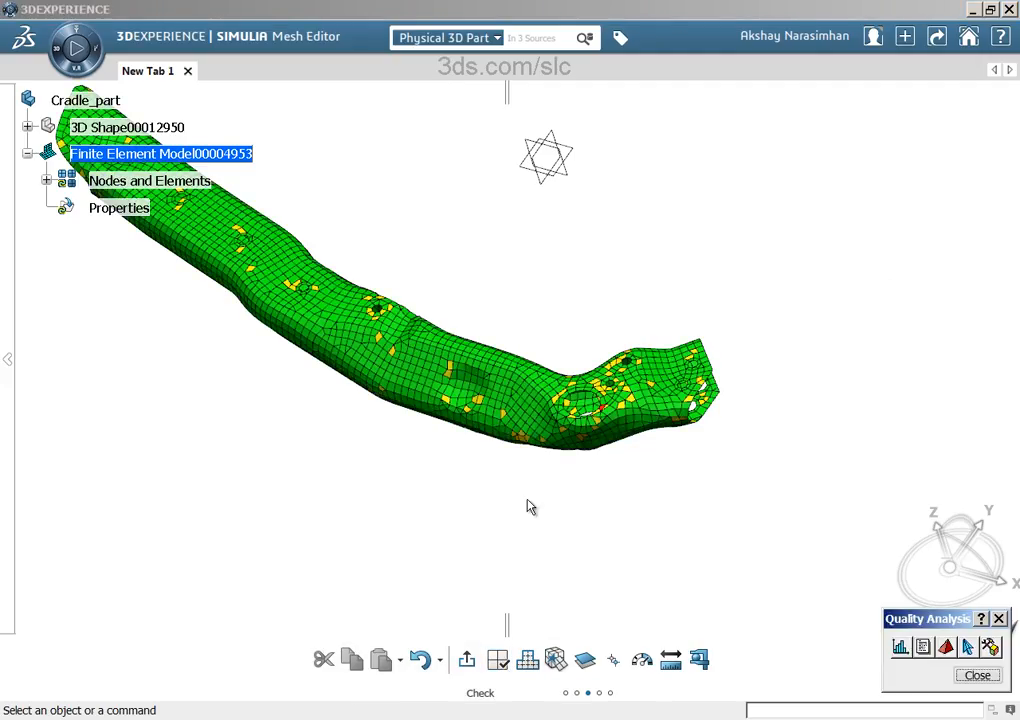
pyautogui.moveTo(530, 505); pyautogui.dragTo(499, 525)
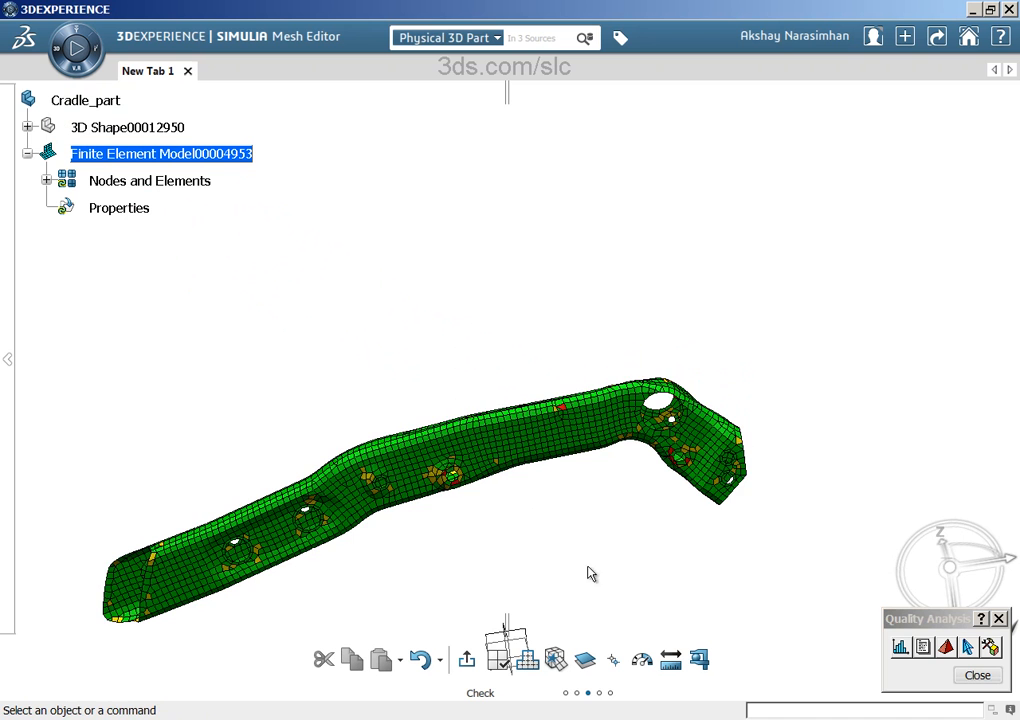
pyautogui.moveTo(590, 573); pyautogui.dragTo(518, 405)
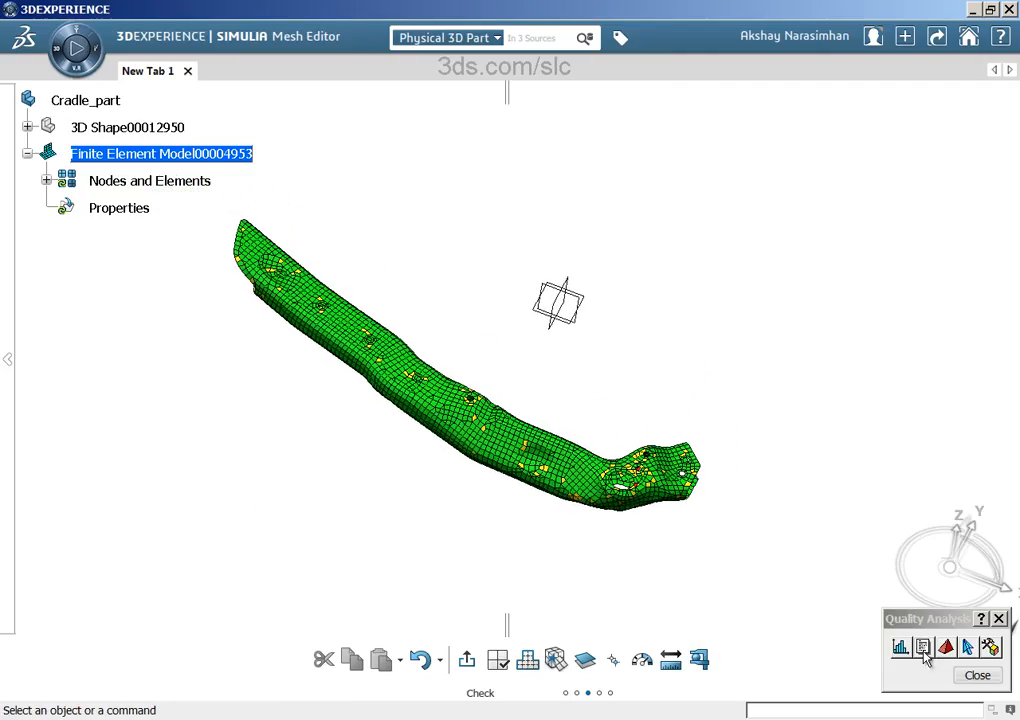
# - Open the quality report: 94.58% good, 5.10% poor, 0.32% bad elements
pyautogui.click(923, 646)
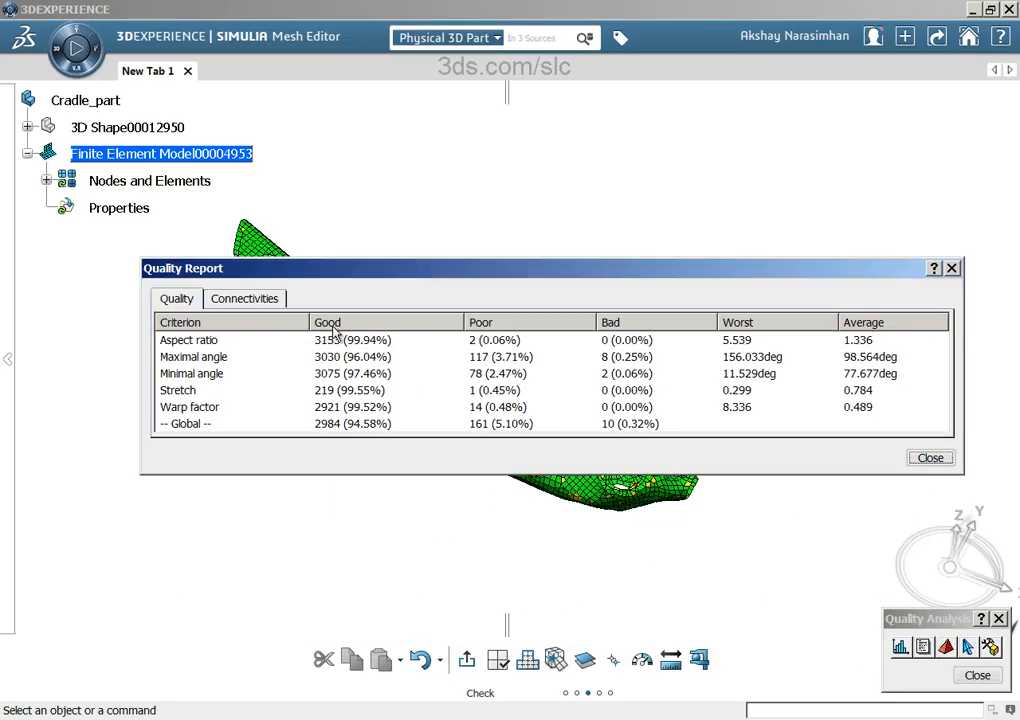
pyautogui.moveTo(347, 437)
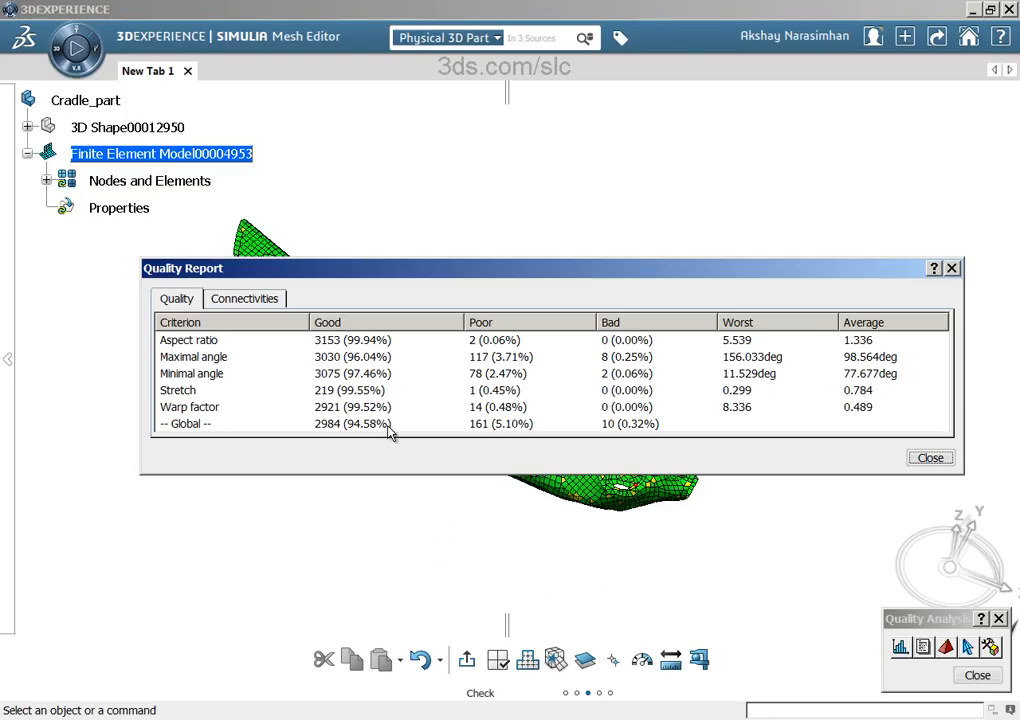
pyautogui.moveTo(536, 439)
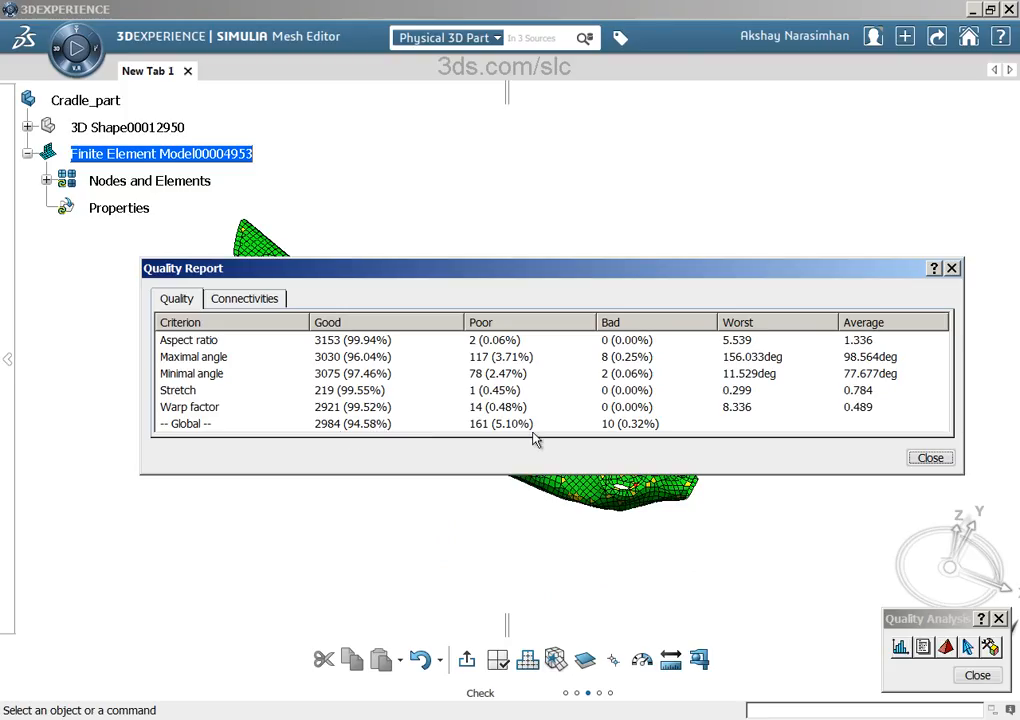
pyautogui.moveTo(650, 432)
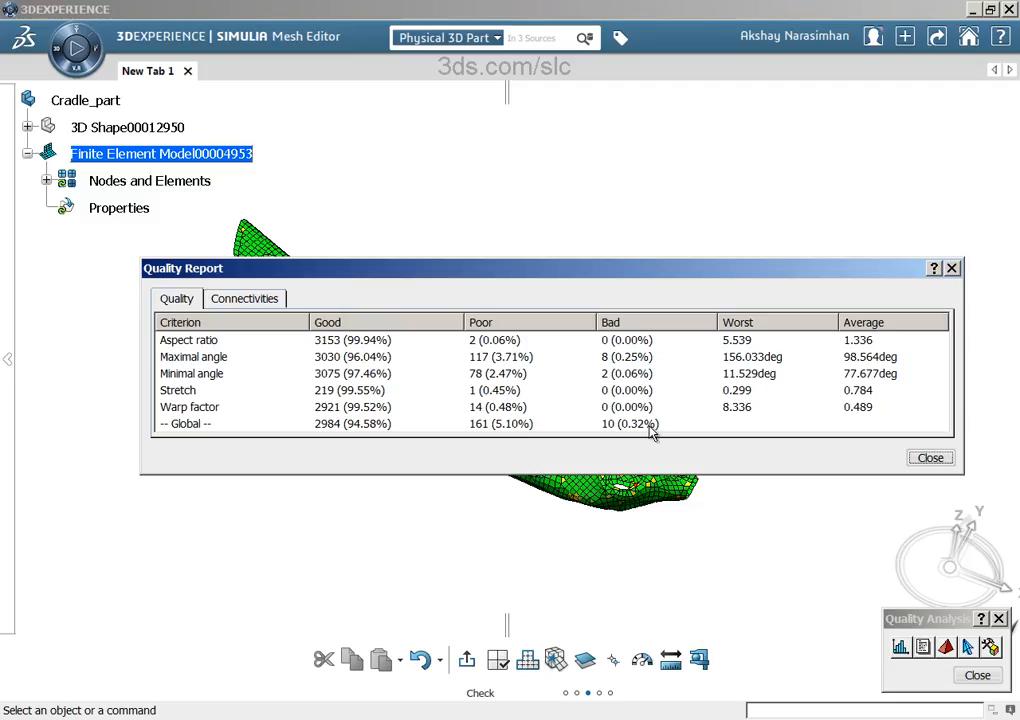
pyautogui.moveTo(583, 437)
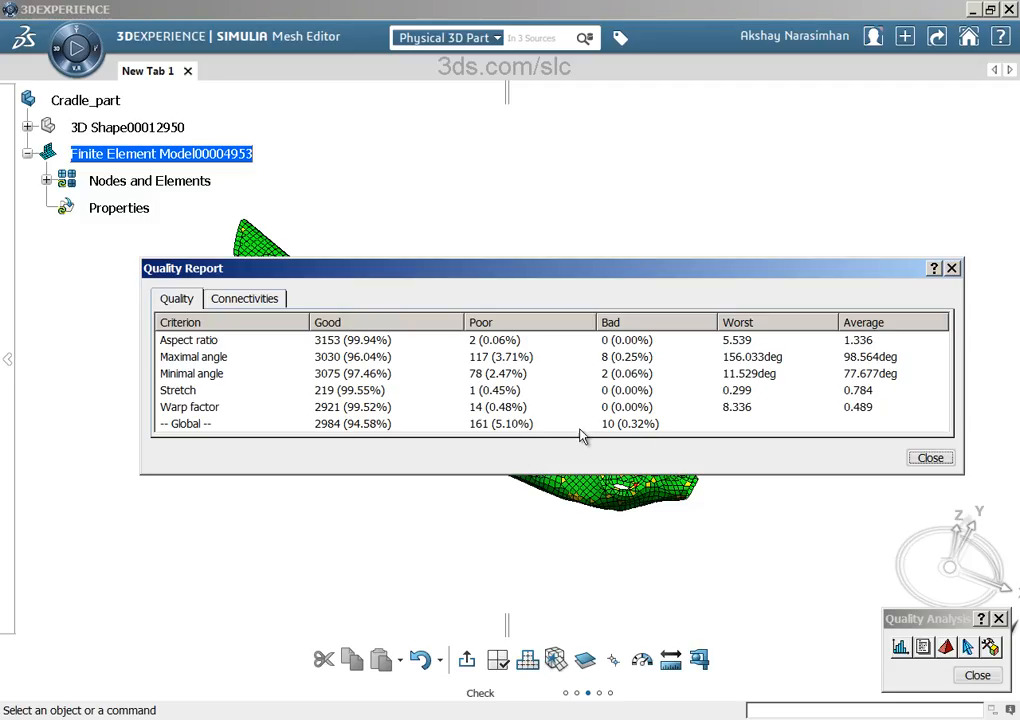
pyautogui.moveTo(796, 346)
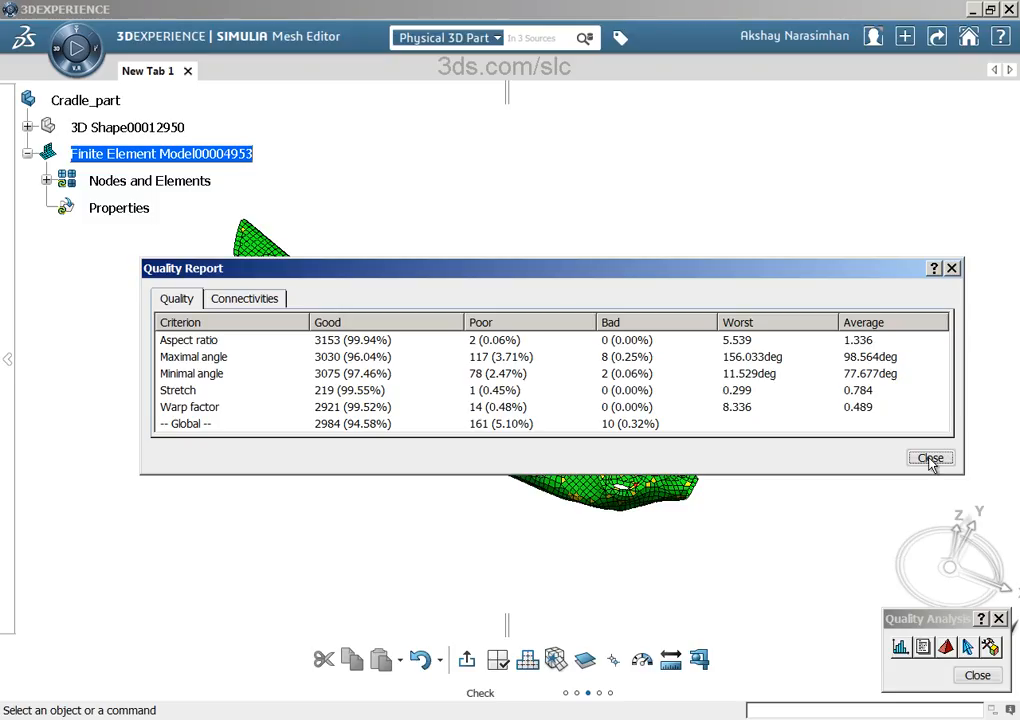
# - Close the report and optimize the mesh inside a polygon trap around the whole part
pyautogui.click(930, 457)
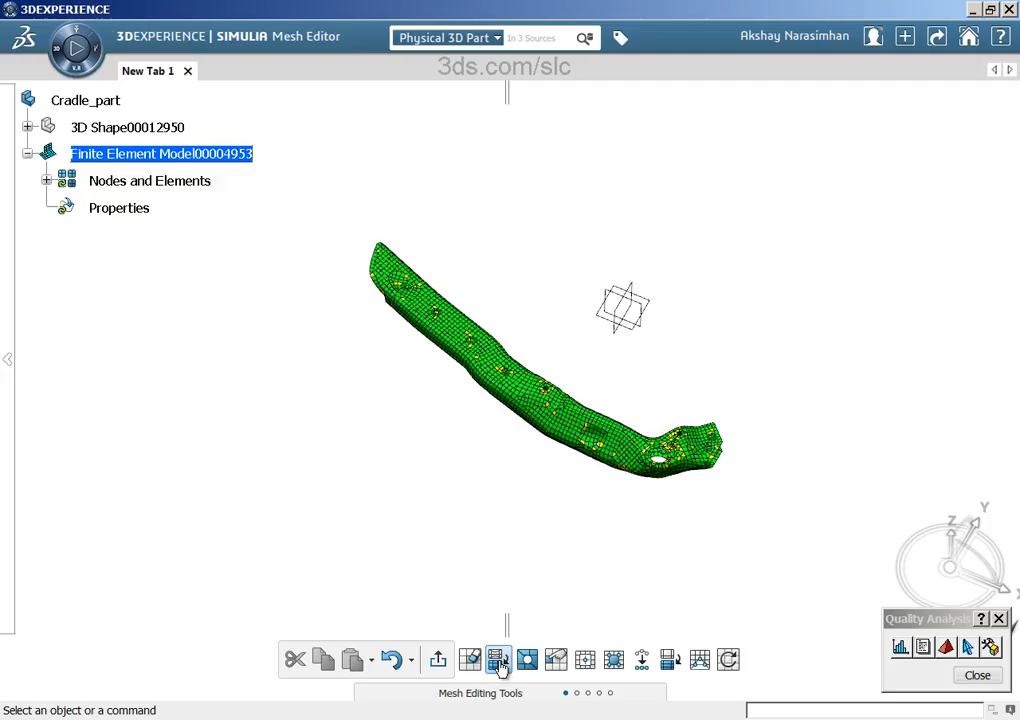
pyautogui.click(498, 659)
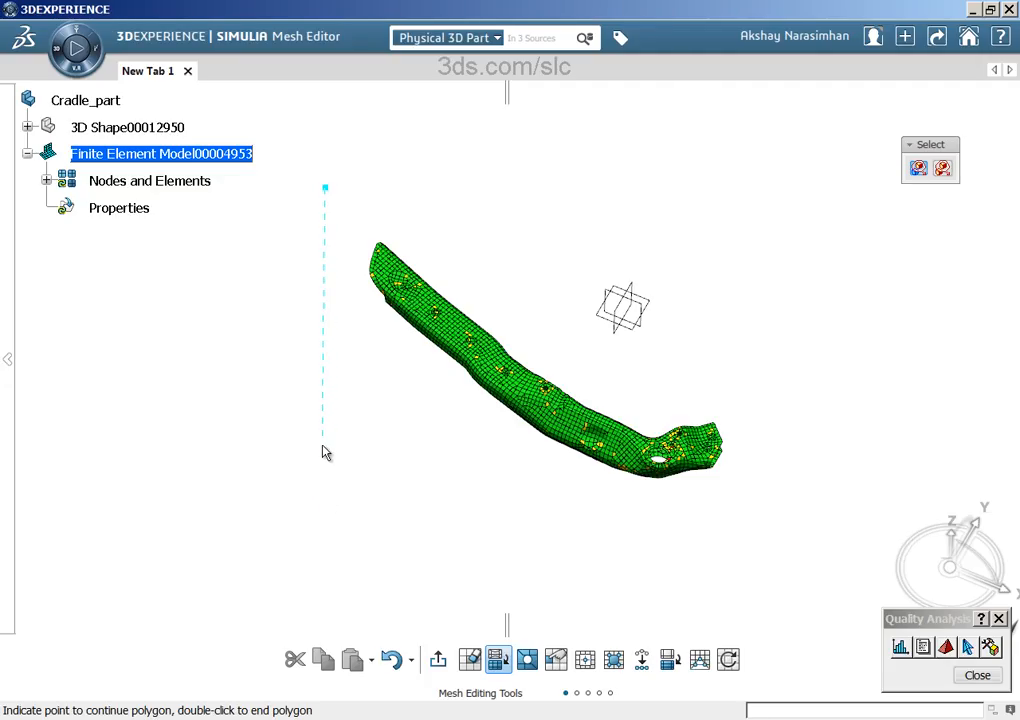
pyautogui.moveTo(328, 545)
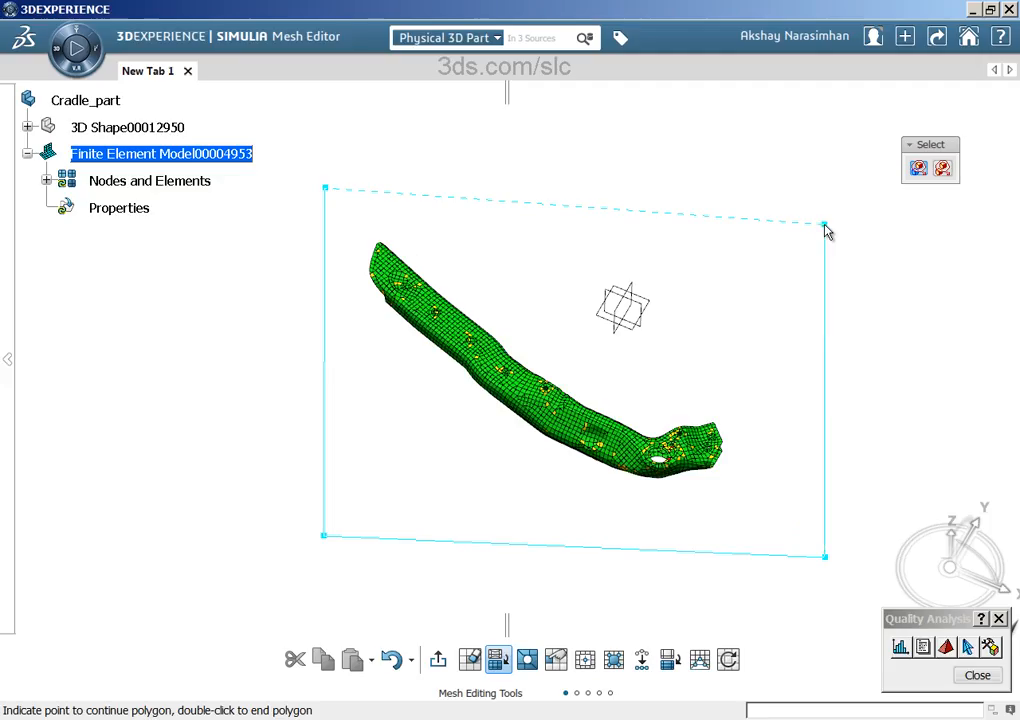
pyautogui.moveTo(345, 192)
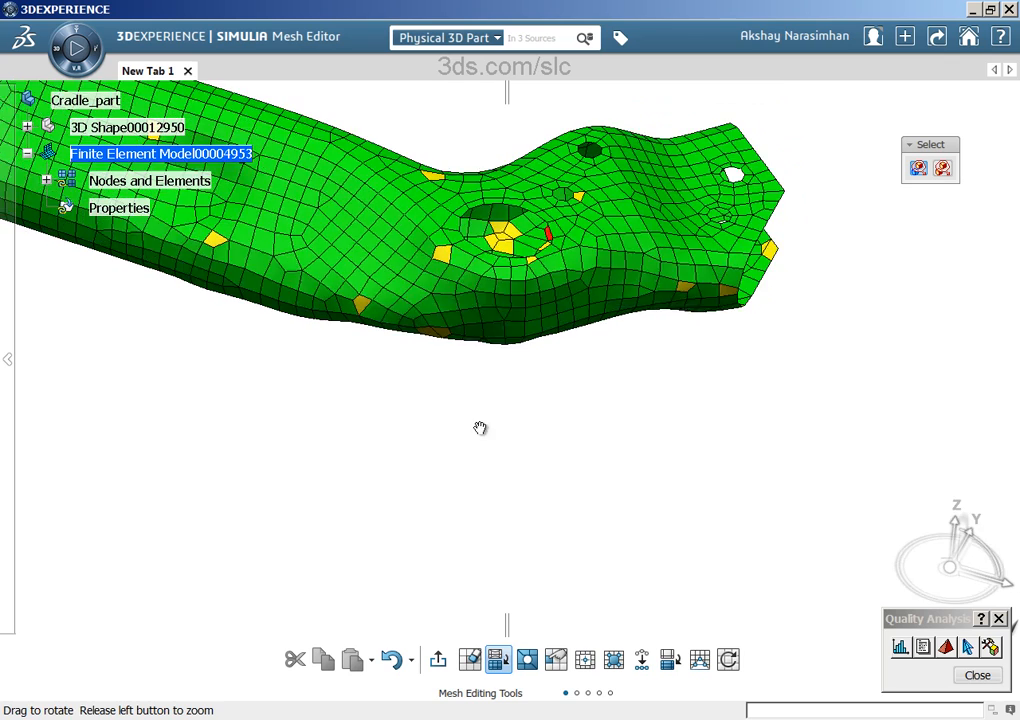
pyautogui.moveTo(480, 428); pyautogui.dragTo(540, 371)
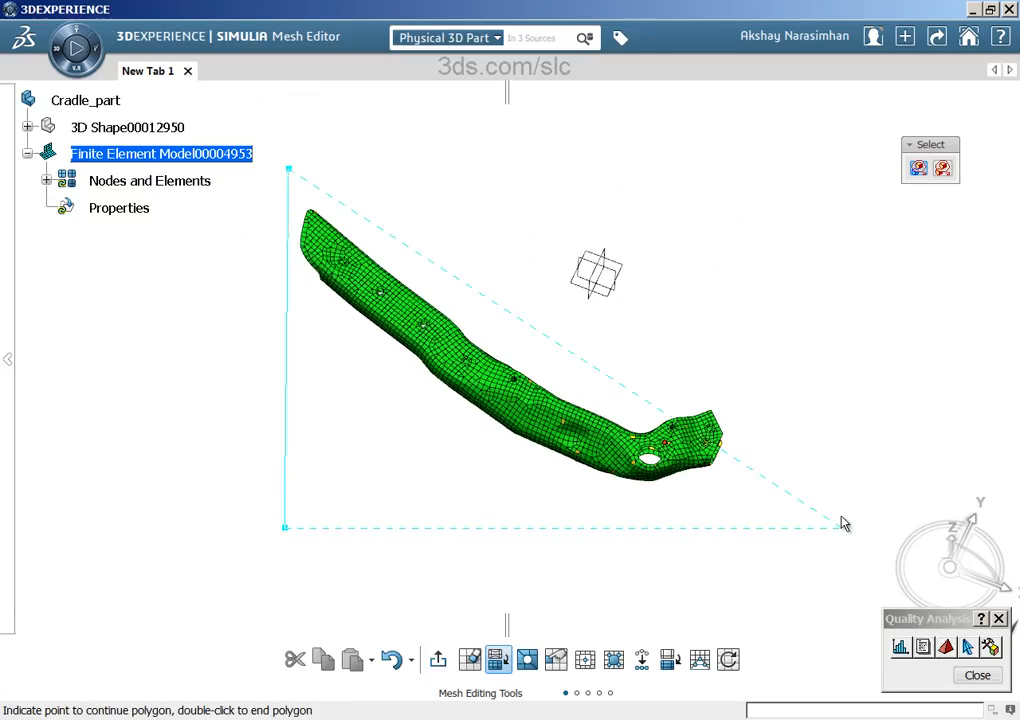
pyautogui.click(298, 175)
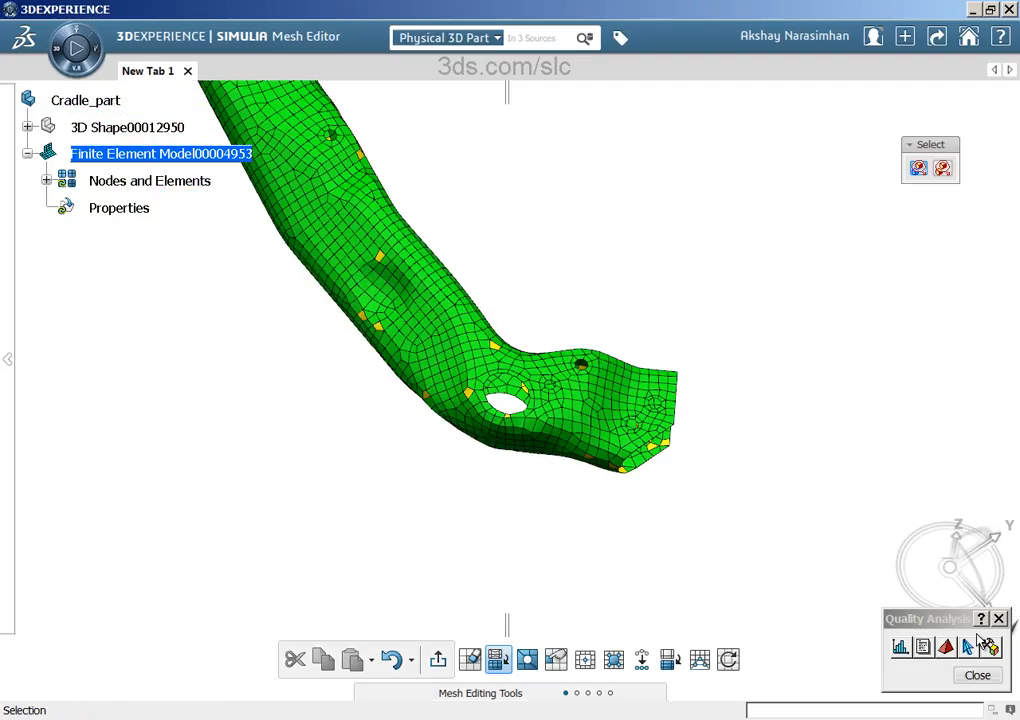
# - Open the quality report showing 97.18% good, 83 poor and 5 bad elements
pyautogui.click(899, 646)
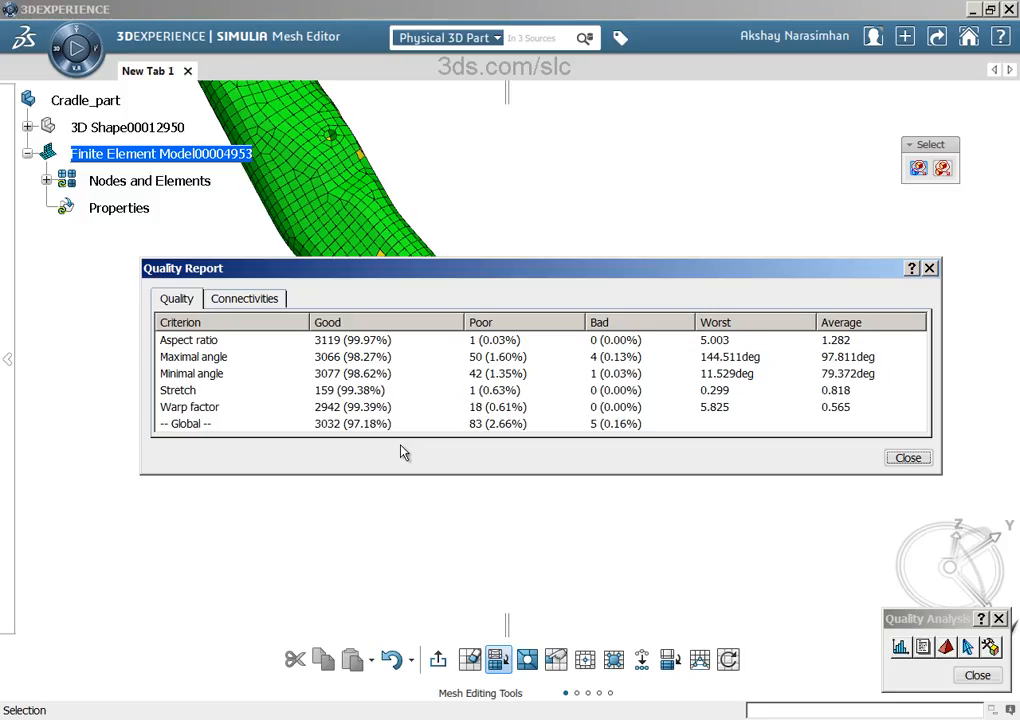
pyautogui.moveTo(930, 268)
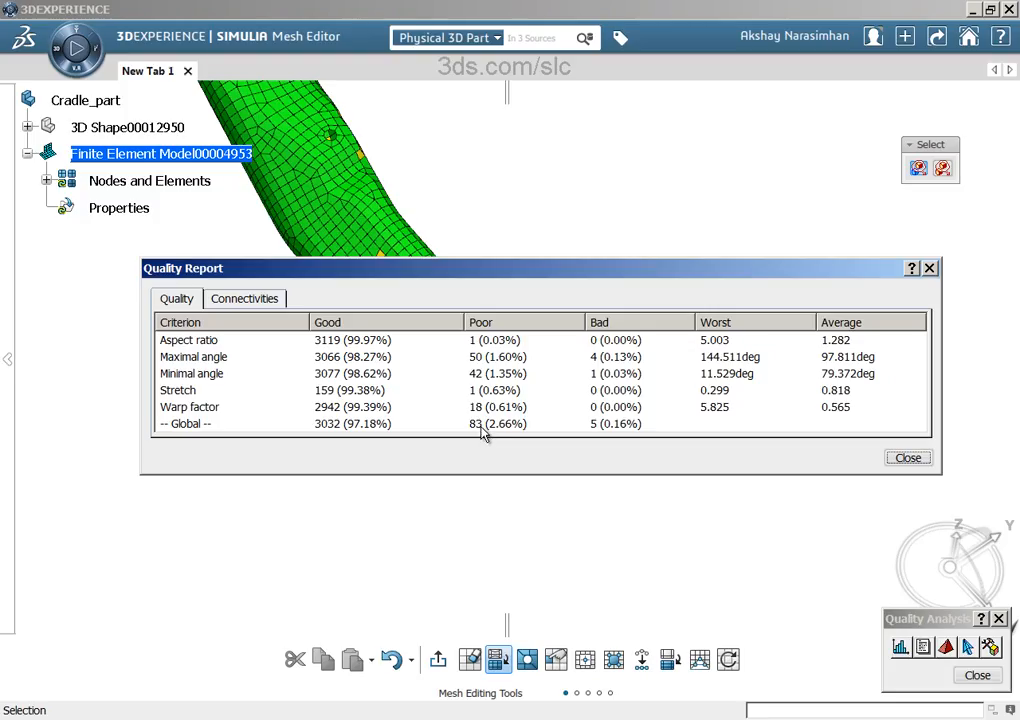
pyautogui.moveTo(617, 430)
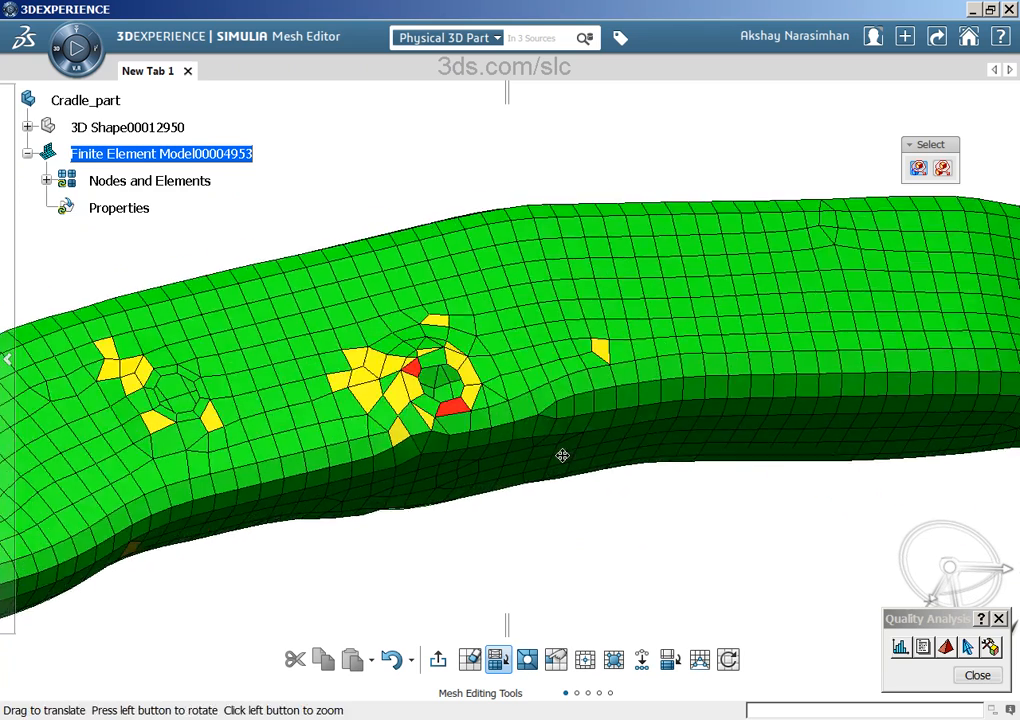
# - Zoom in on the hole ringed by red and yellow elements
pyautogui.moveTo(562, 456); pyautogui.dragTo(640, 343)
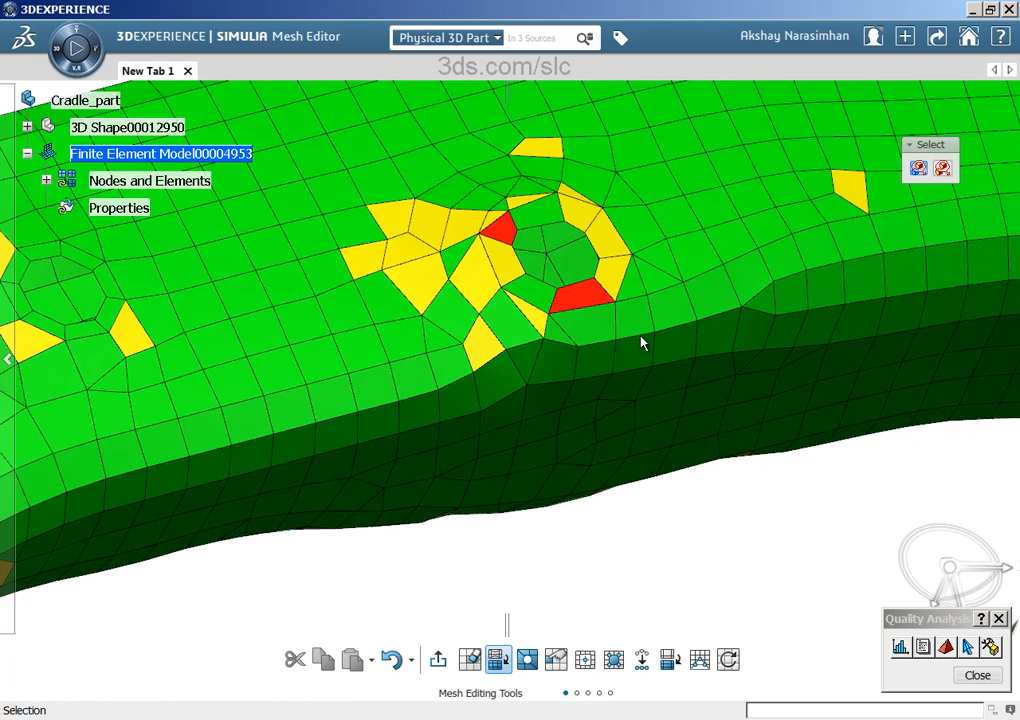
pyautogui.moveTo(616, 358)
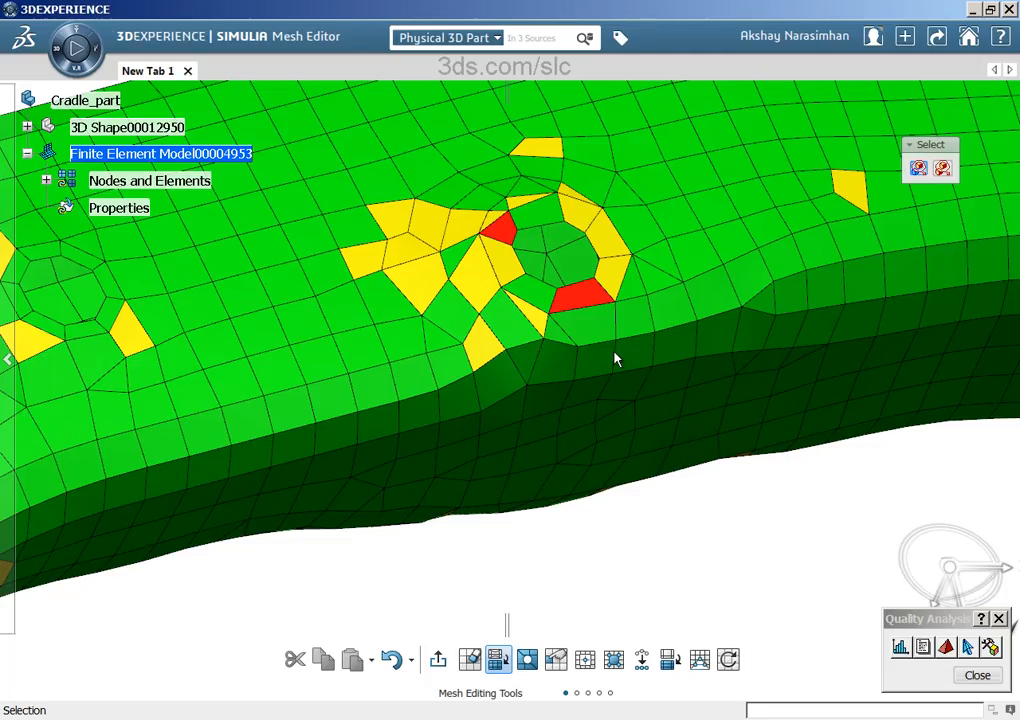
pyautogui.moveTo(548, 615)
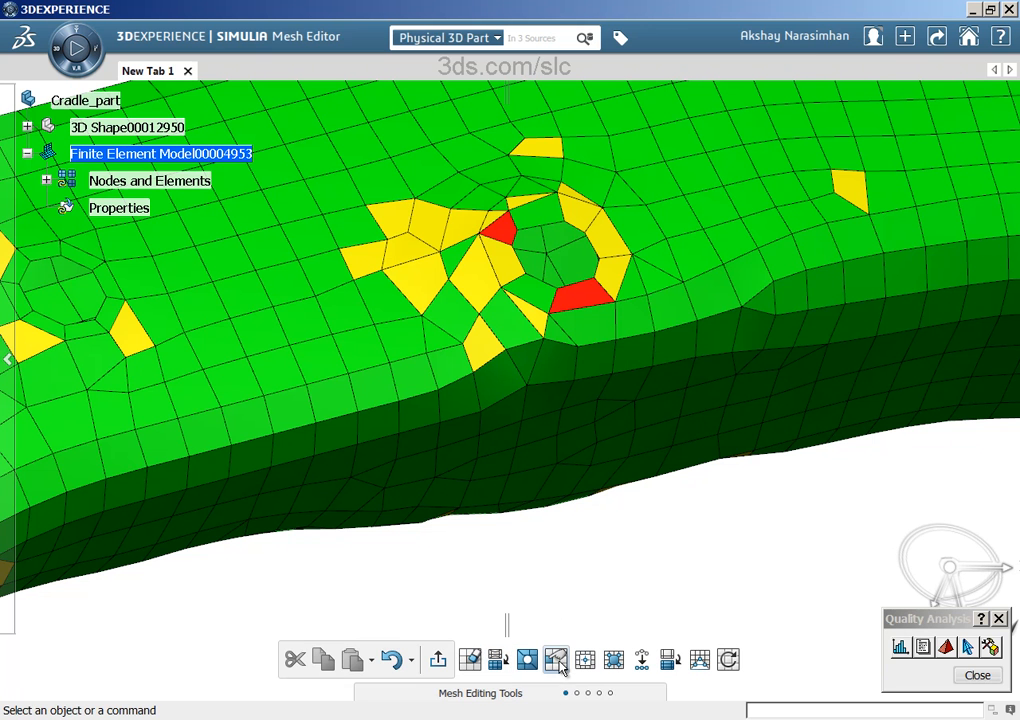
# - Manually drag a corner node of the hole's yellow element until it turns green, then confirm
pyautogui.click(557, 659)
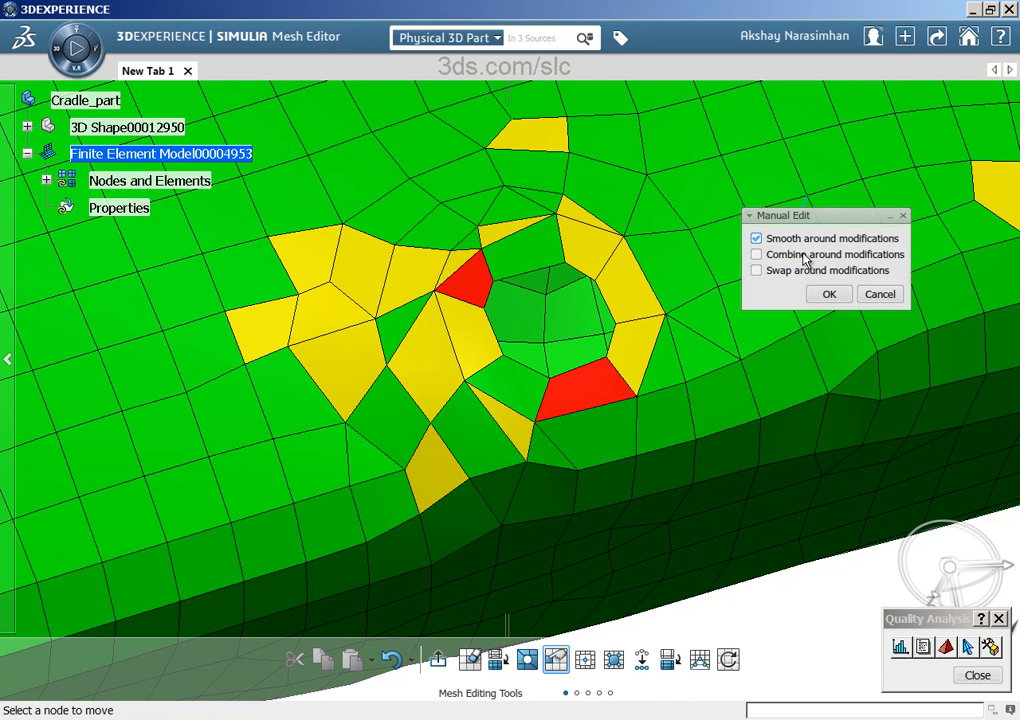
pyautogui.moveTo(545, 425)
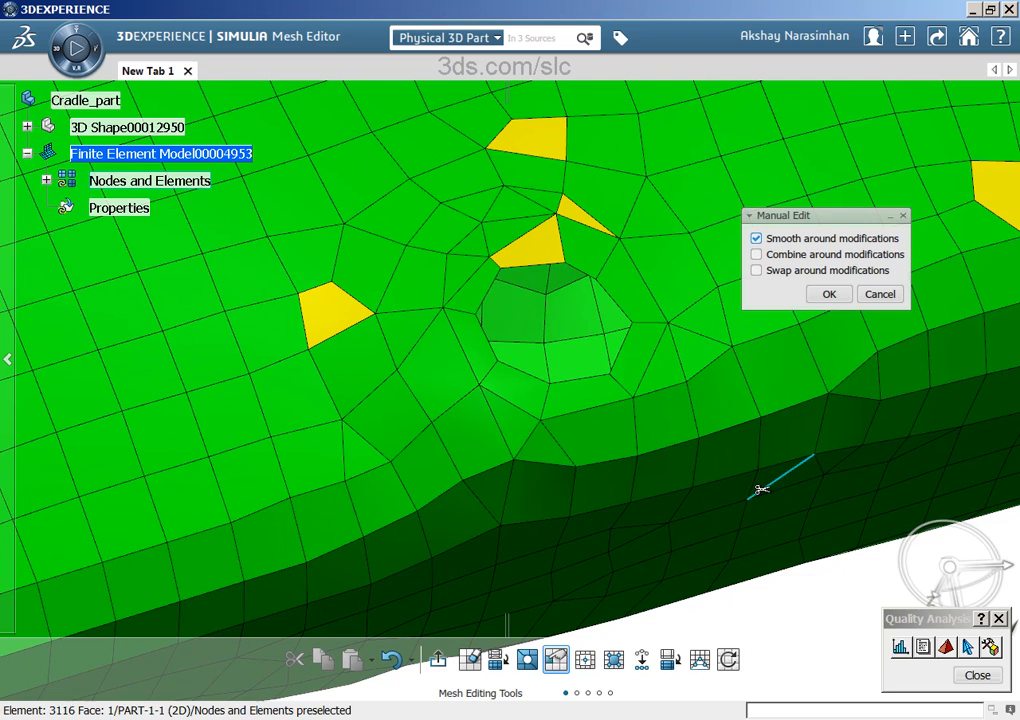
pyautogui.moveTo(630, 322)
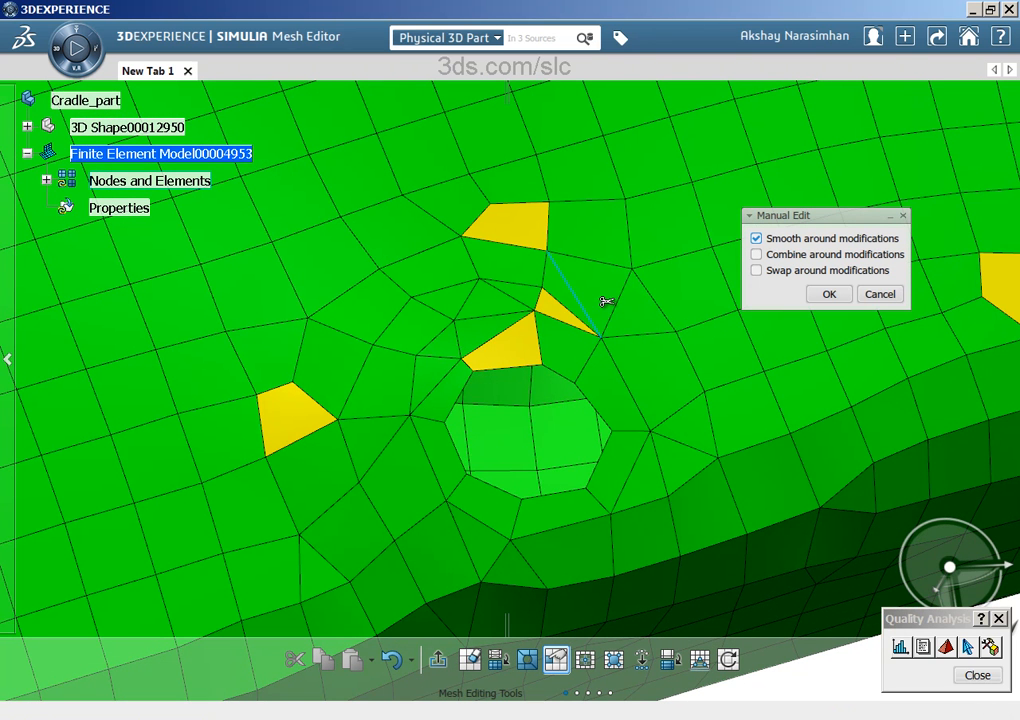
pyautogui.moveTo(518, 232)
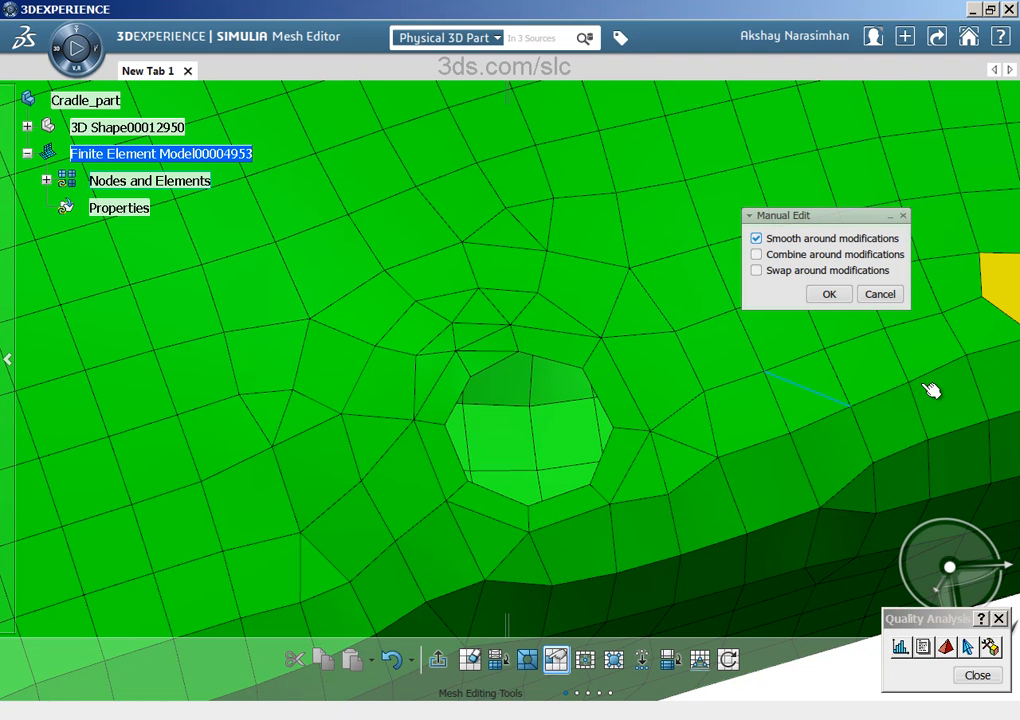
pyautogui.click(756, 238)
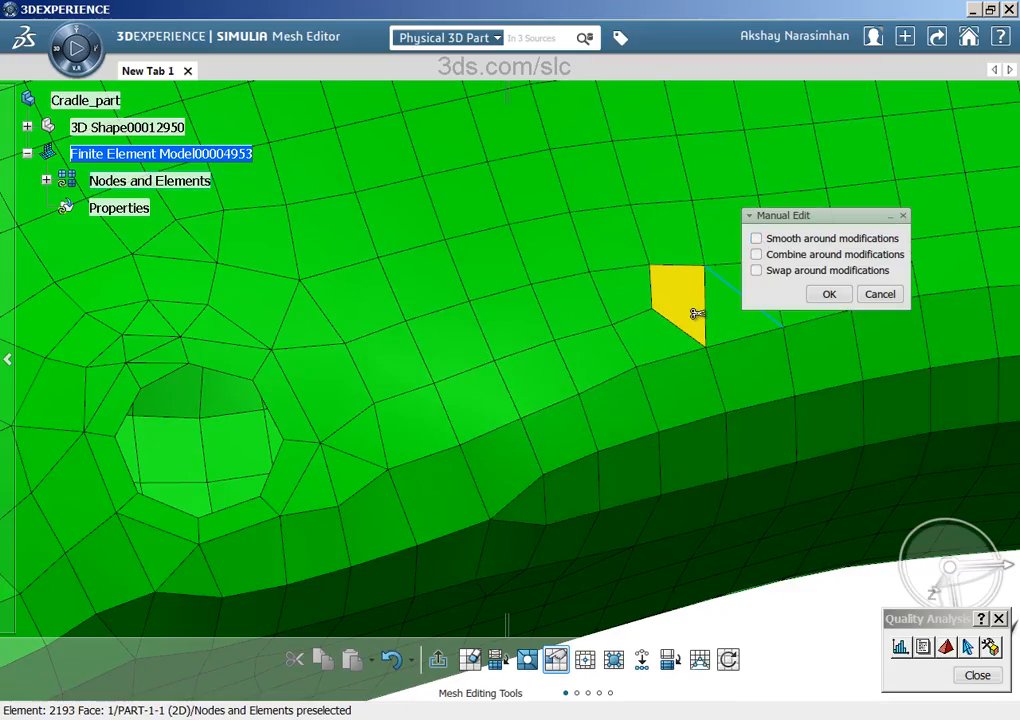
pyautogui.moveTo(680, 300); pyautogui.dragTo(710, 335)
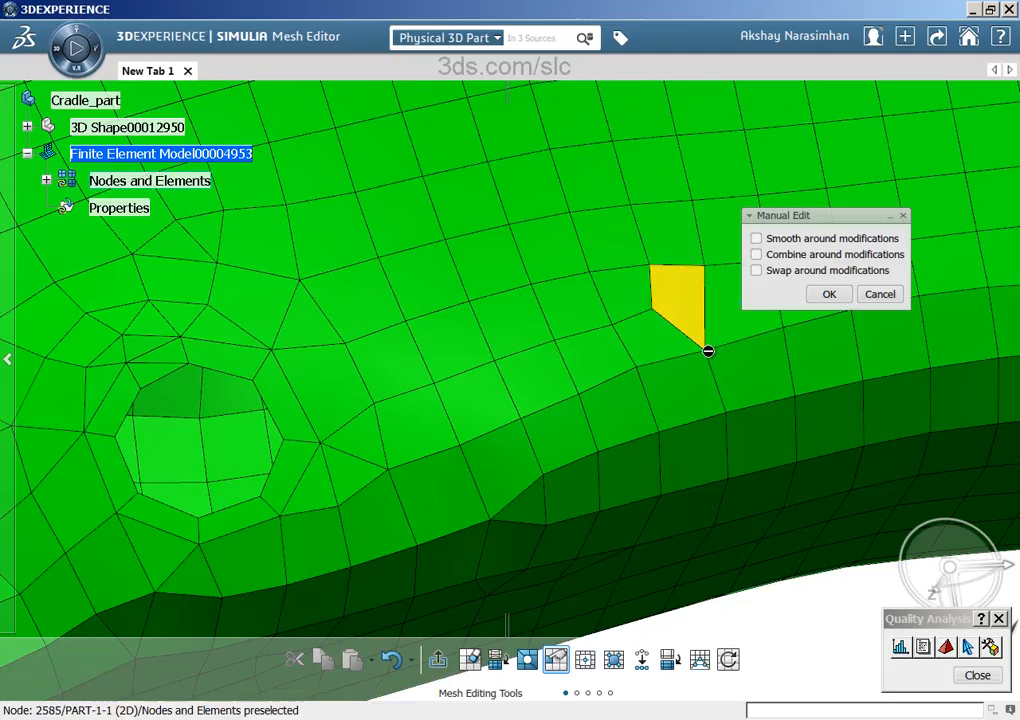
pyautogui.click(756, 238)
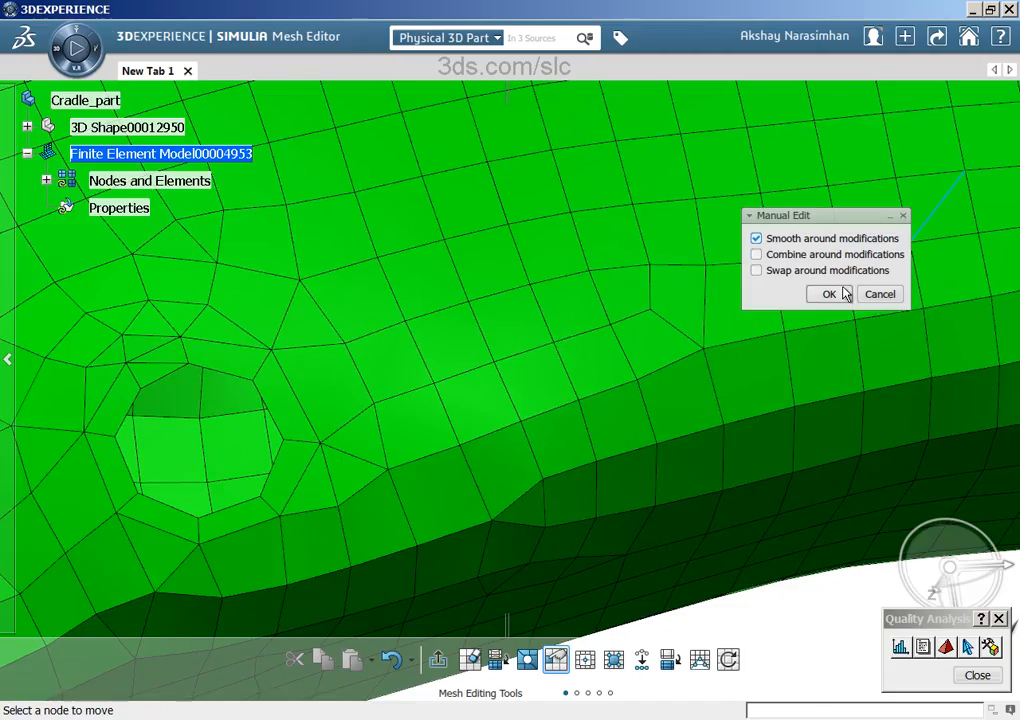
pyautogui.click(828, 294)
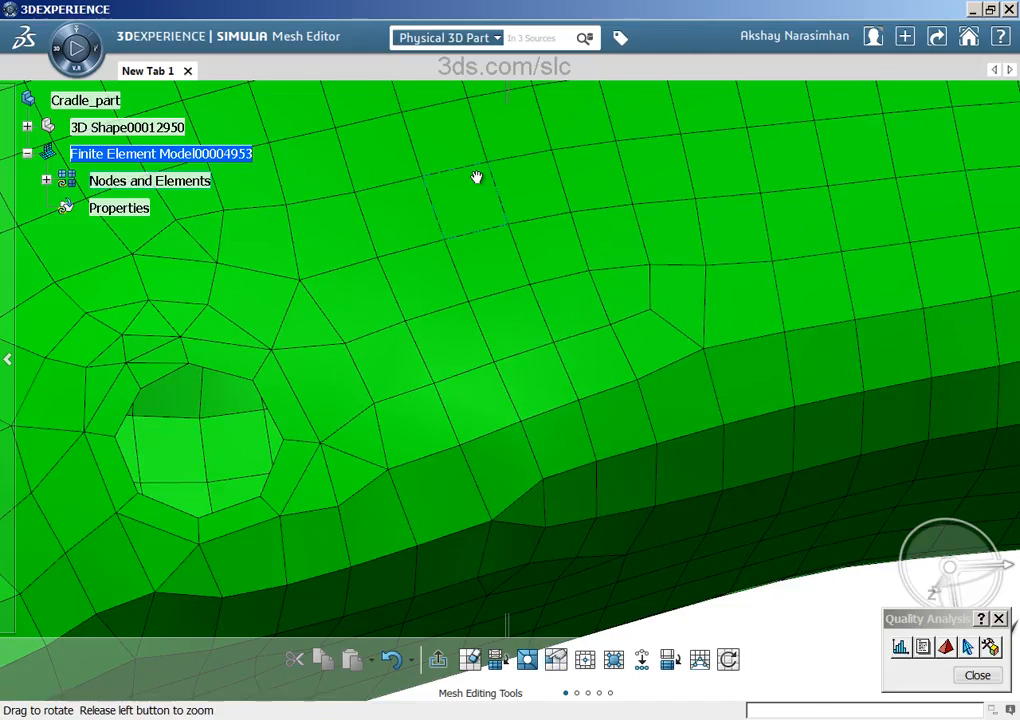
pyautogui.moveTo(477, 177); pyautogui.dragTo(180, 337)
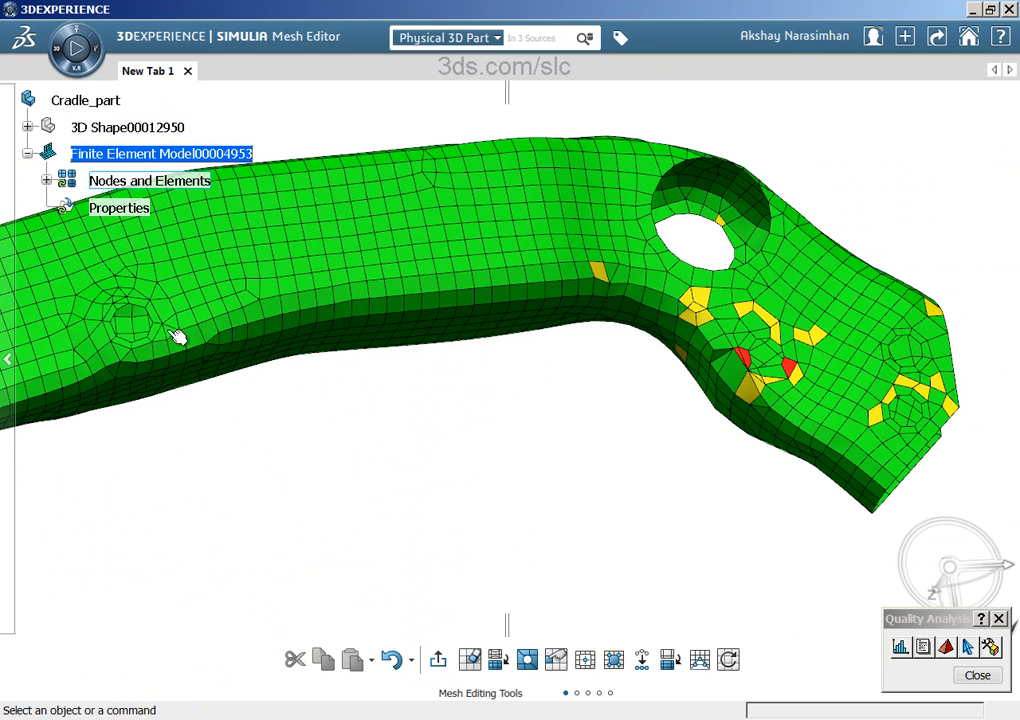
pyautogui.moveTo(727, 331)
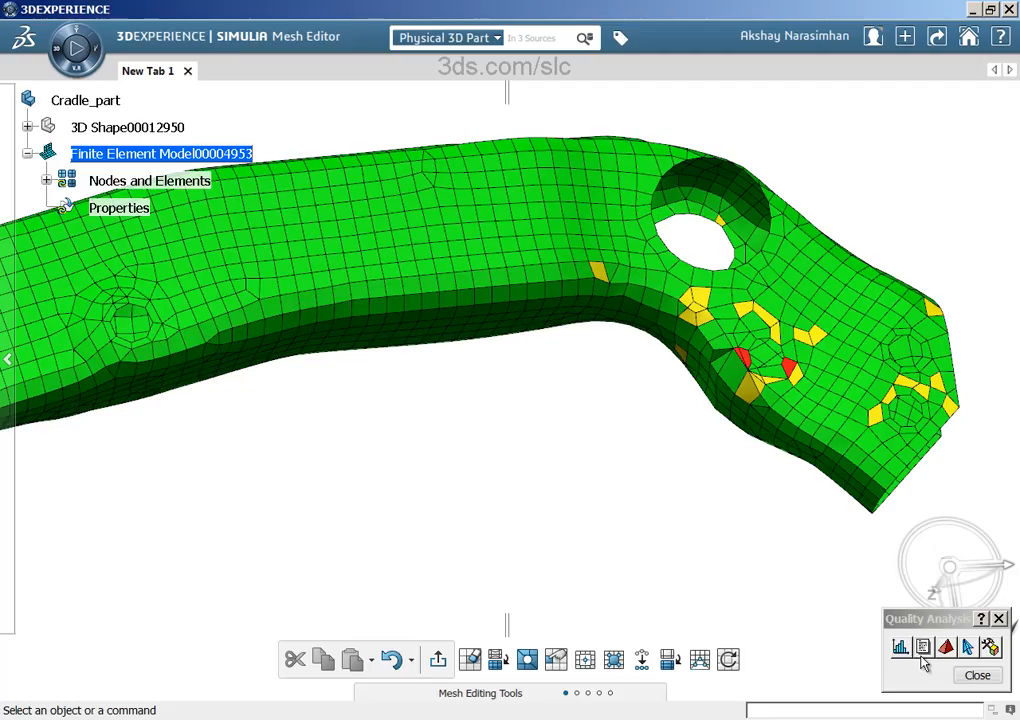
pyautogui.click(922, 646)
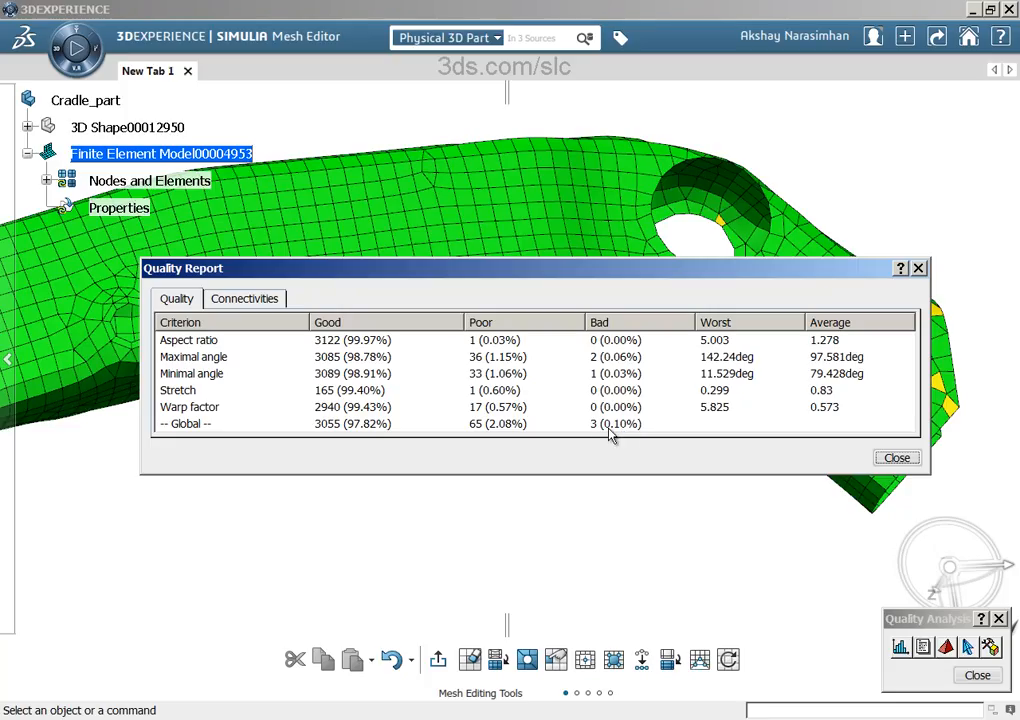
pyautogui.moveTo(490, 433)
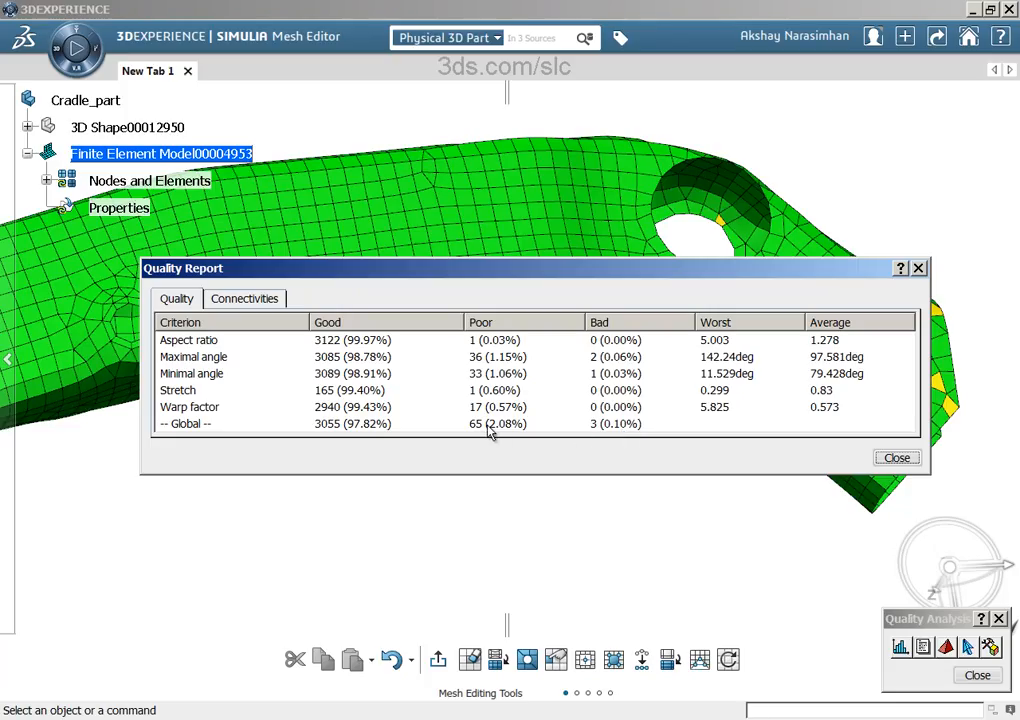
pyautogui.moveTo(910, 375)
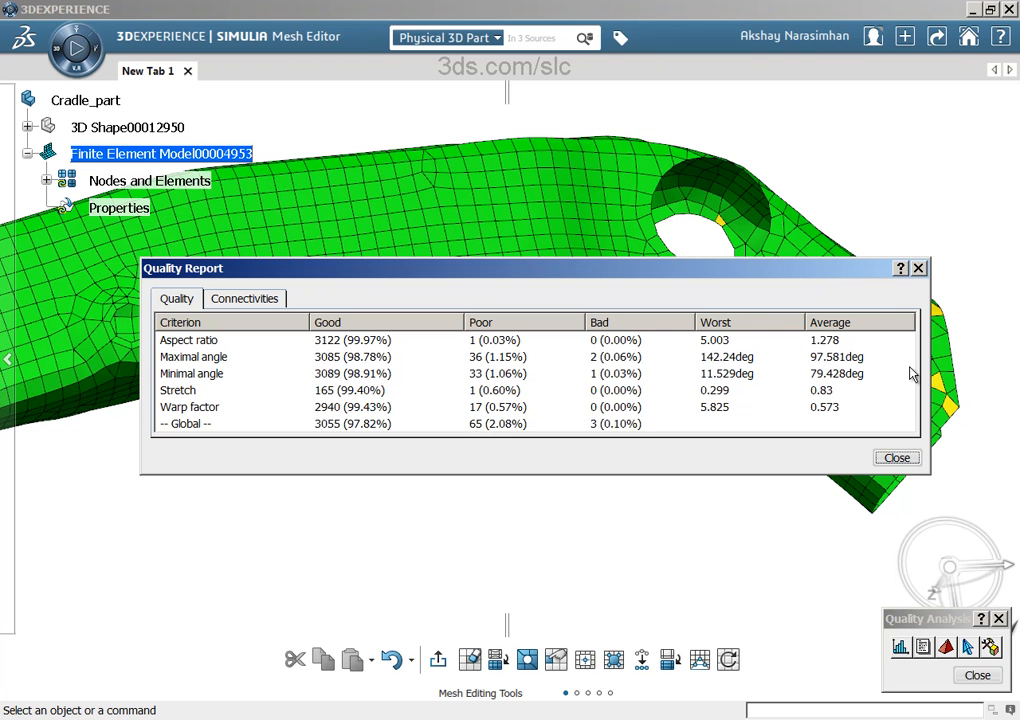
pyautogui.click(895, 457)
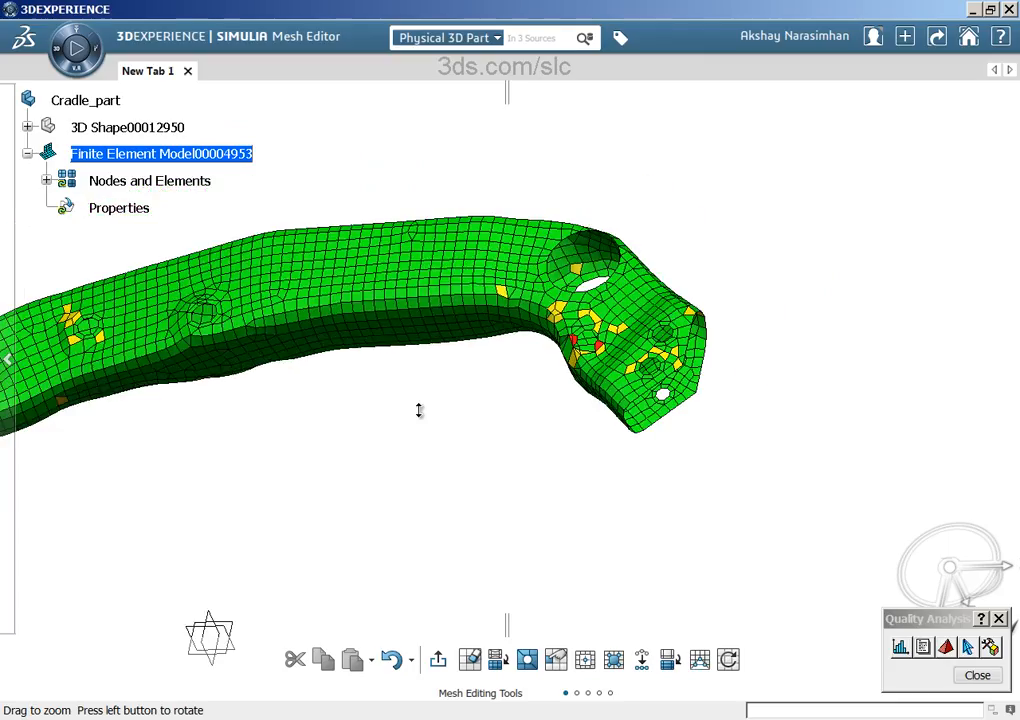
pyautogui.moveTo(419, 410); pyautogui.dragTo(467, 443)
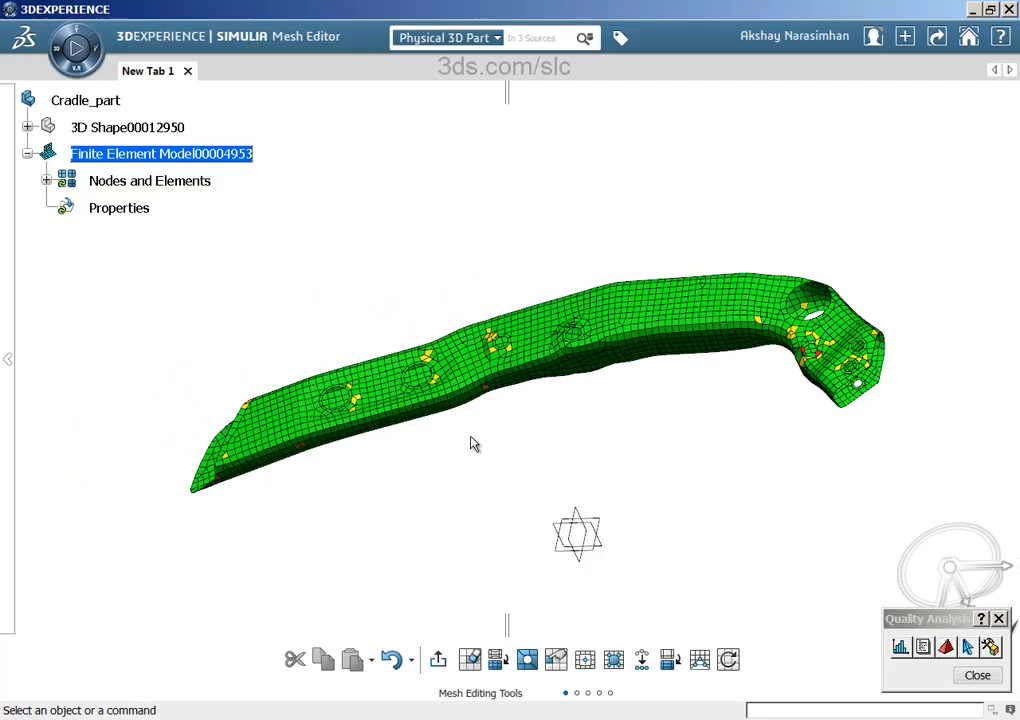
pyautogui.moveTo(478, 438)
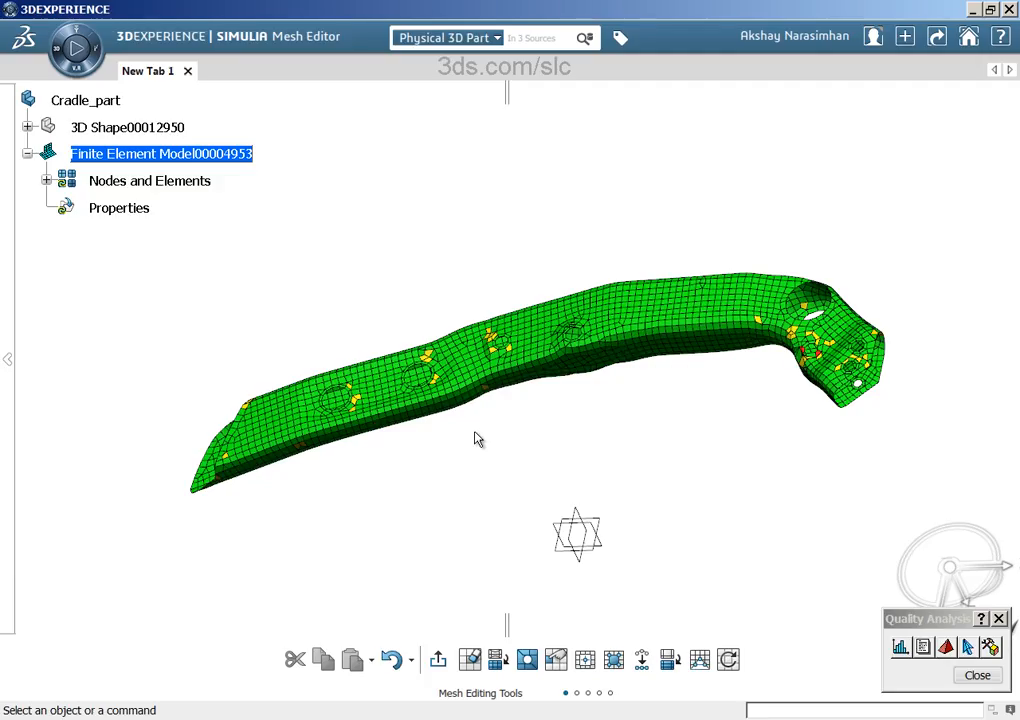
pyautogui.moveTo(368, 243)
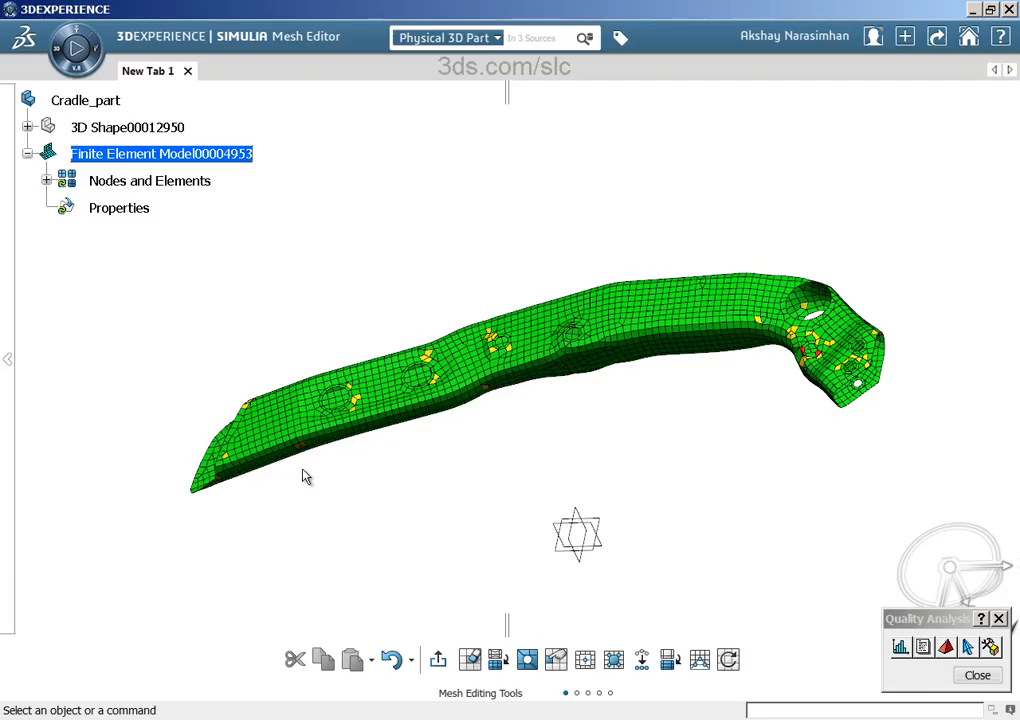
pyautogui.moveTo(387, 502)
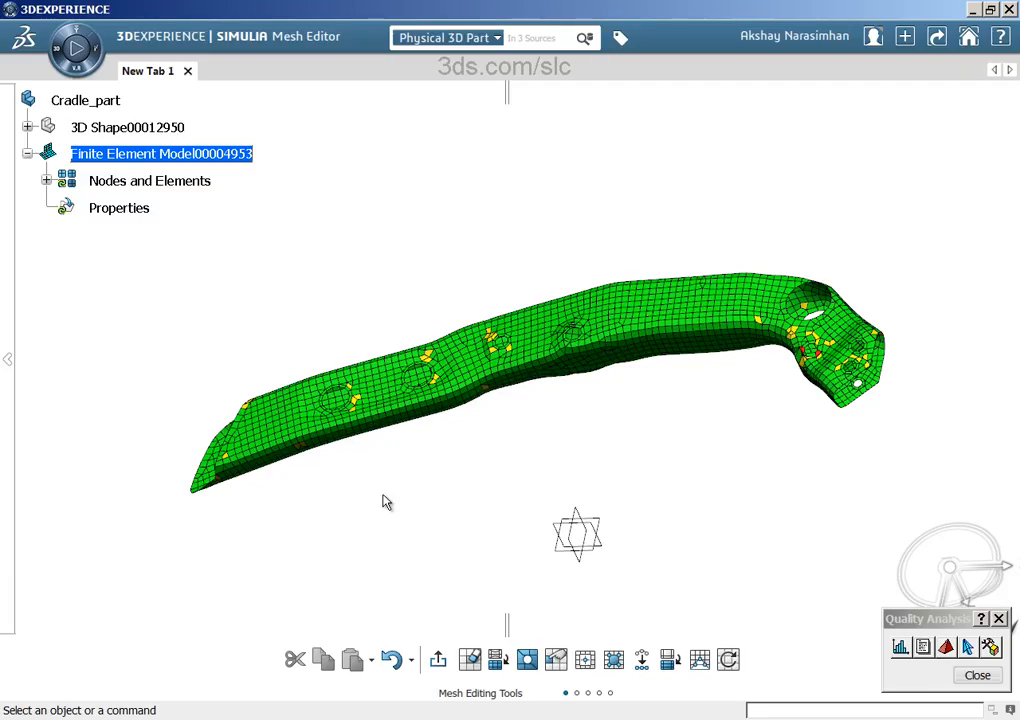